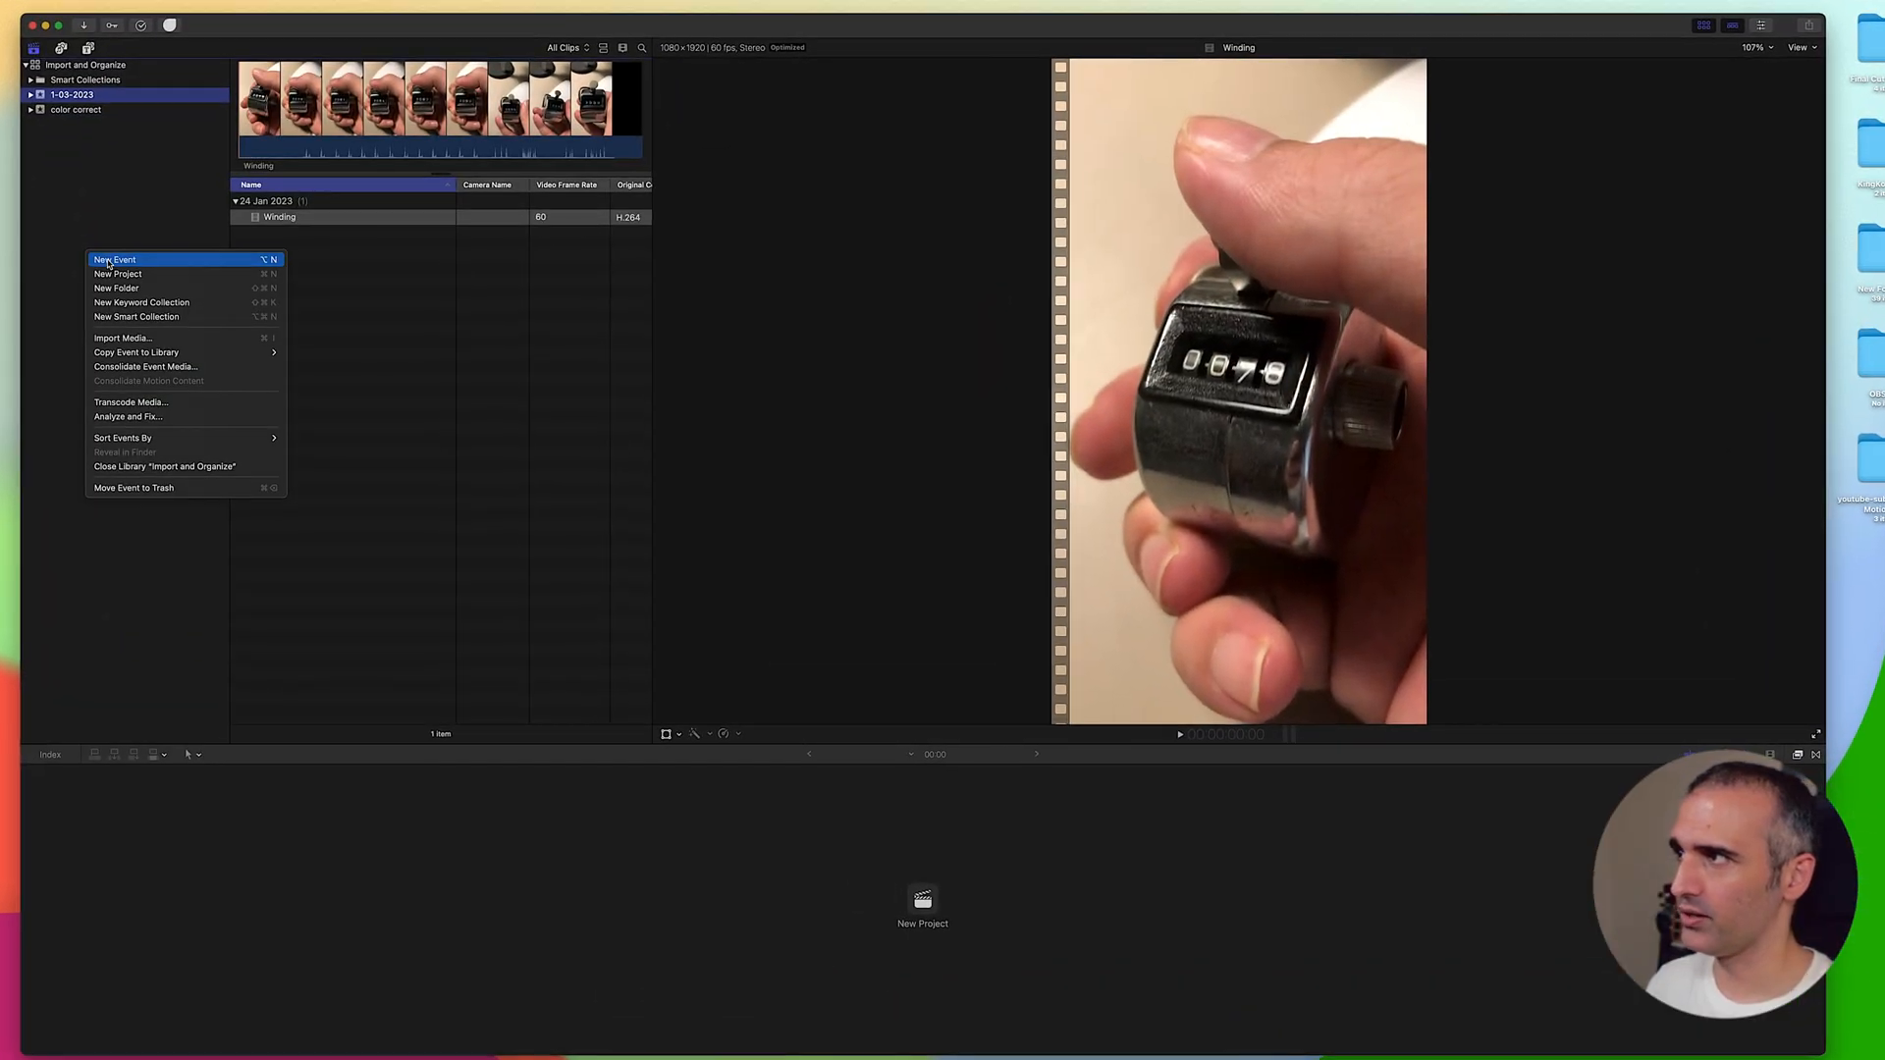
# - Create a new library event named 'Proxy and Optimised'
pyautogui.click(111, 259)
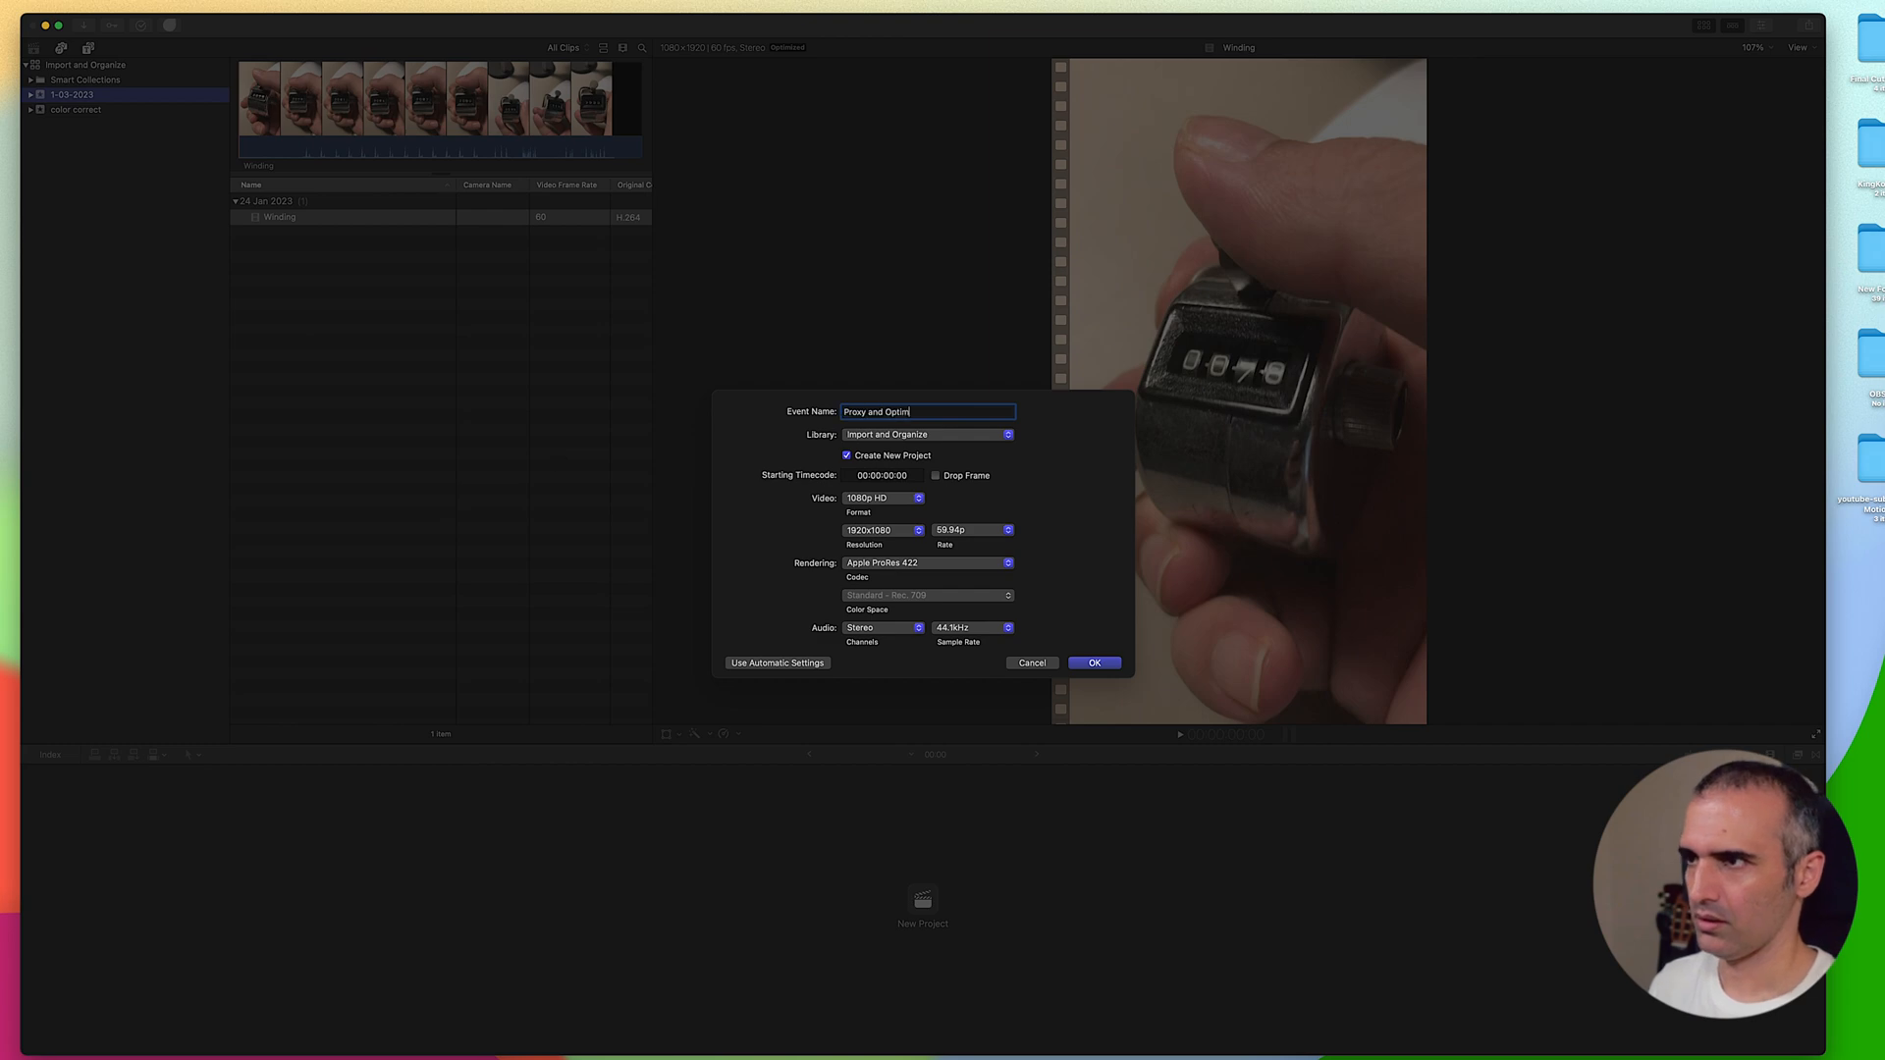
pyautogui.click(1094, 662)
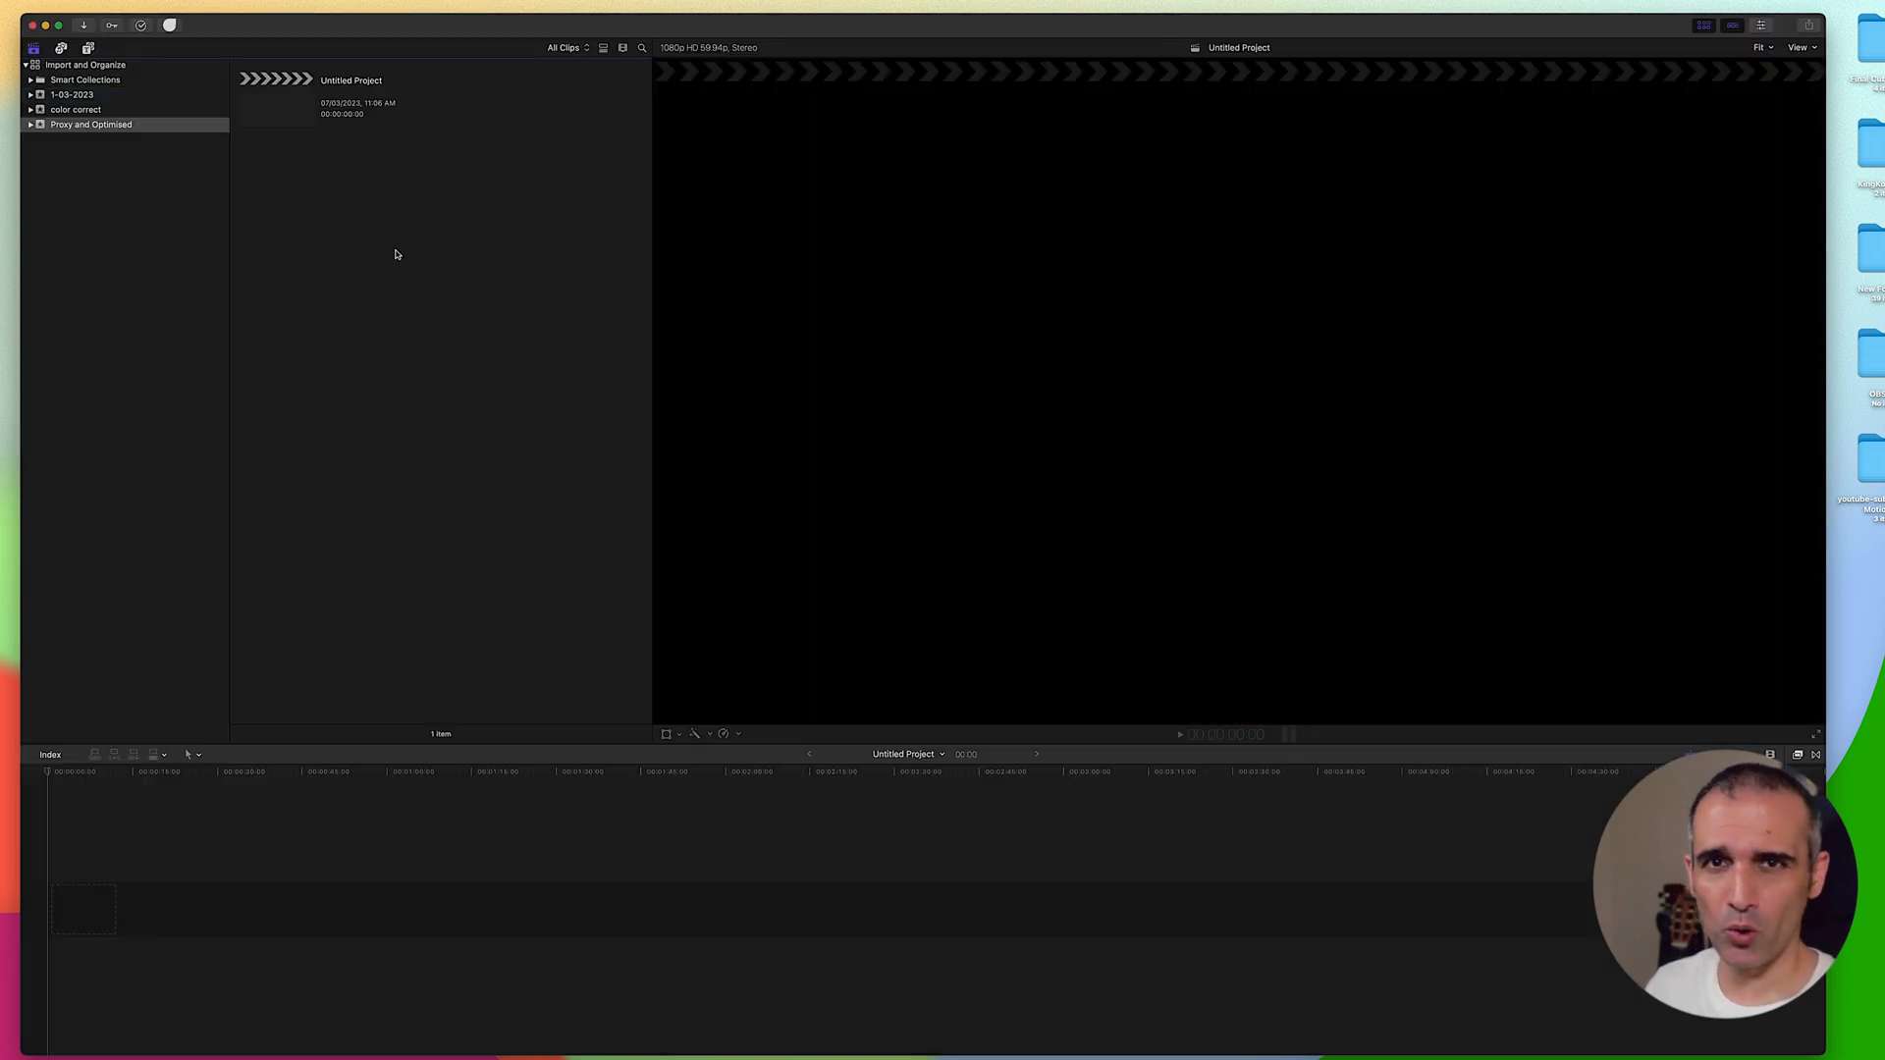
pyautogui.moveTo(330, 303)
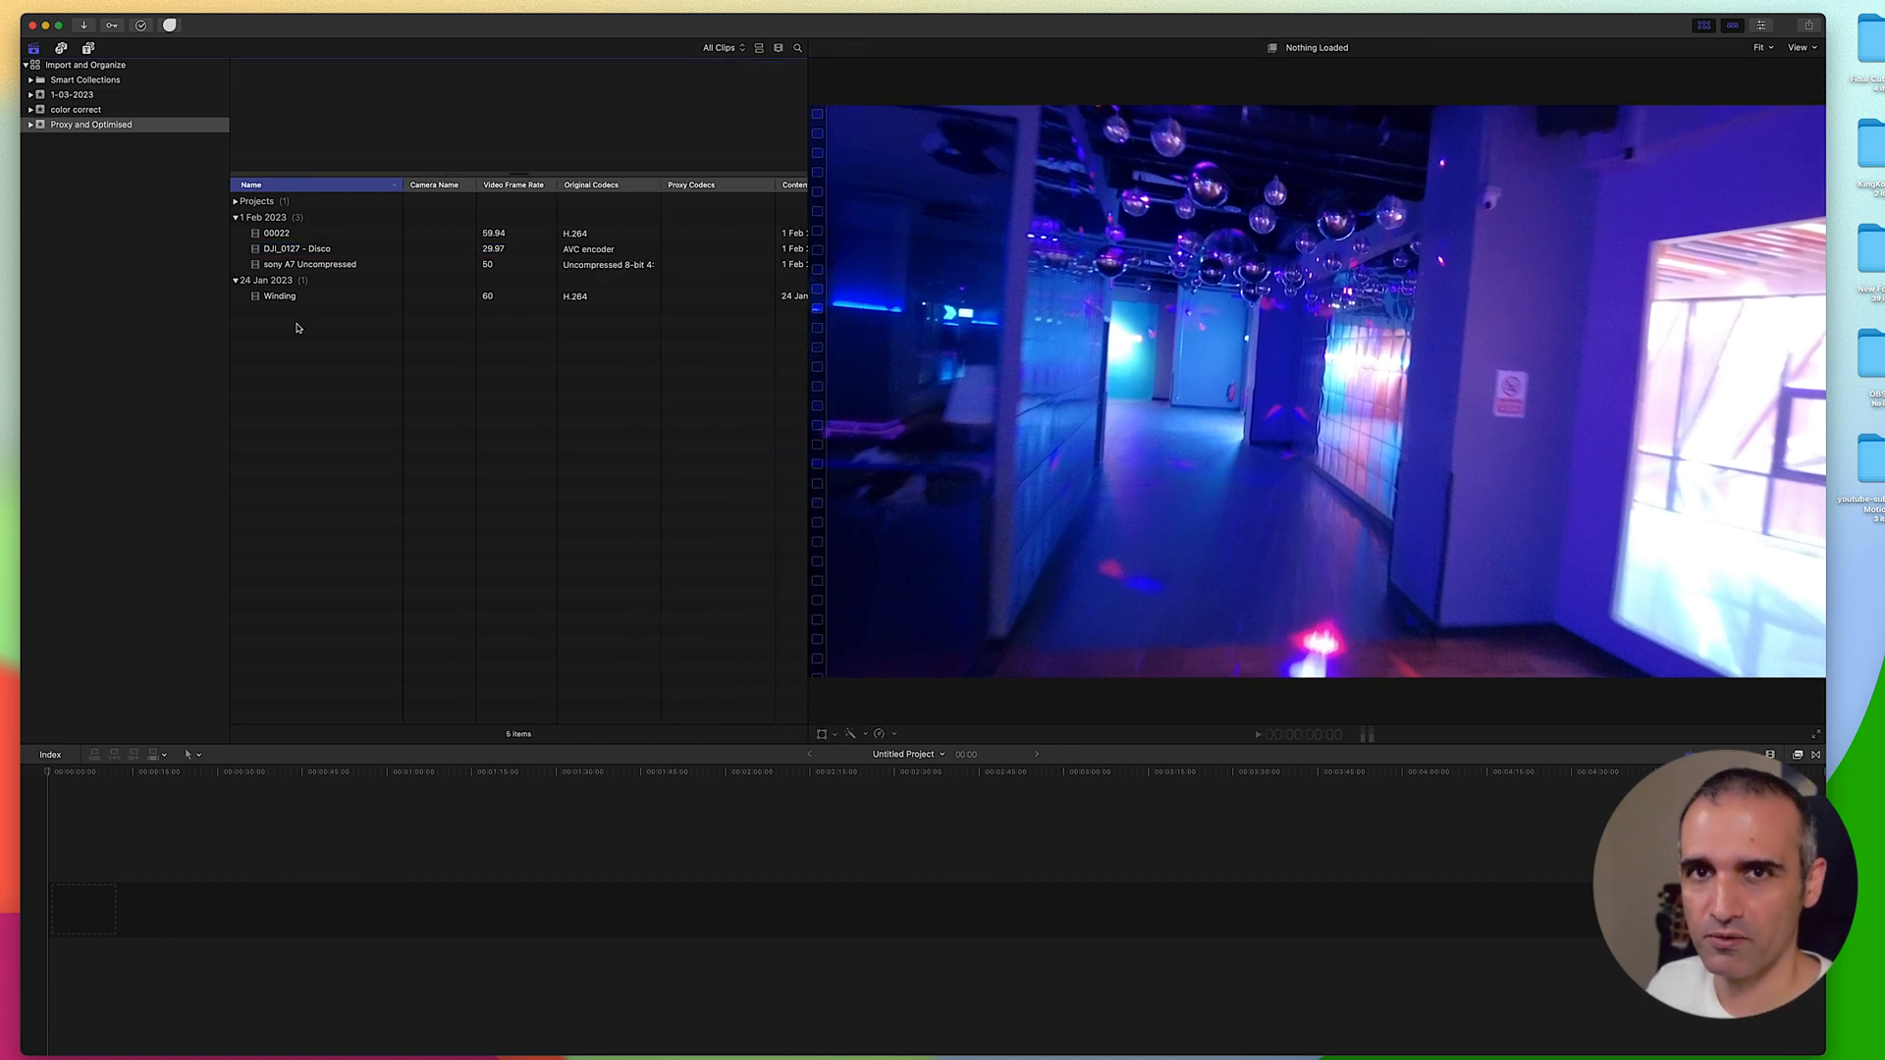
pyautogui.click(279, 295)
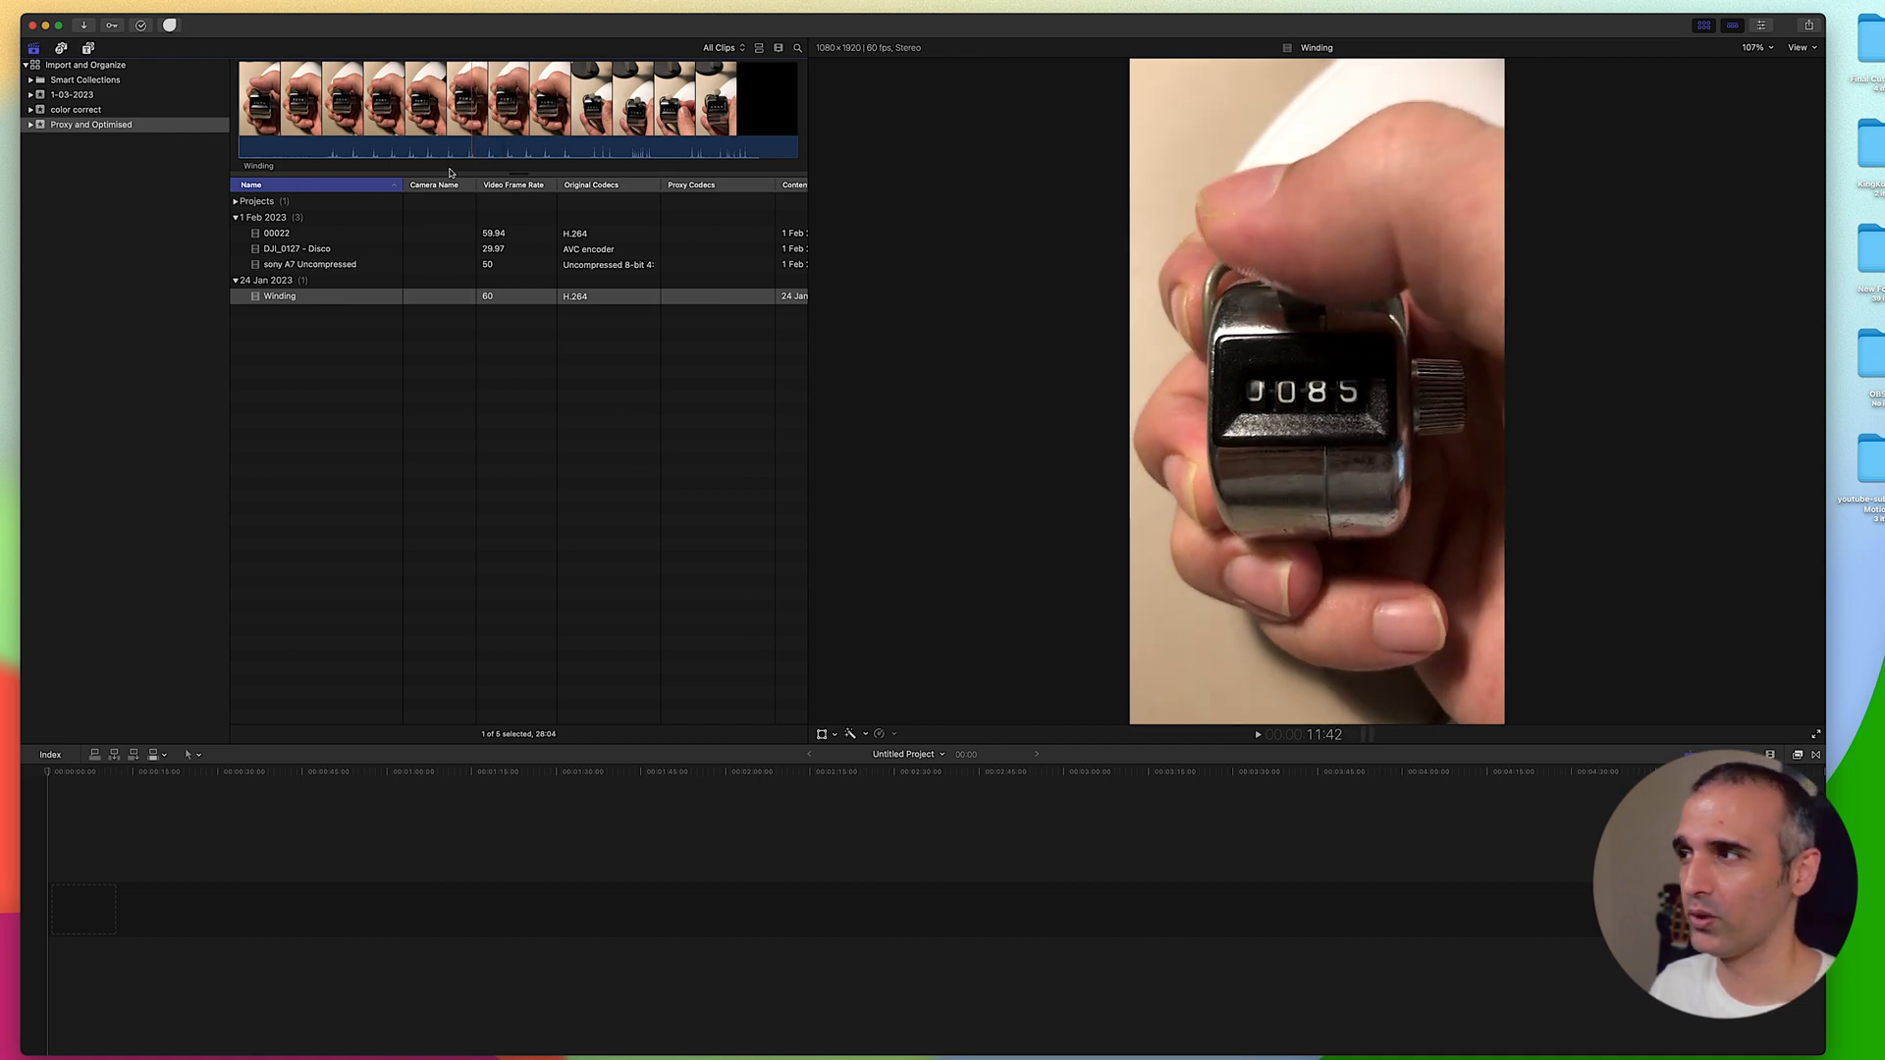
pyautogui.click(308, 264)
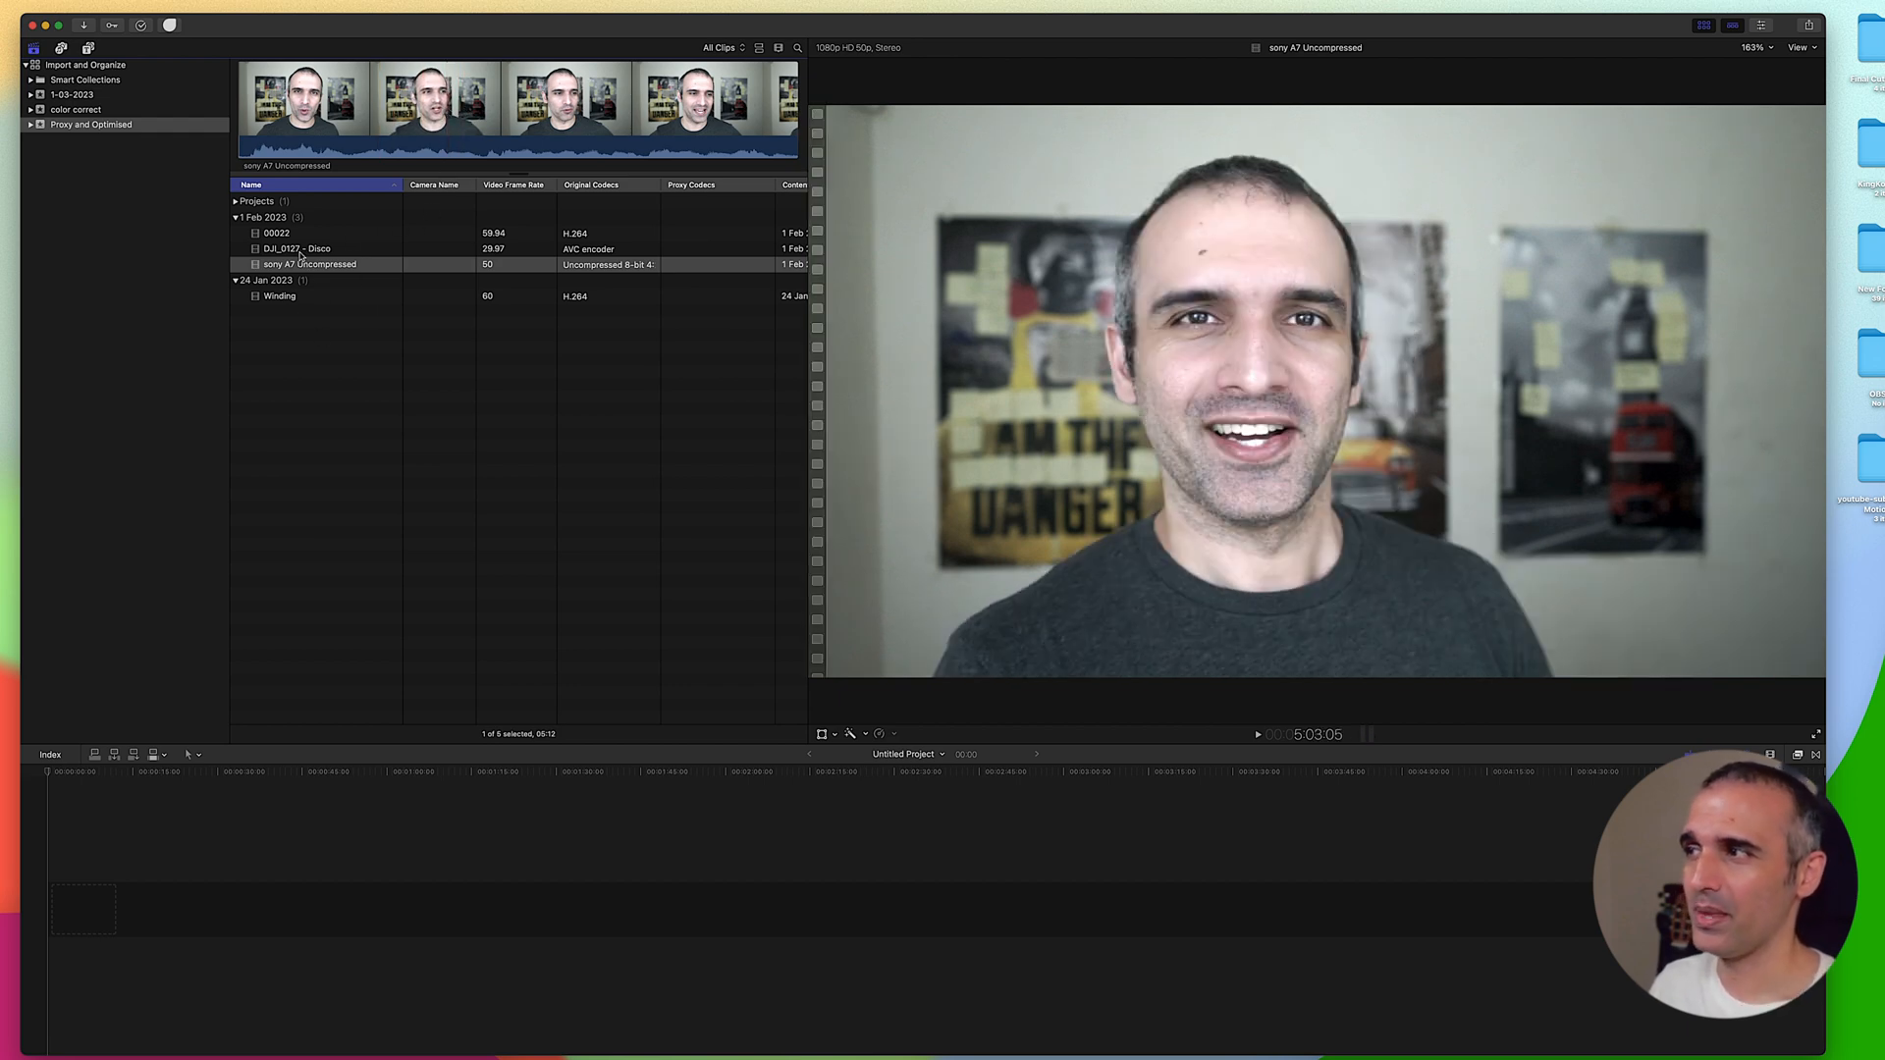
pyautogui.click(295, 247)
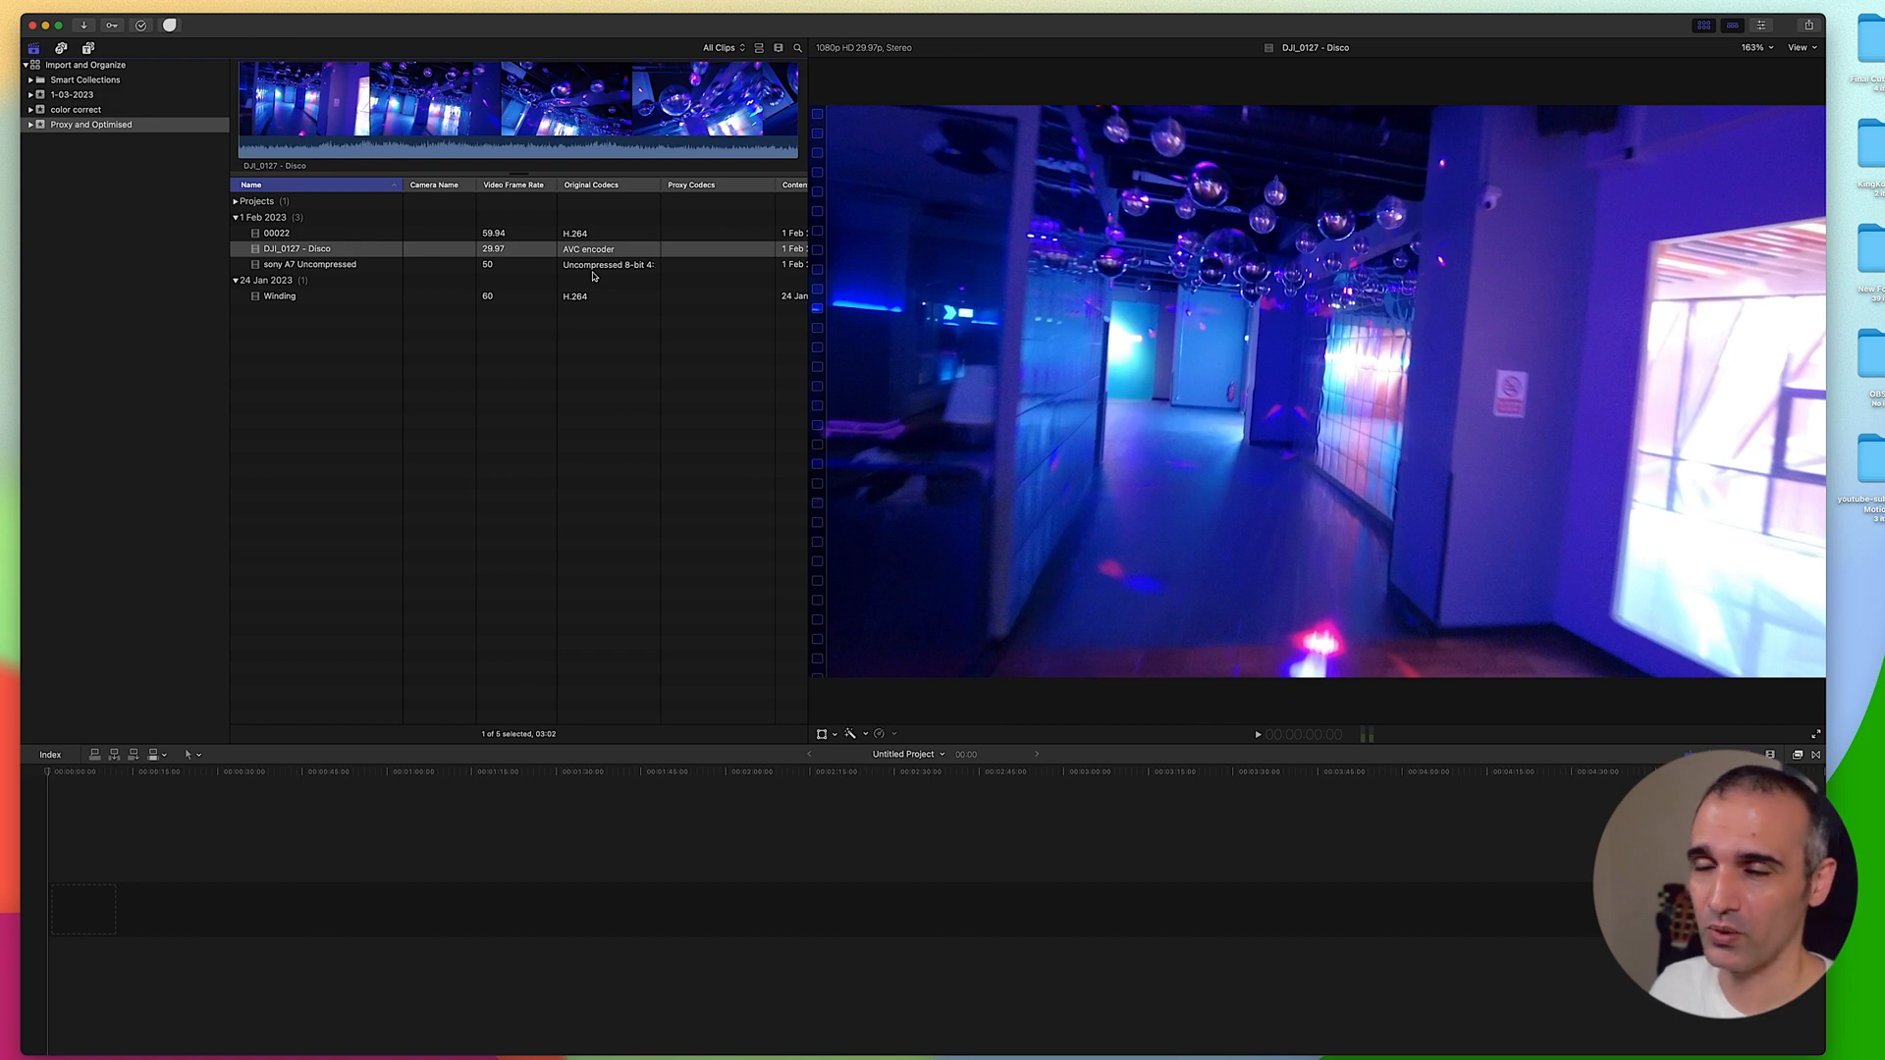
pyautogui.click(276, 233)
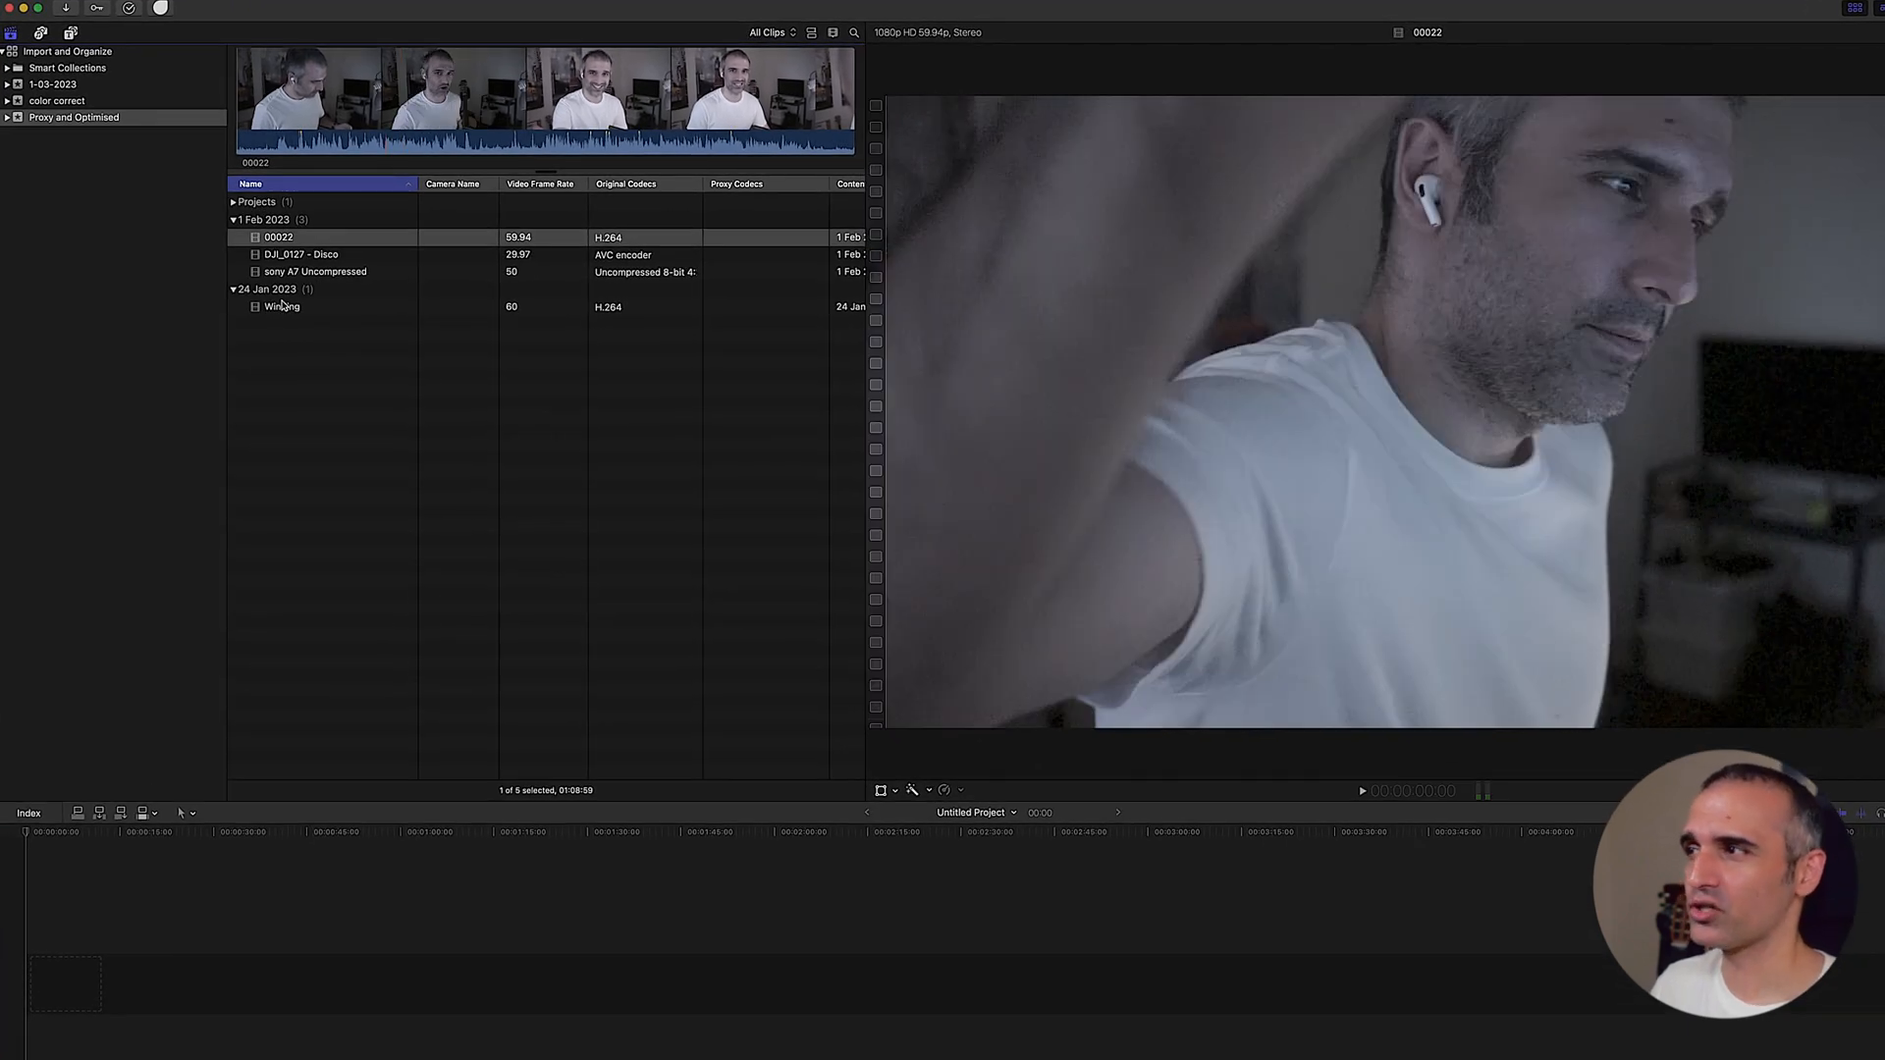
pyautogui.click(280, 307)
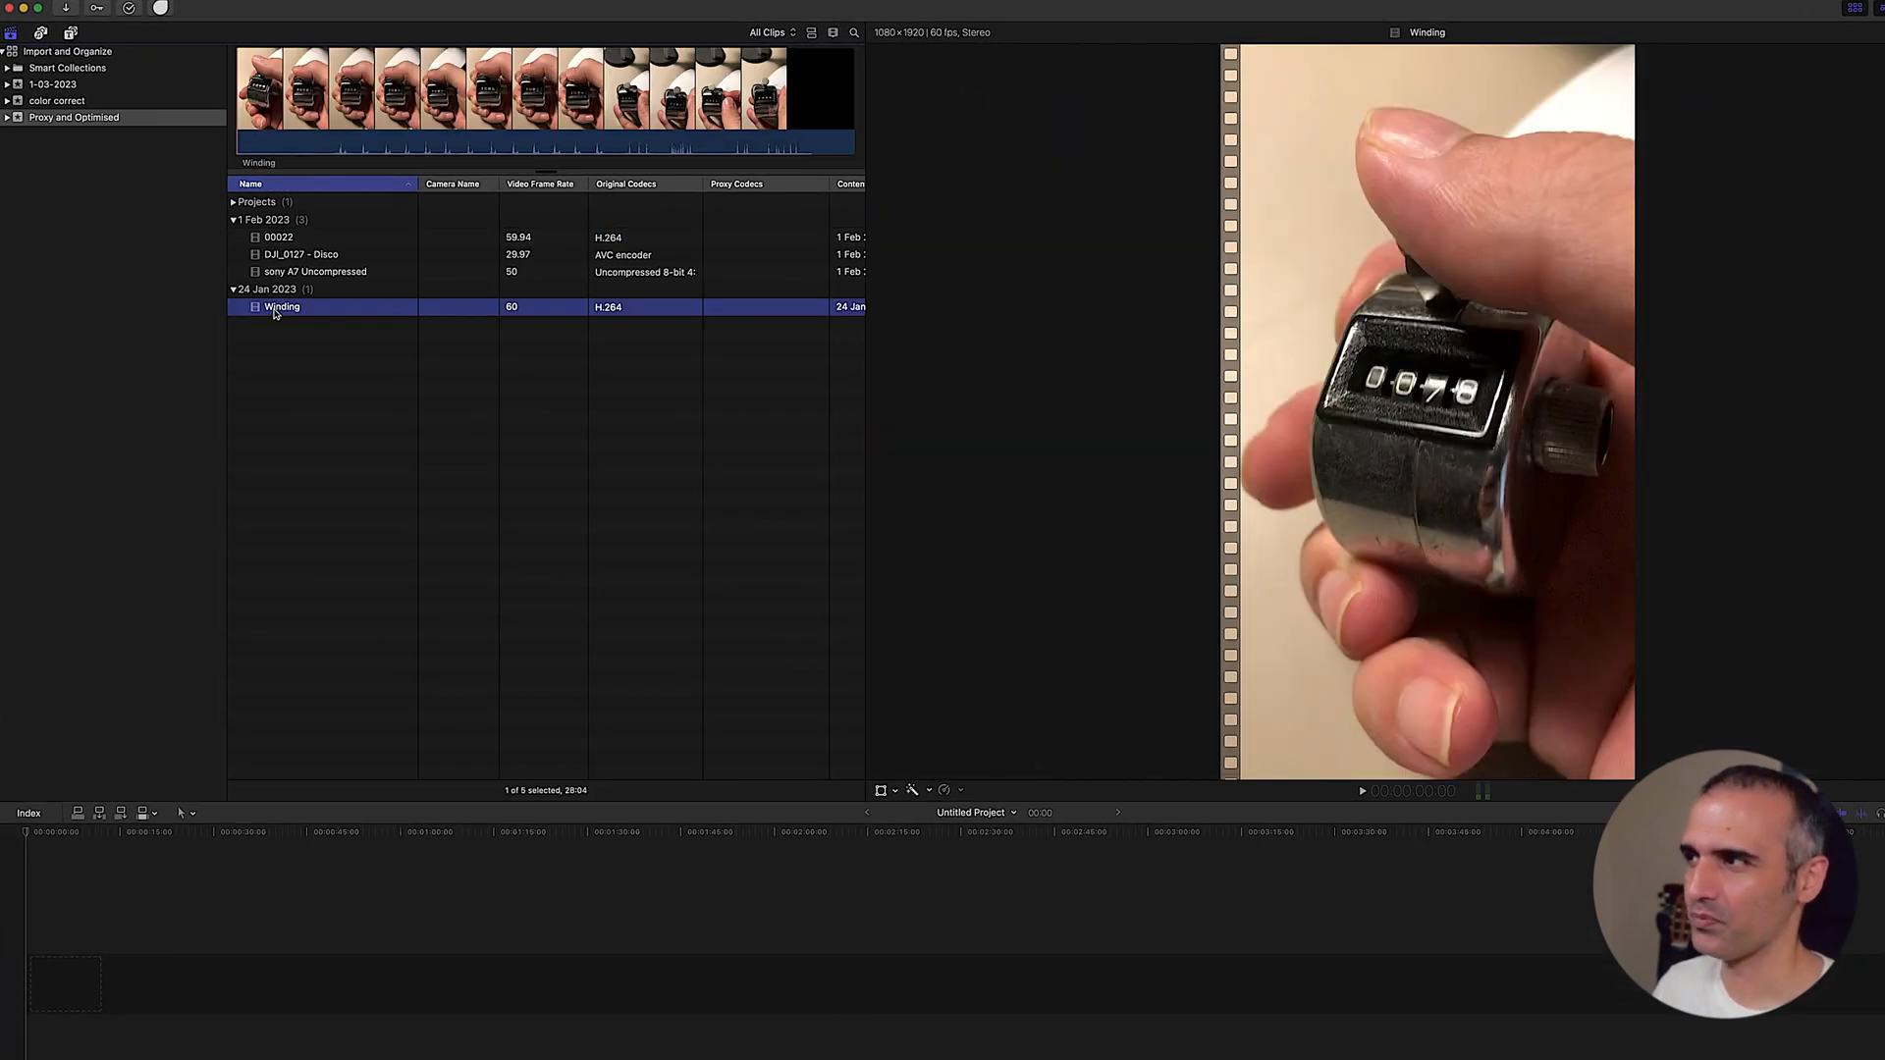
# - Transcode the Winding clip to create H.264 proxy media
pyautogui.rightClick(280, 306)
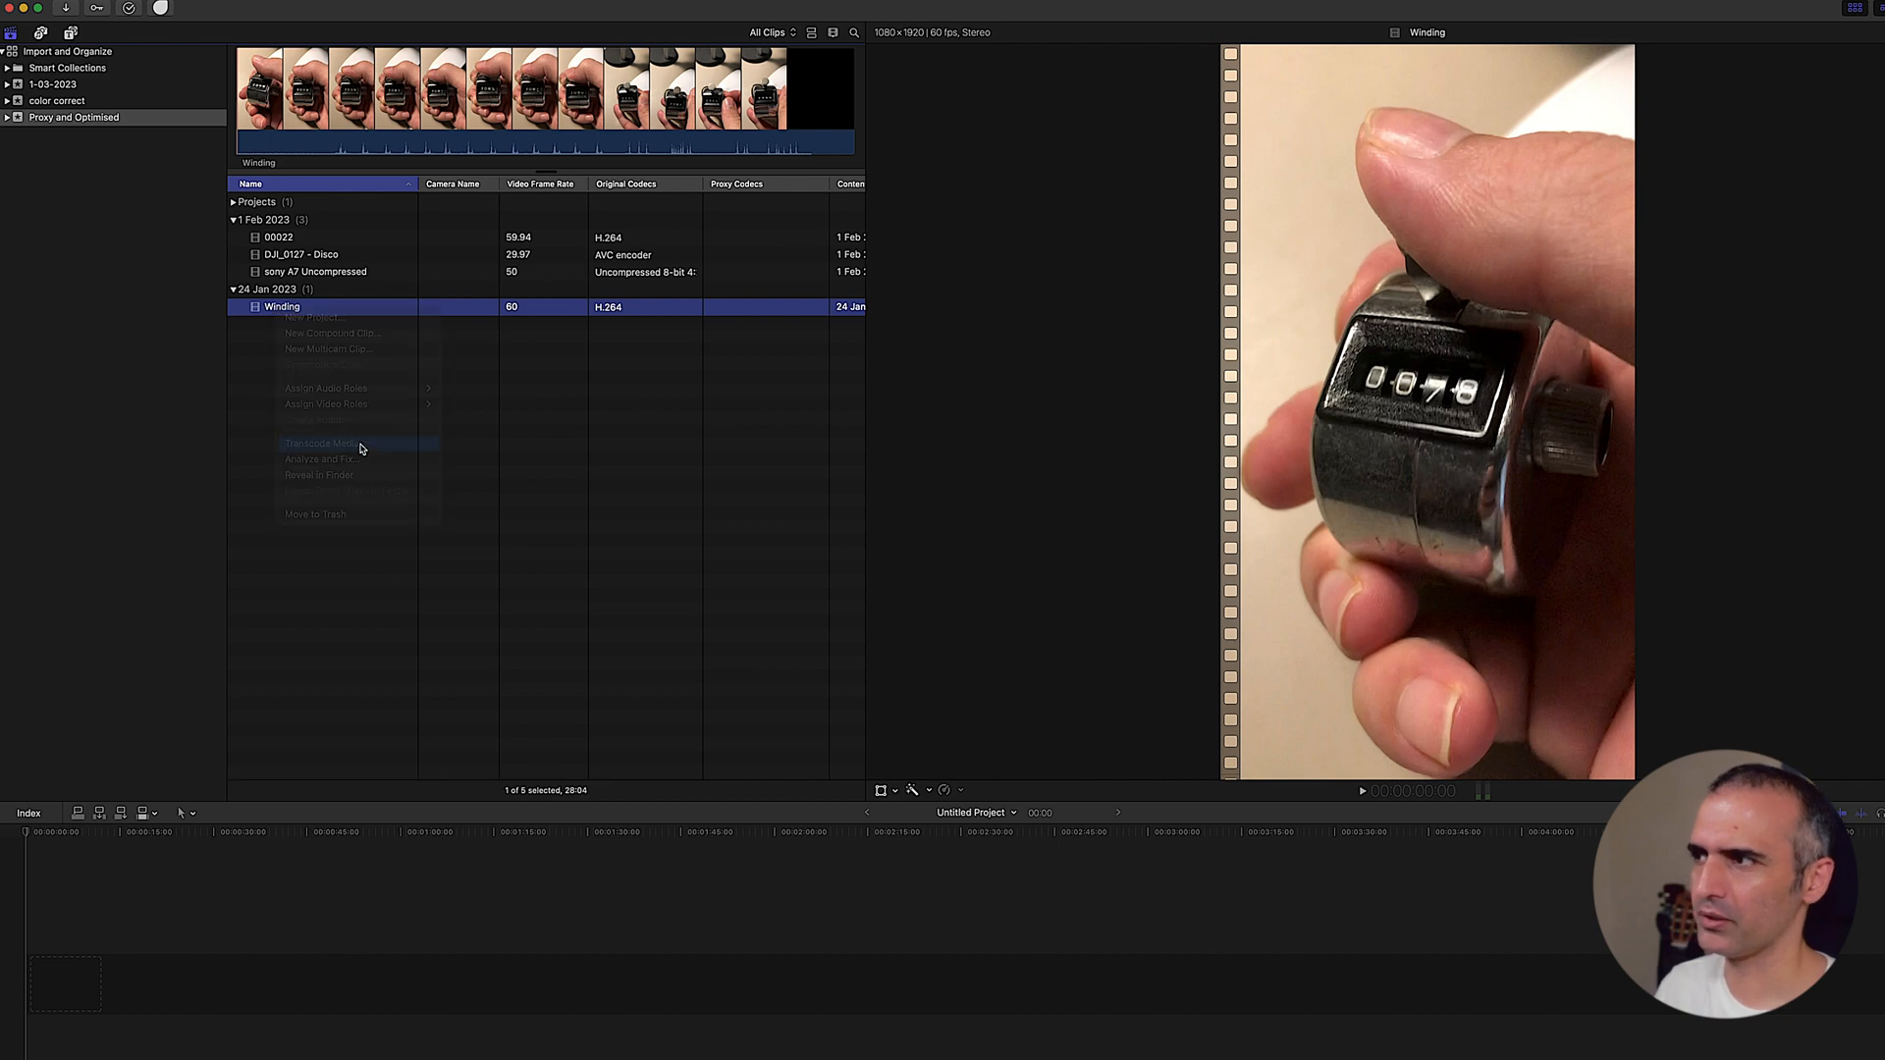
pyautogui.click(320, 443)
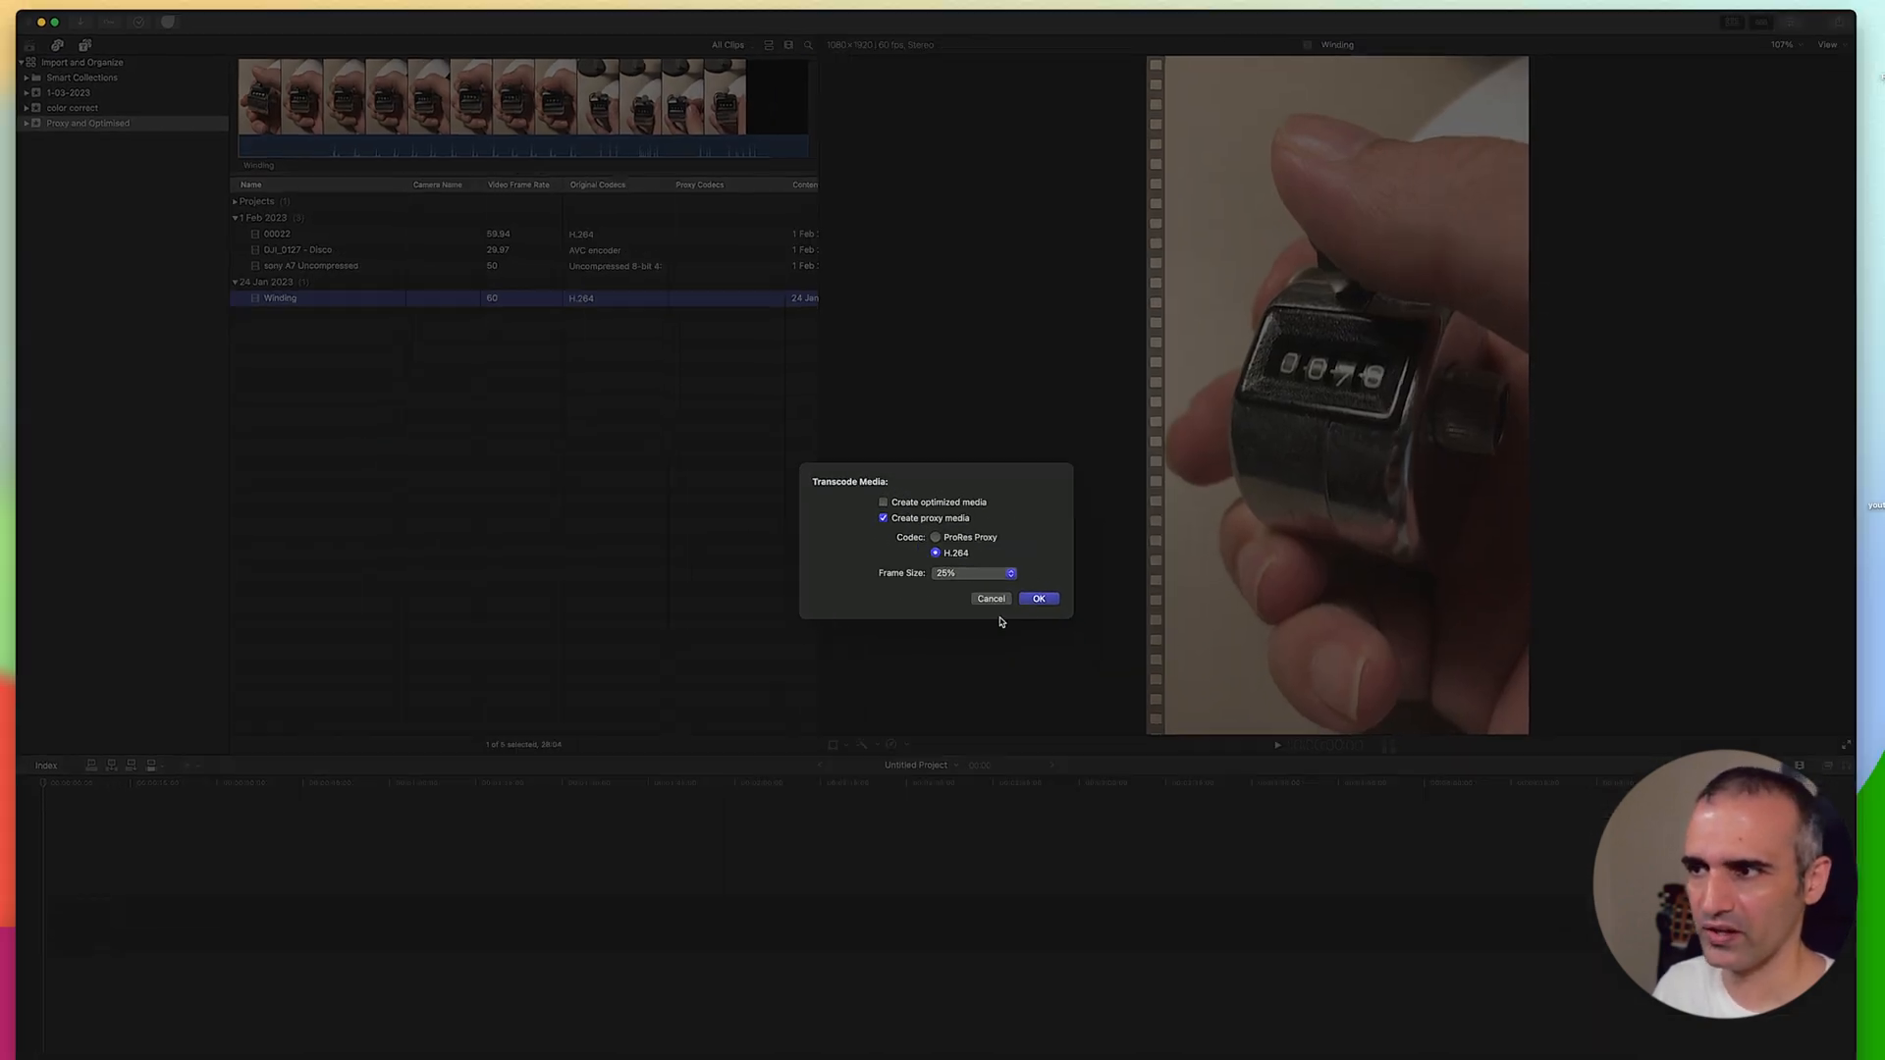
pyautogui.click(1038, 598)
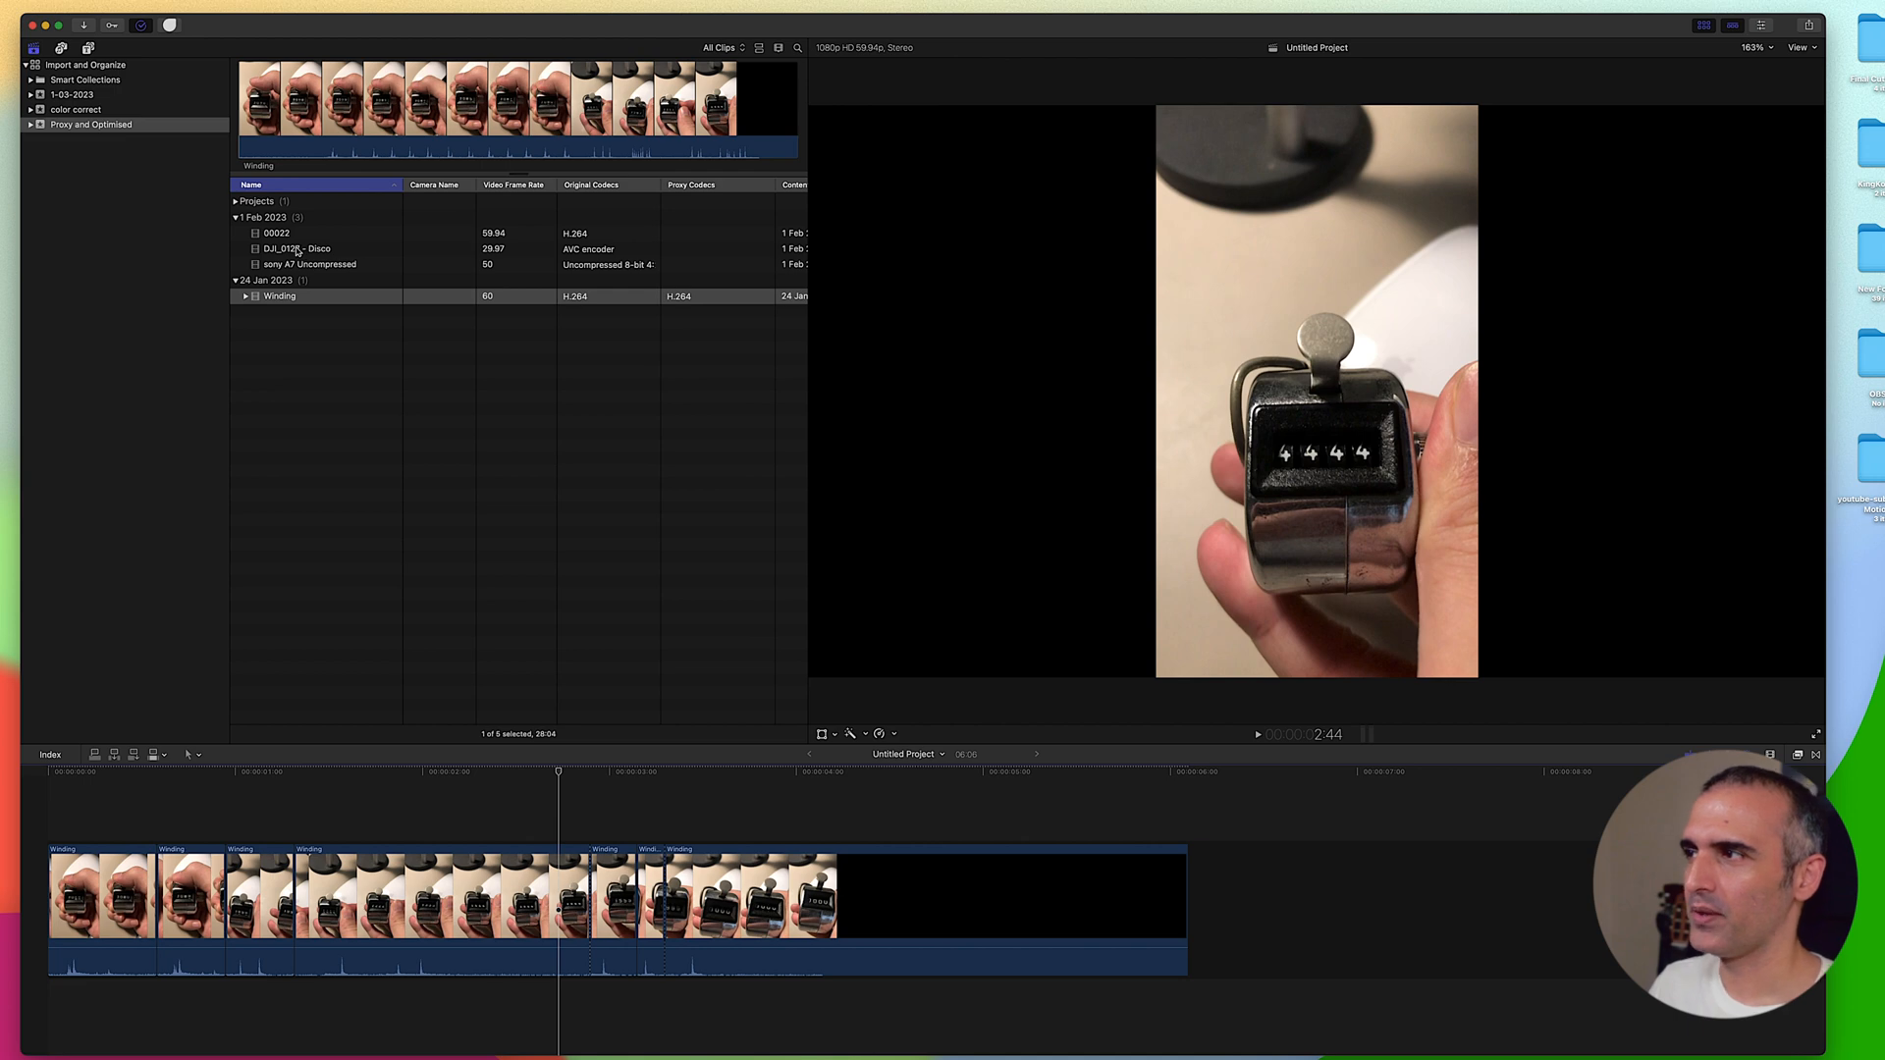
# - Create optimized and proxy media for DJI_0127 - Disco, then reveal its file in Finder
pyautogui.click(295, 248)
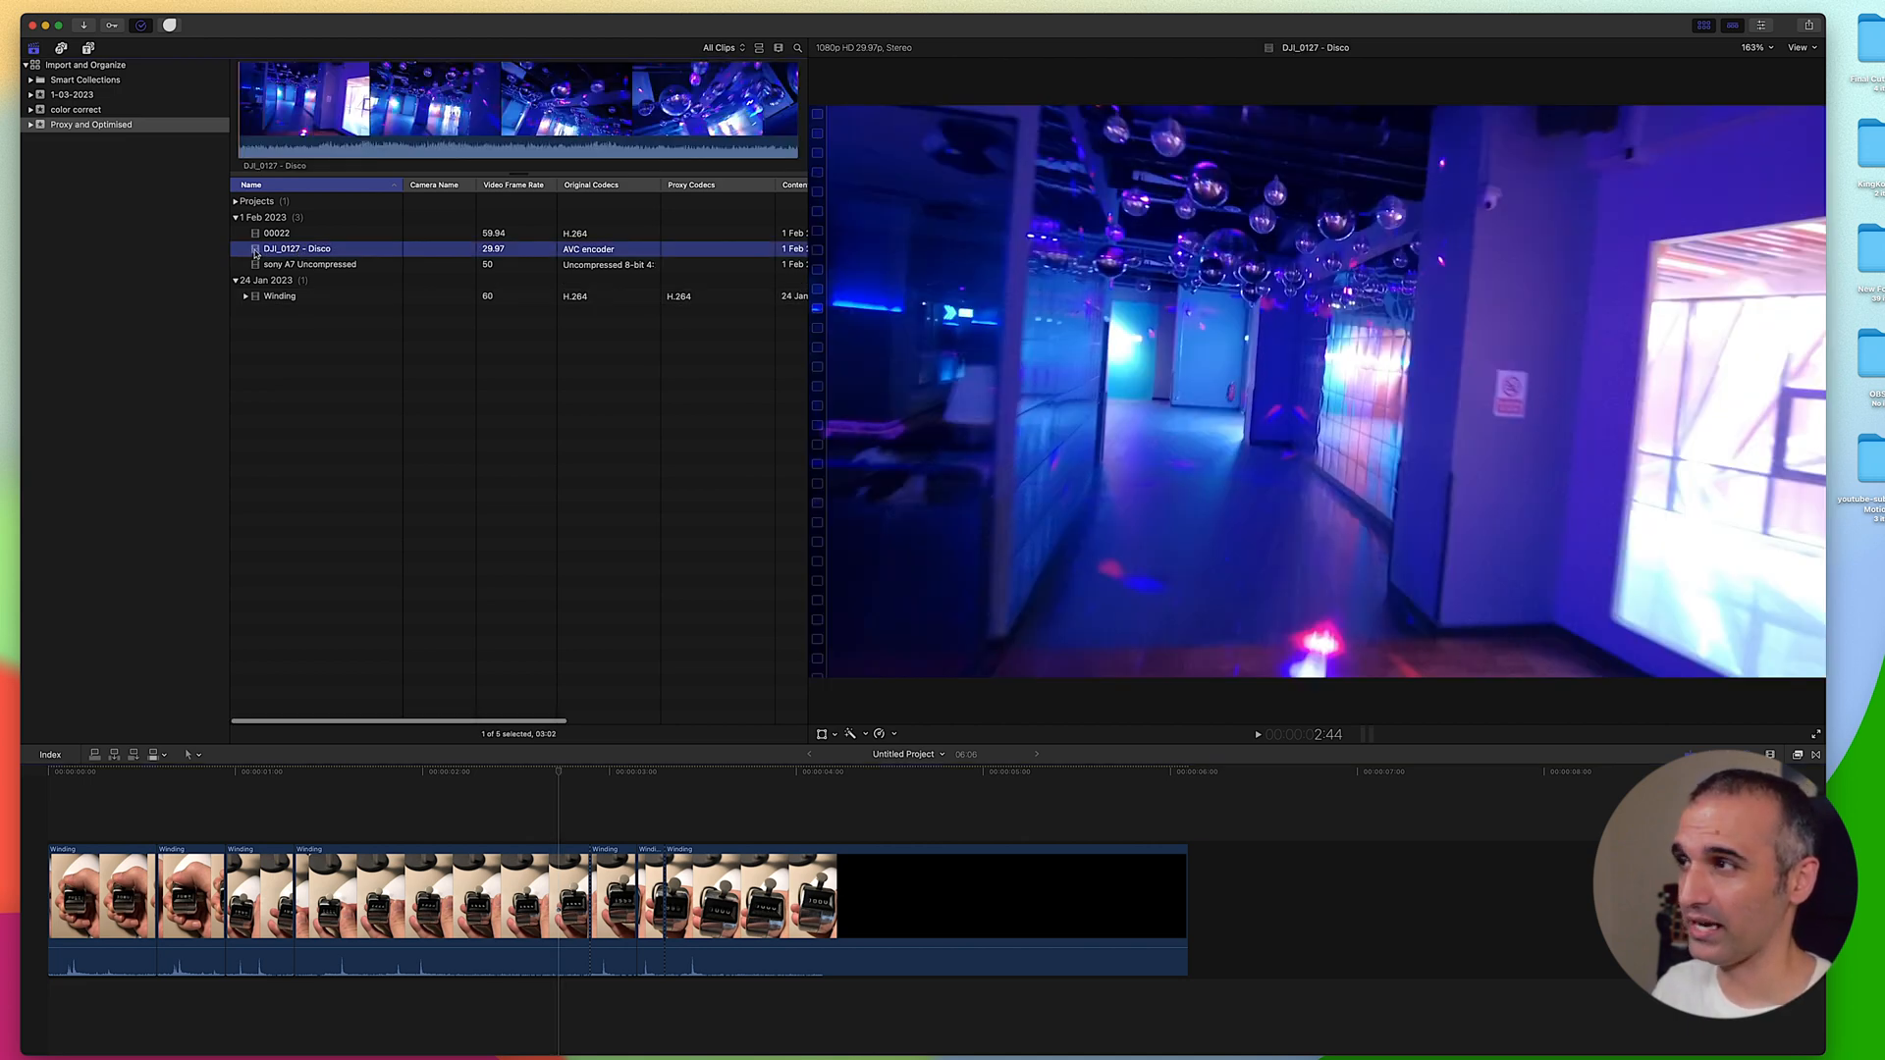
pyautogui.rightClick(299, 248)
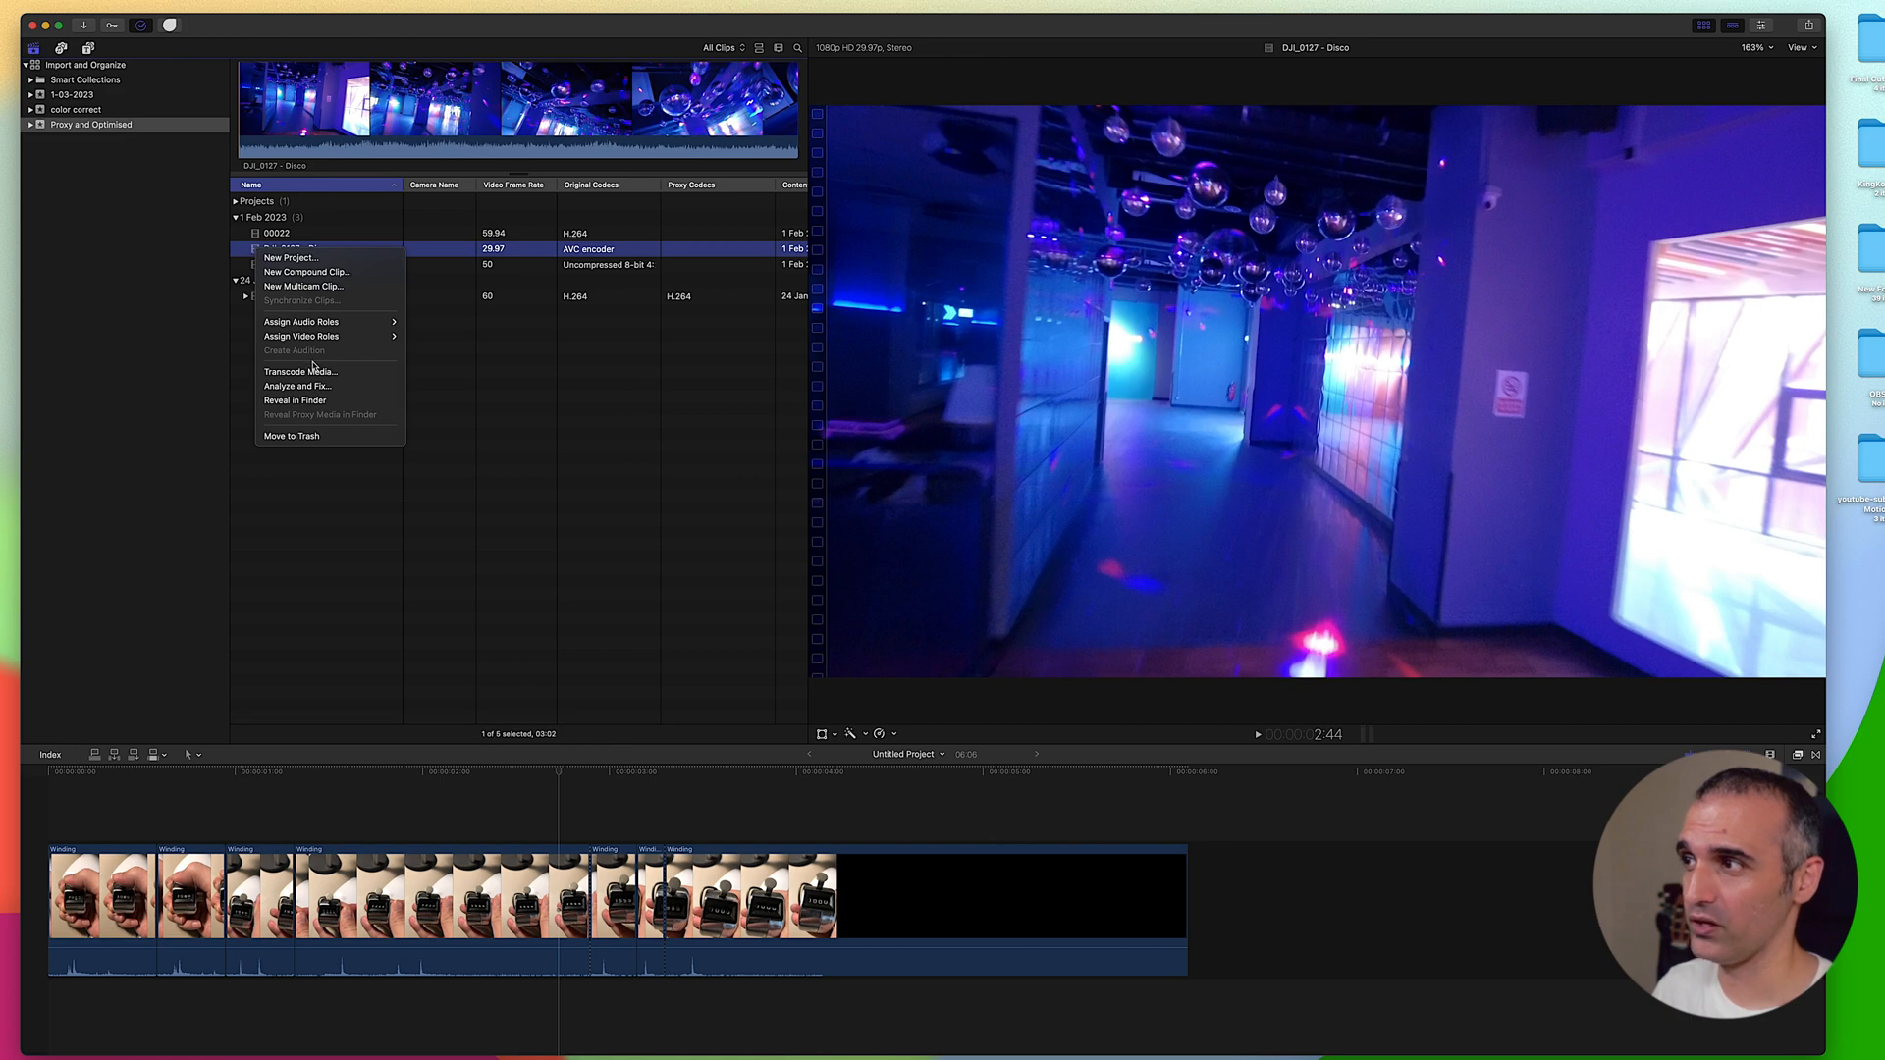
pyautogui.click(300, 371)
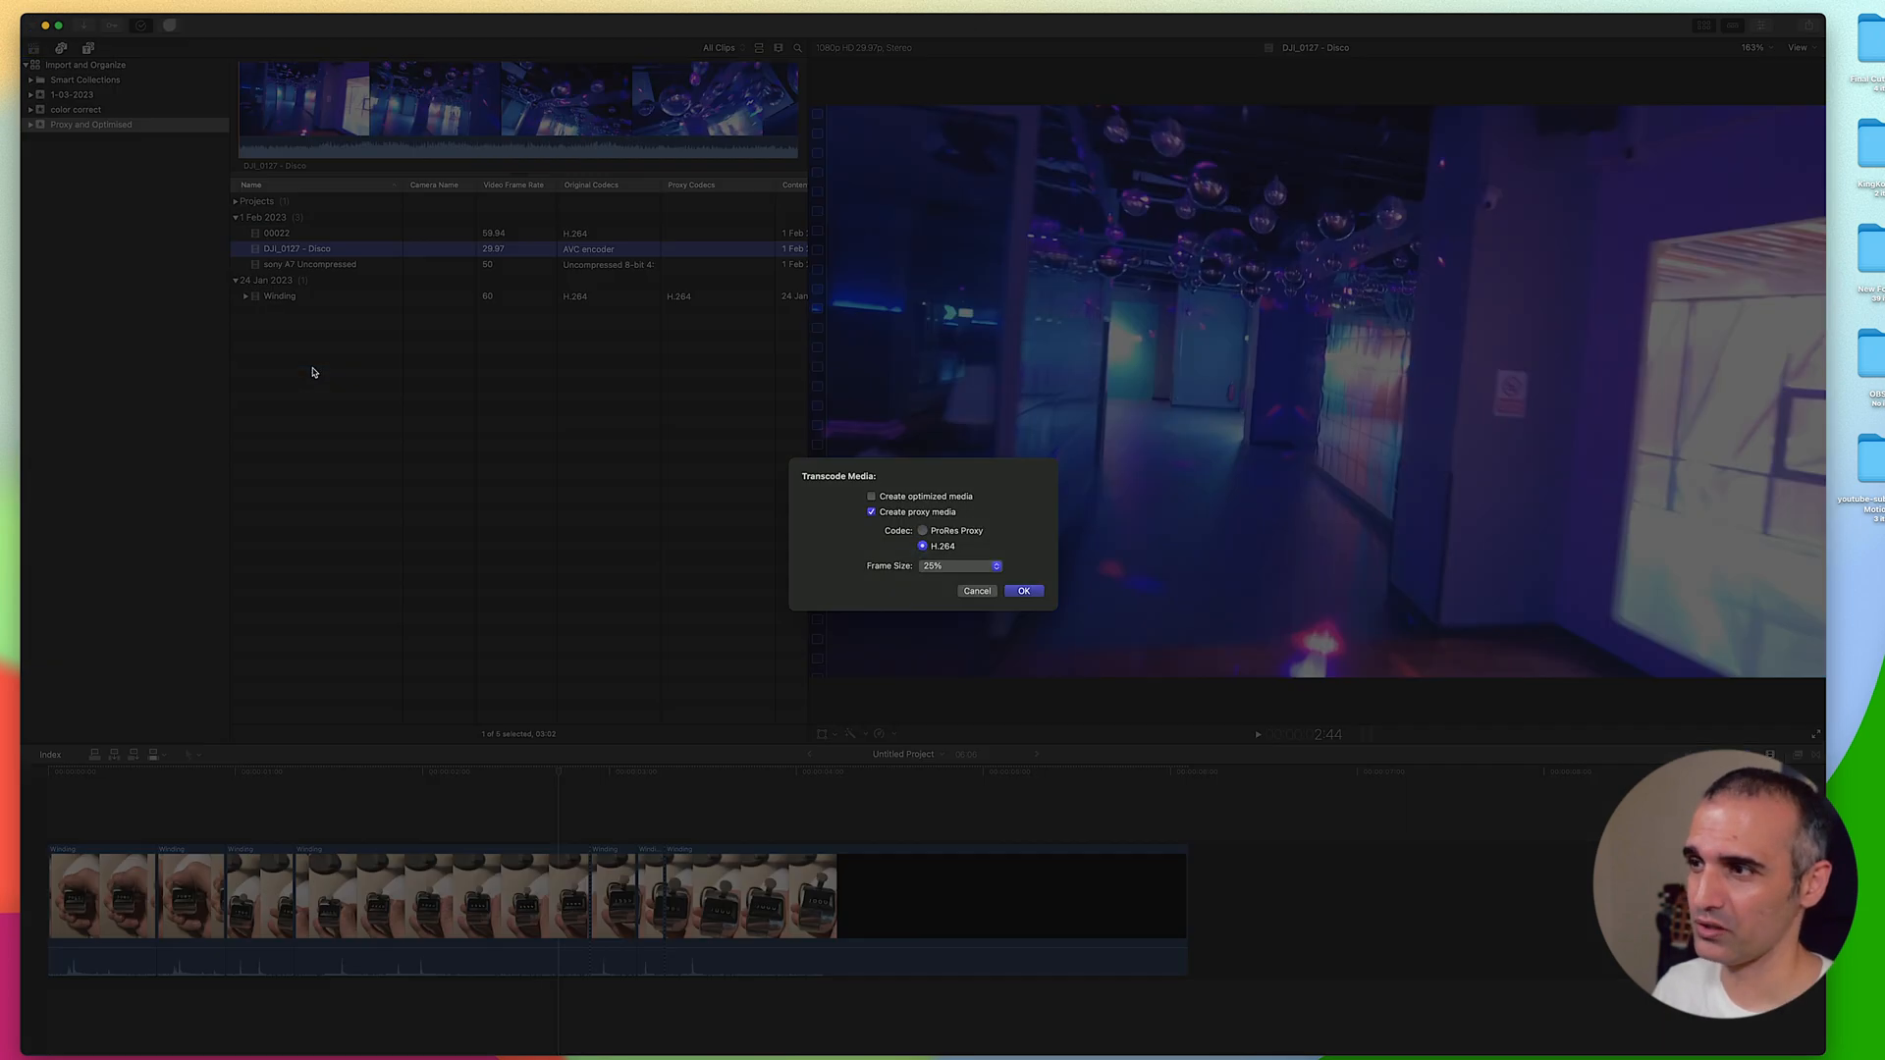
pyautogui.click(869, 496)
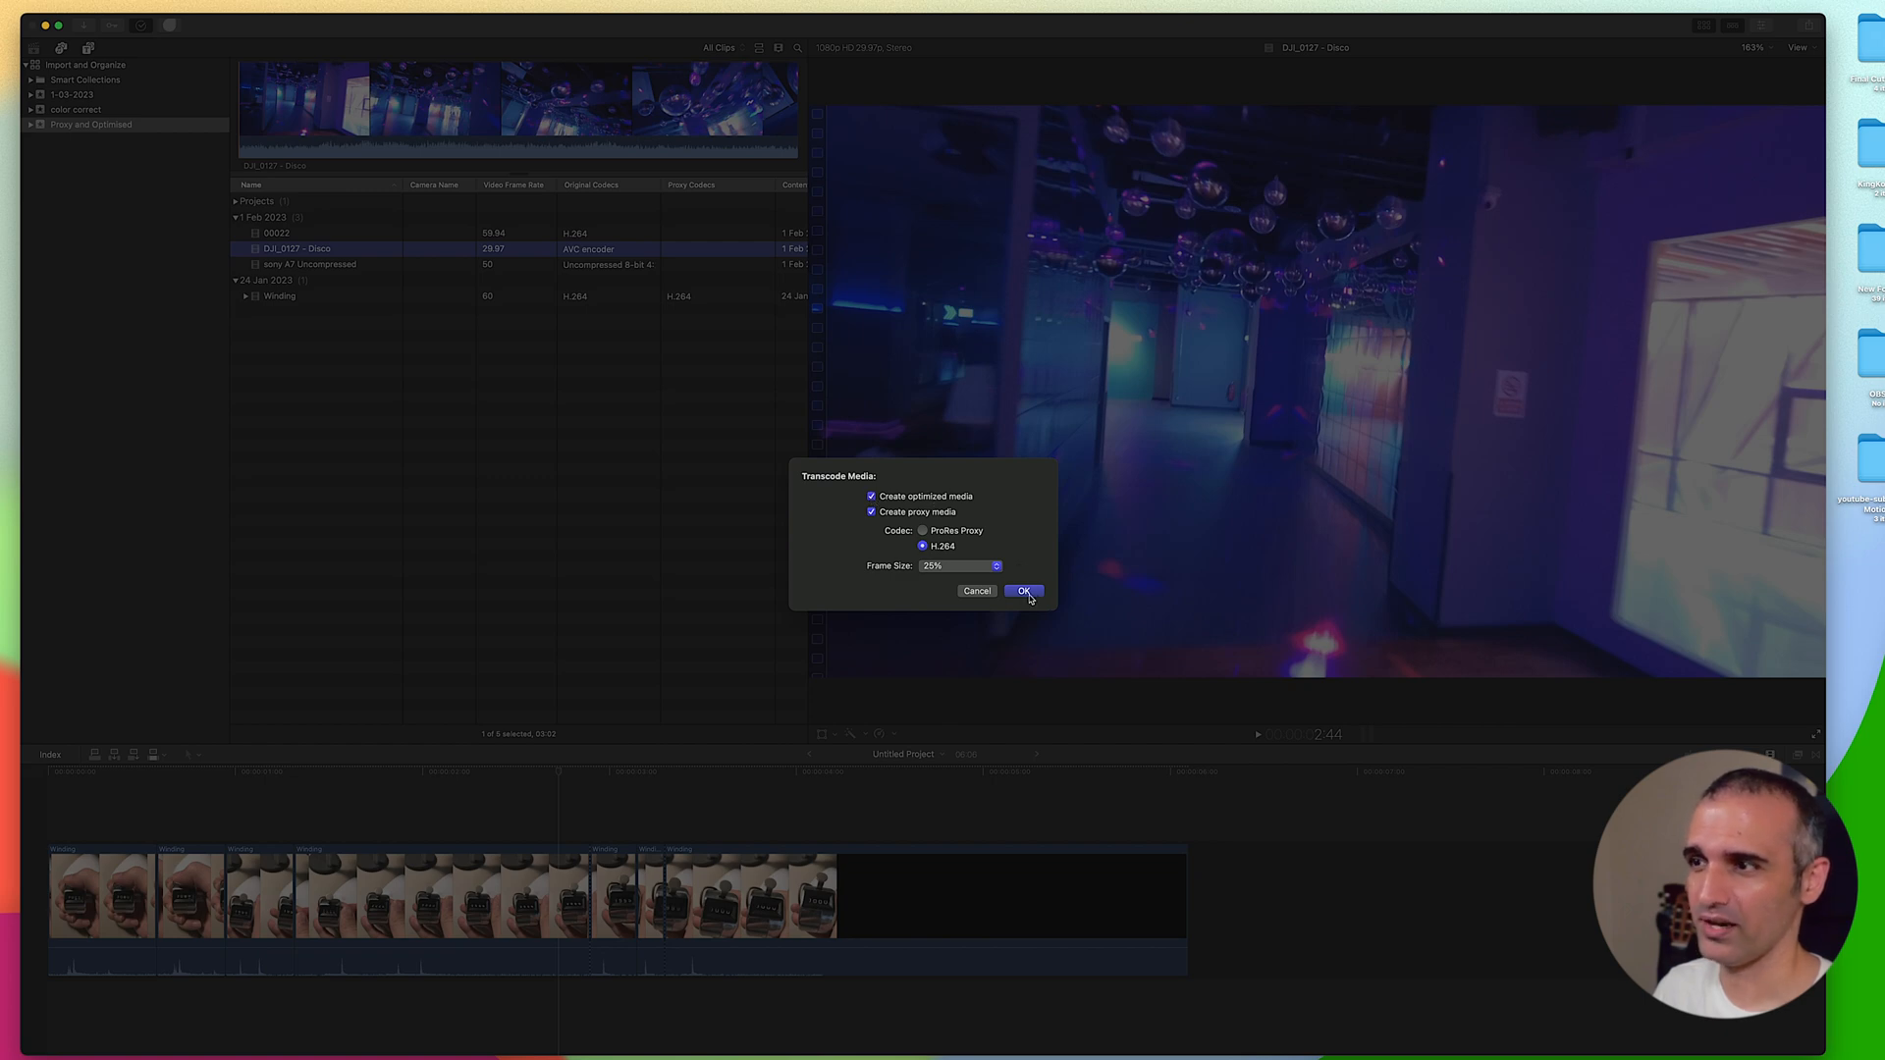
pyautogui.click(1023, 591)
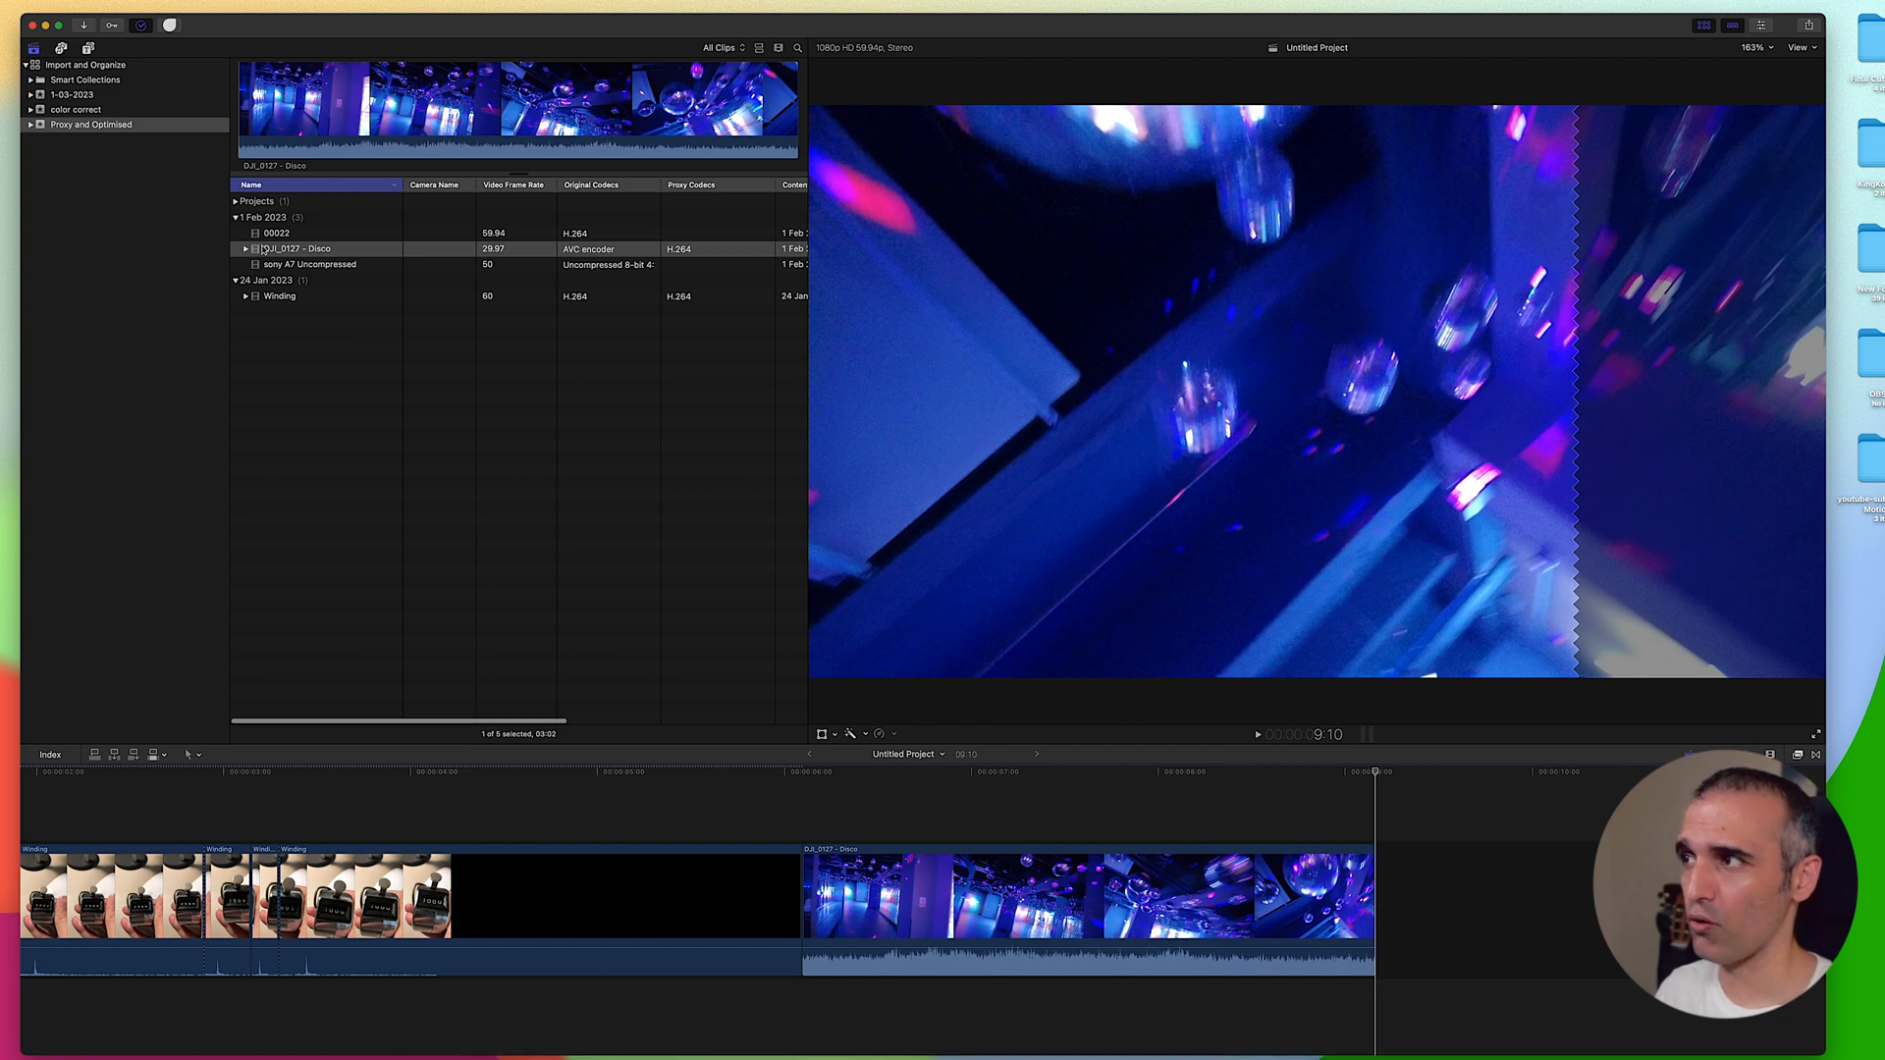
pyautogui.rightClick(285, 248)
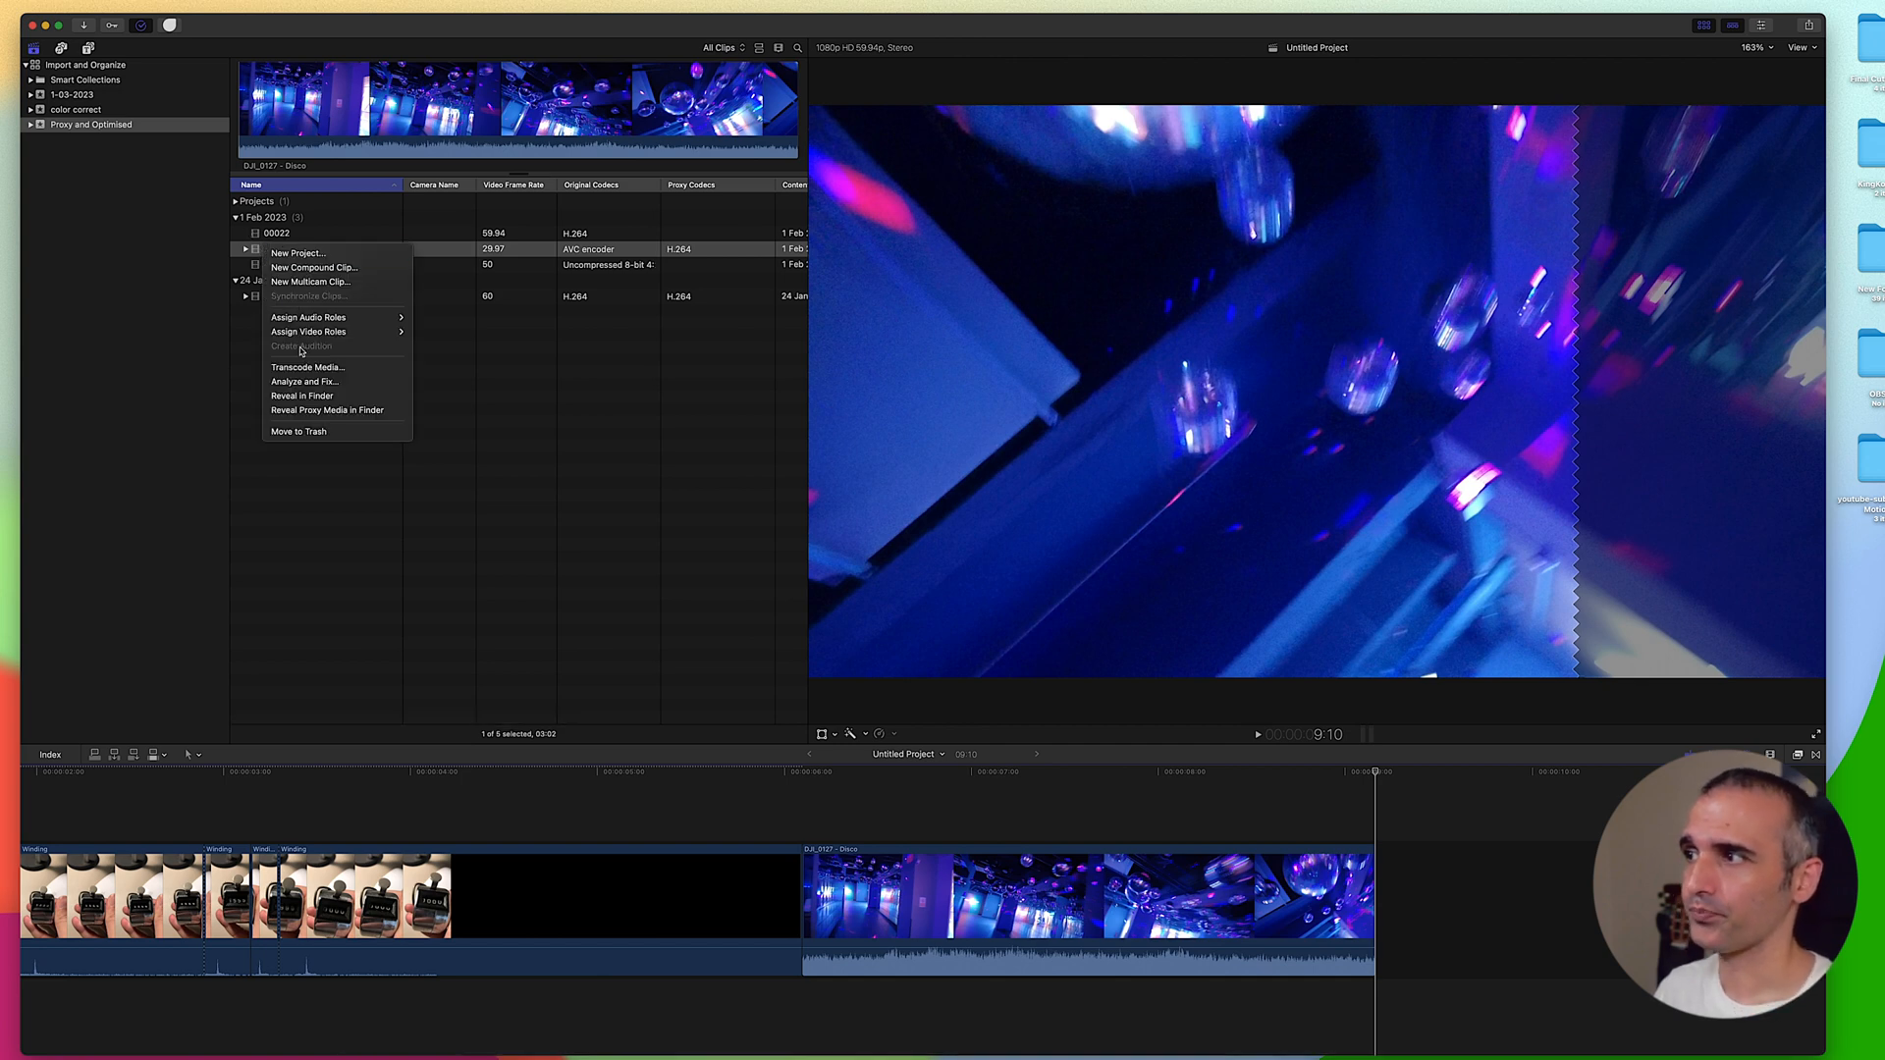
pyautogui.moveTo(329, 396)
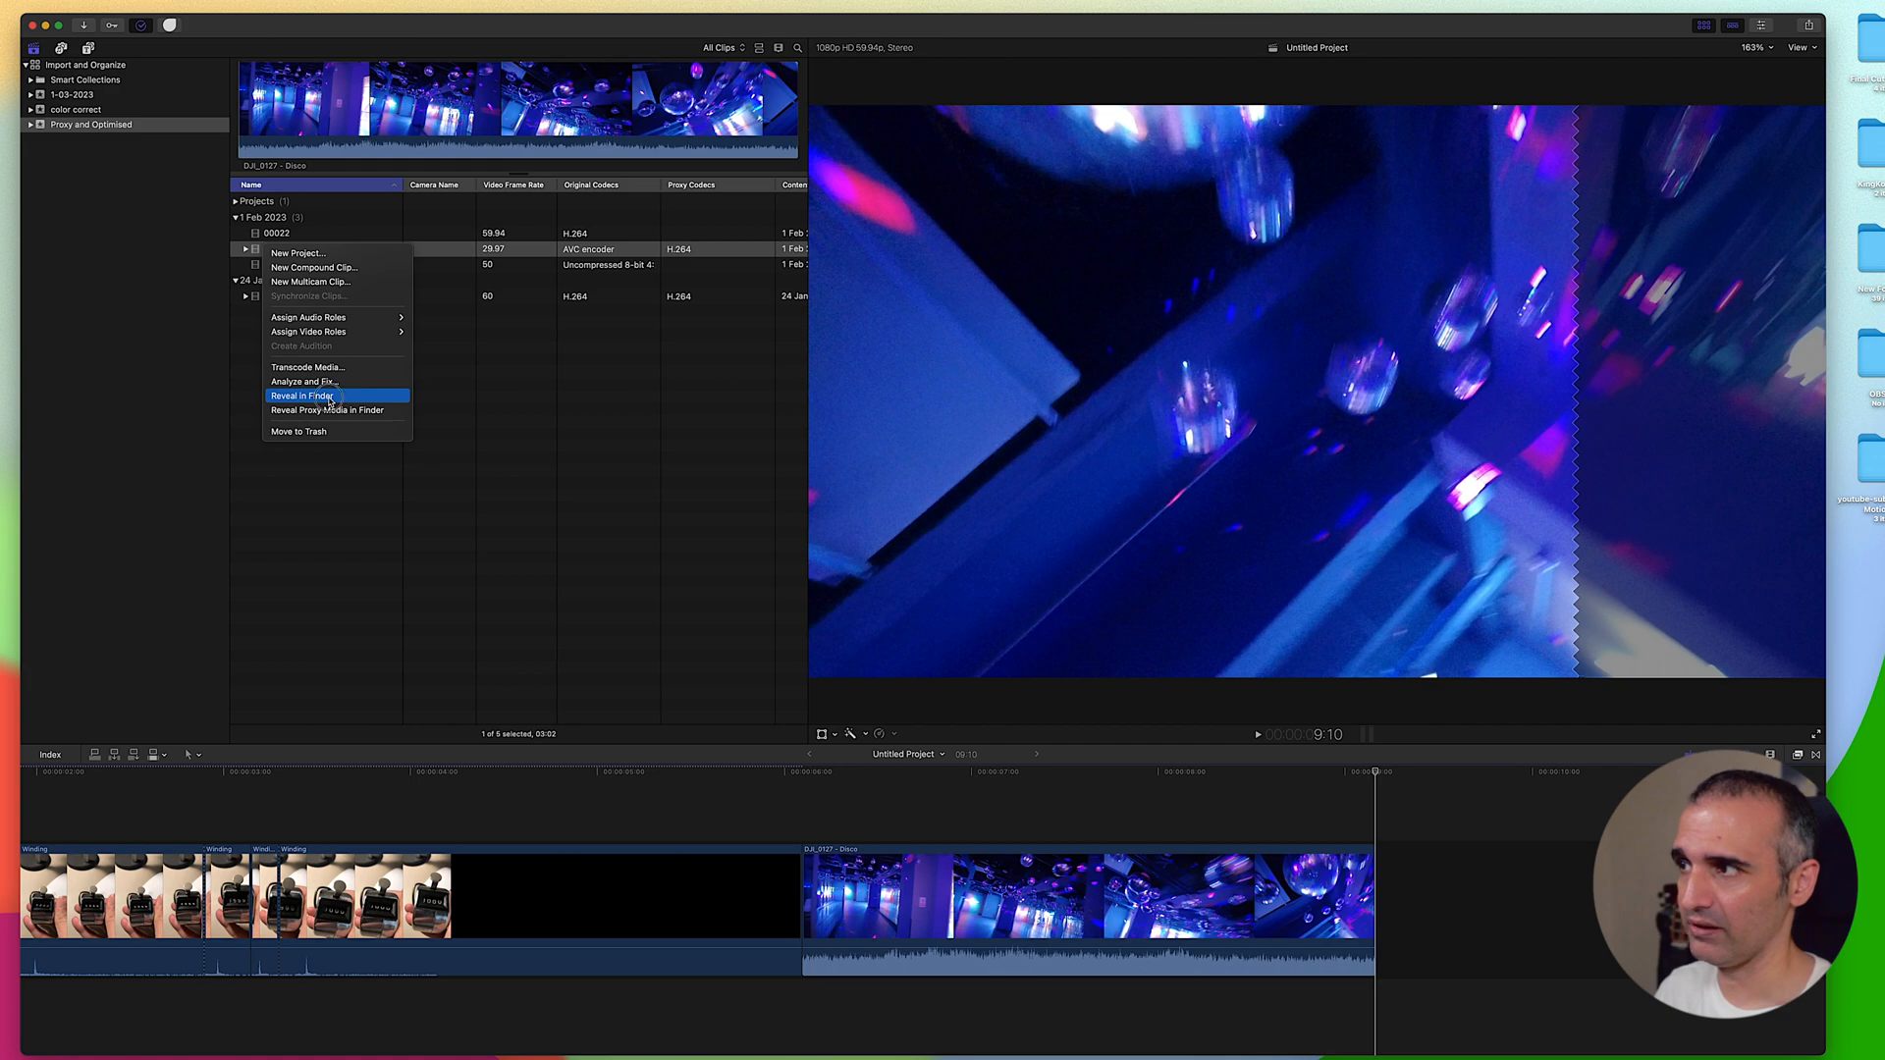
pyautogui.click(300, 396)
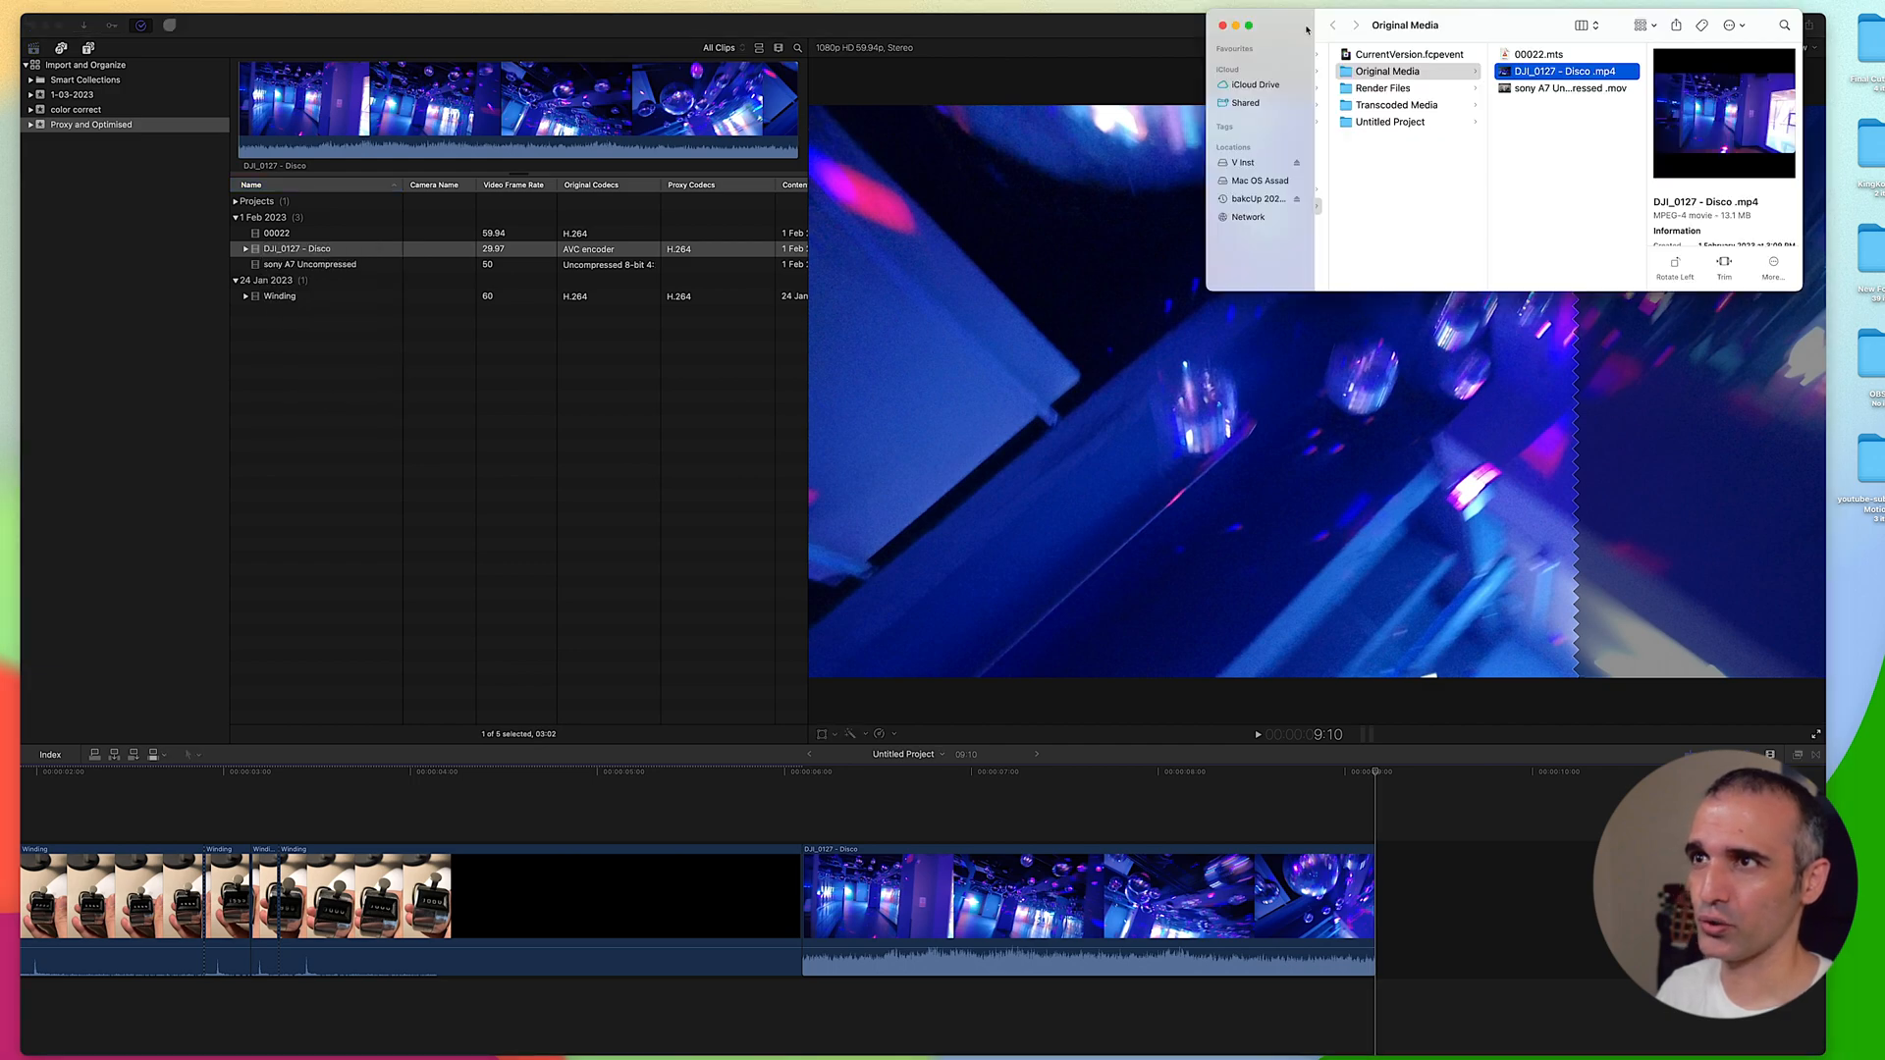
# - Inspect the optimized Disco .mov in Transcoded Media > High Quality Media, then close Finder
pyautogui.moveTo(1405, 23); pyautogui.dragTo(604, 384)
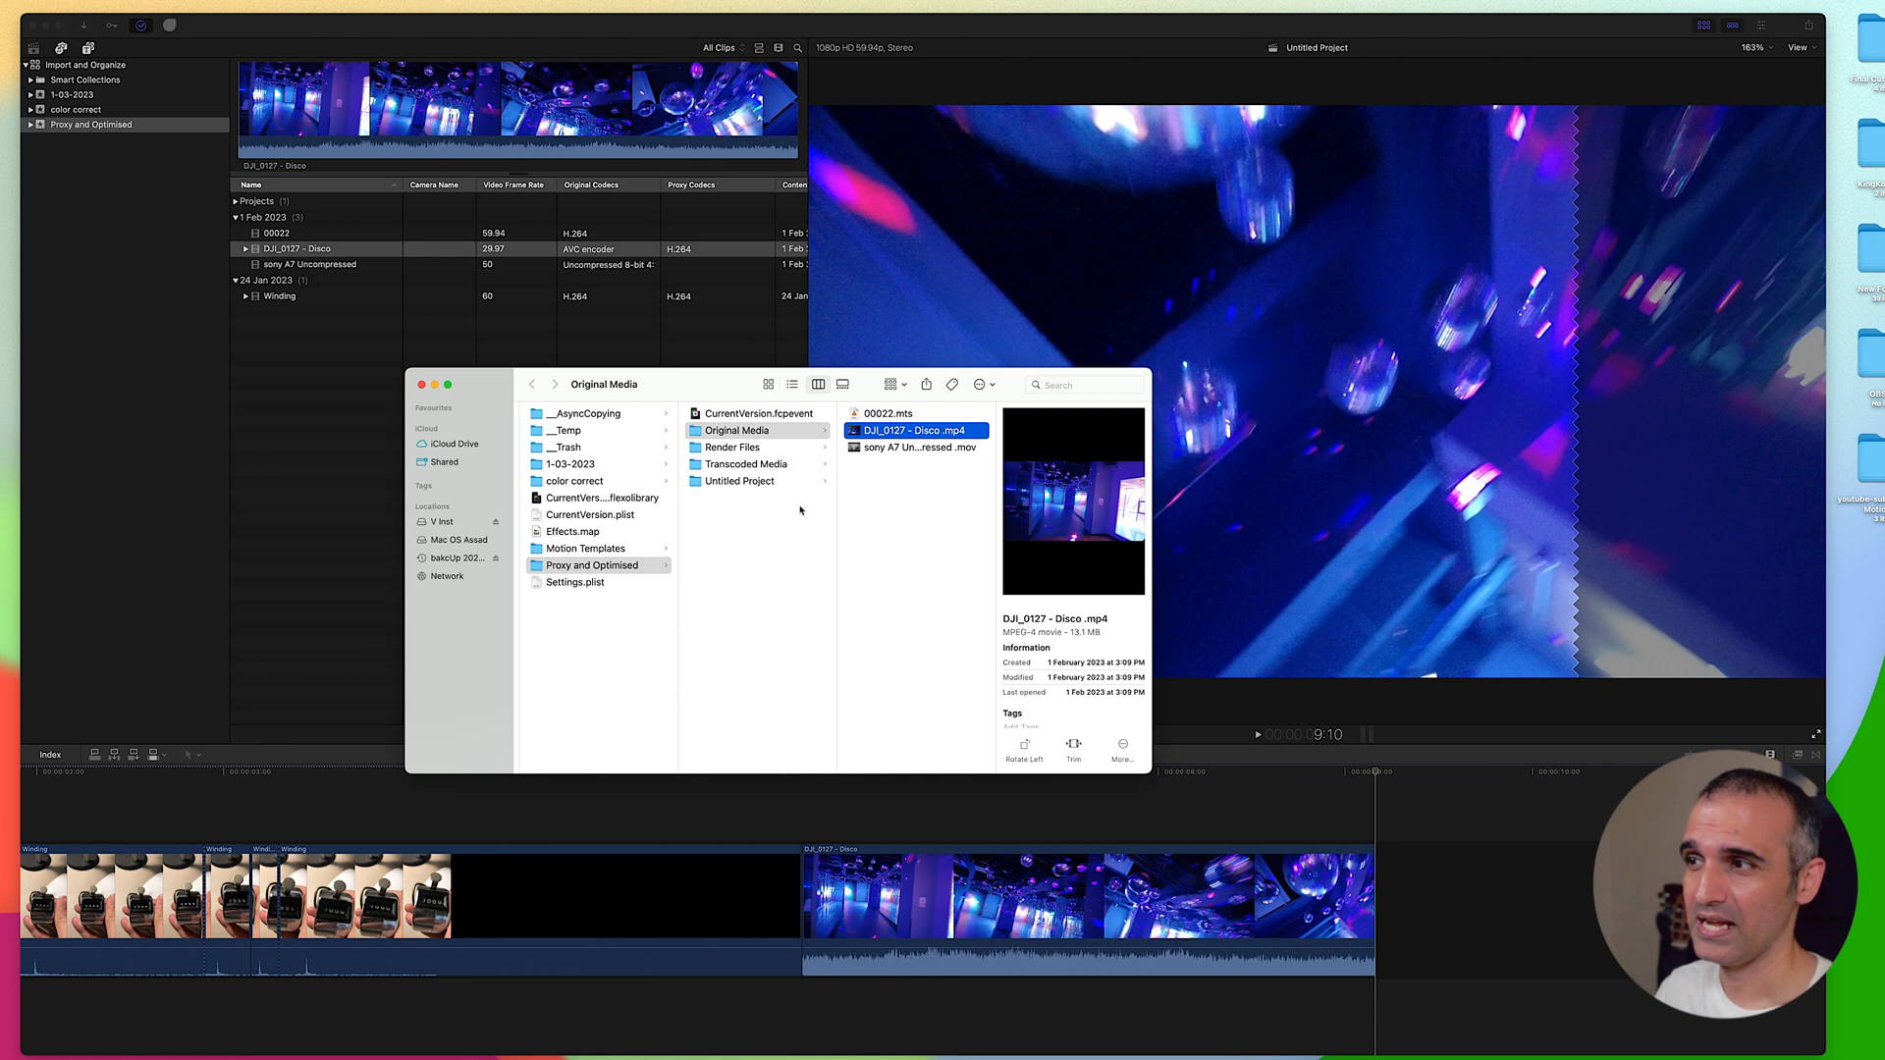
pyautogui.click(746, 465)
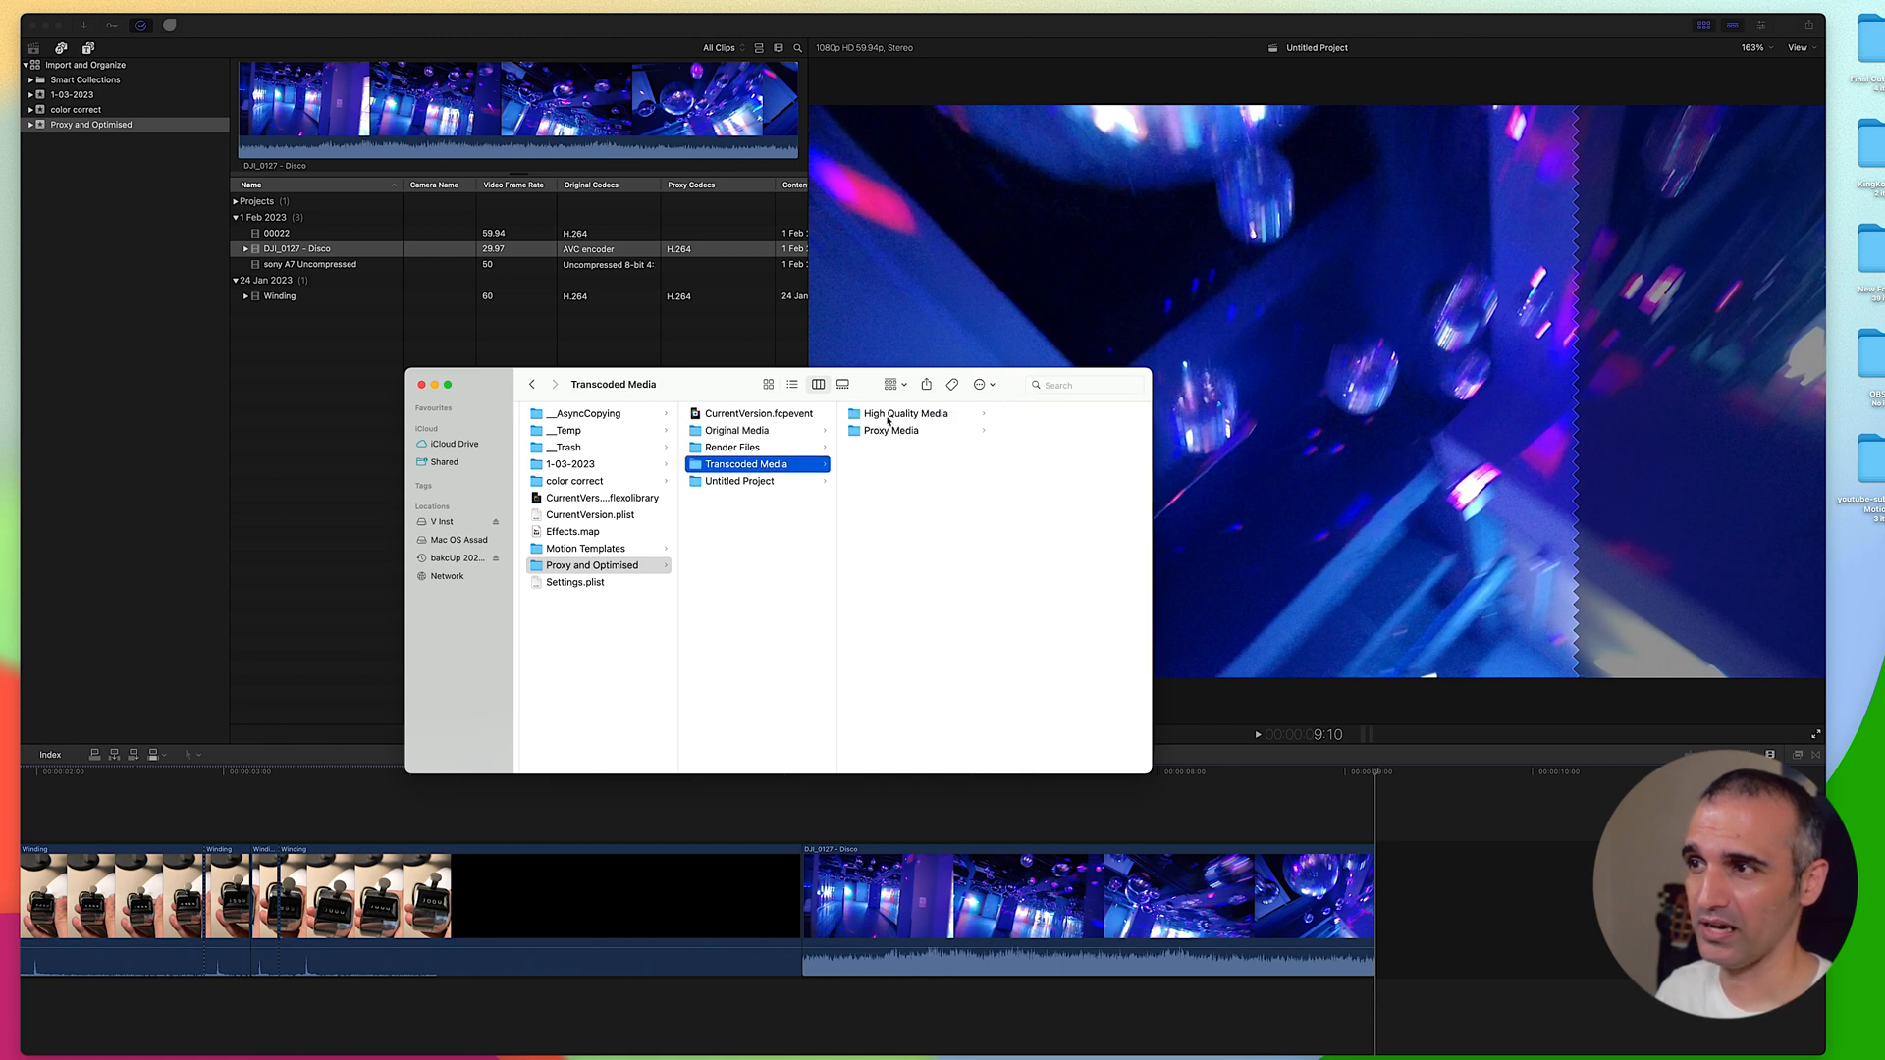
pyautogui.click(903, 413)
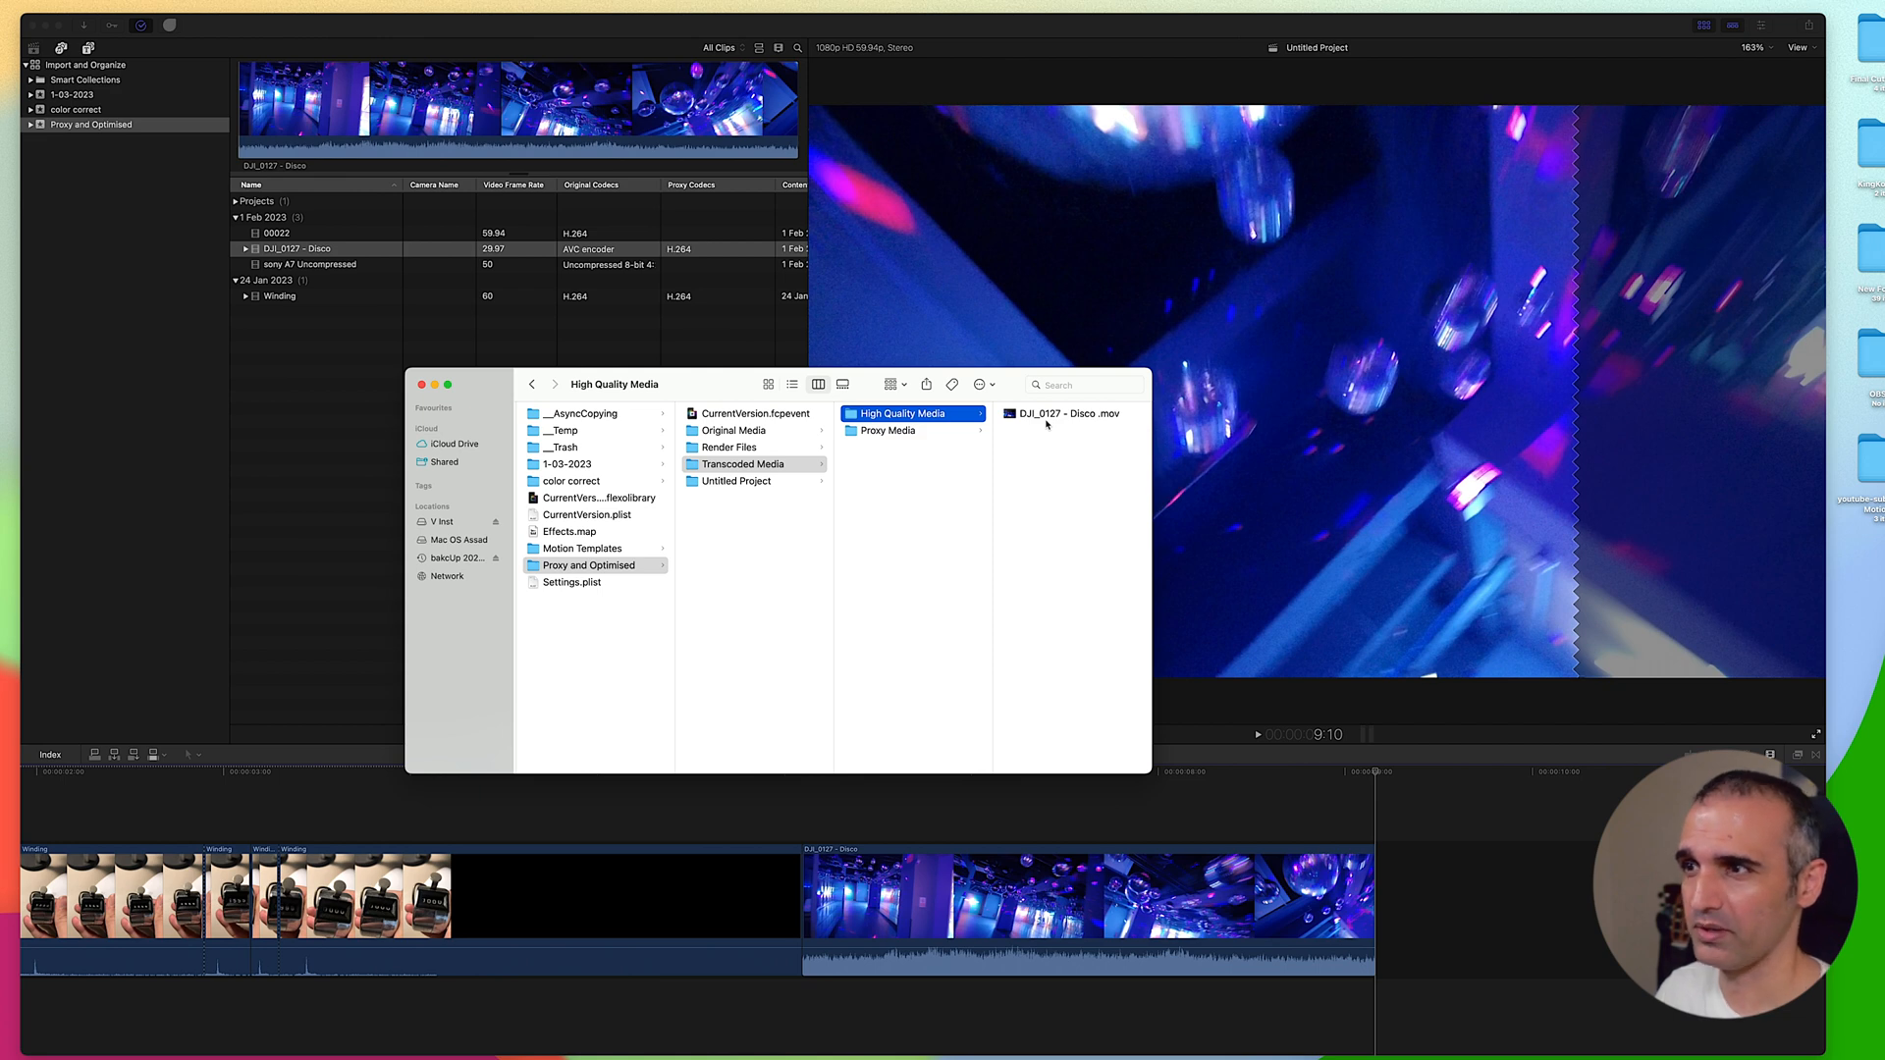
pyautogui.click(1063, 414)
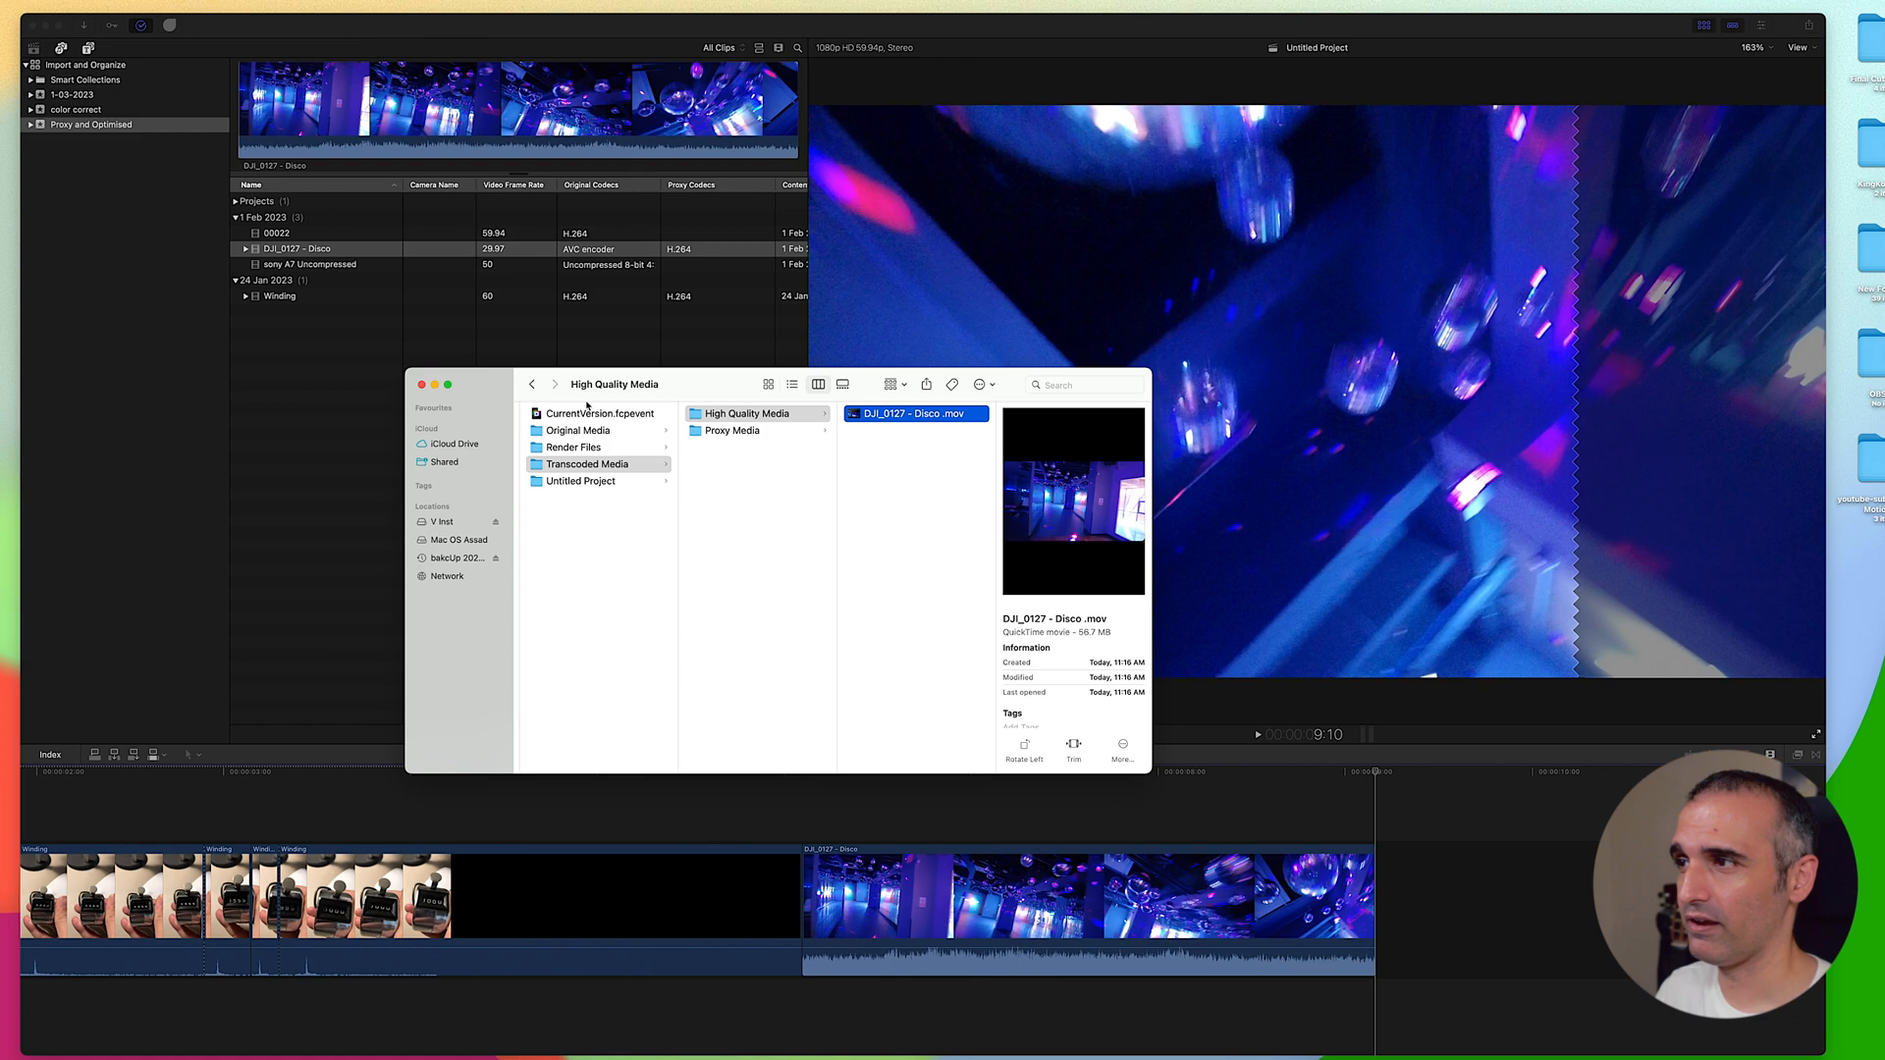
pyautogui.click(421, 385)
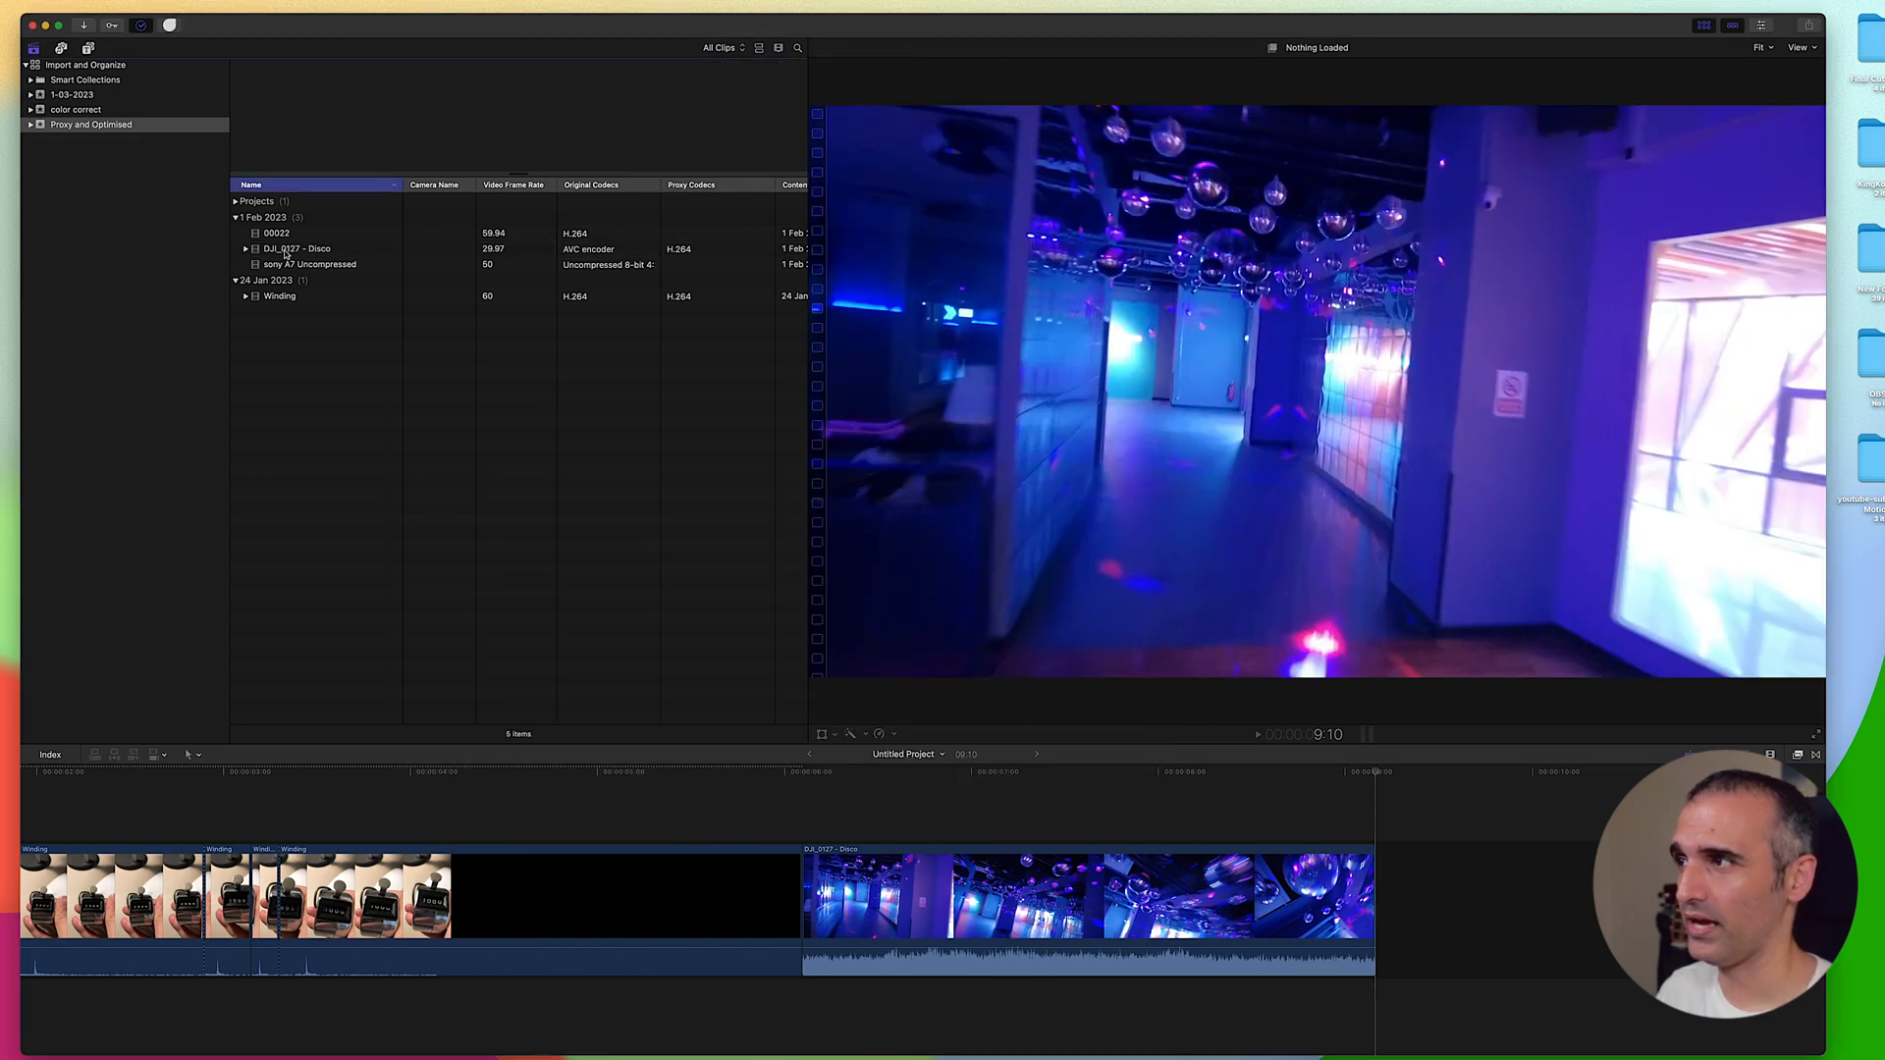
# - Append clip 00022 to the project timeline after the Winding and Disco pieces
pyautogui.click(282, 249)
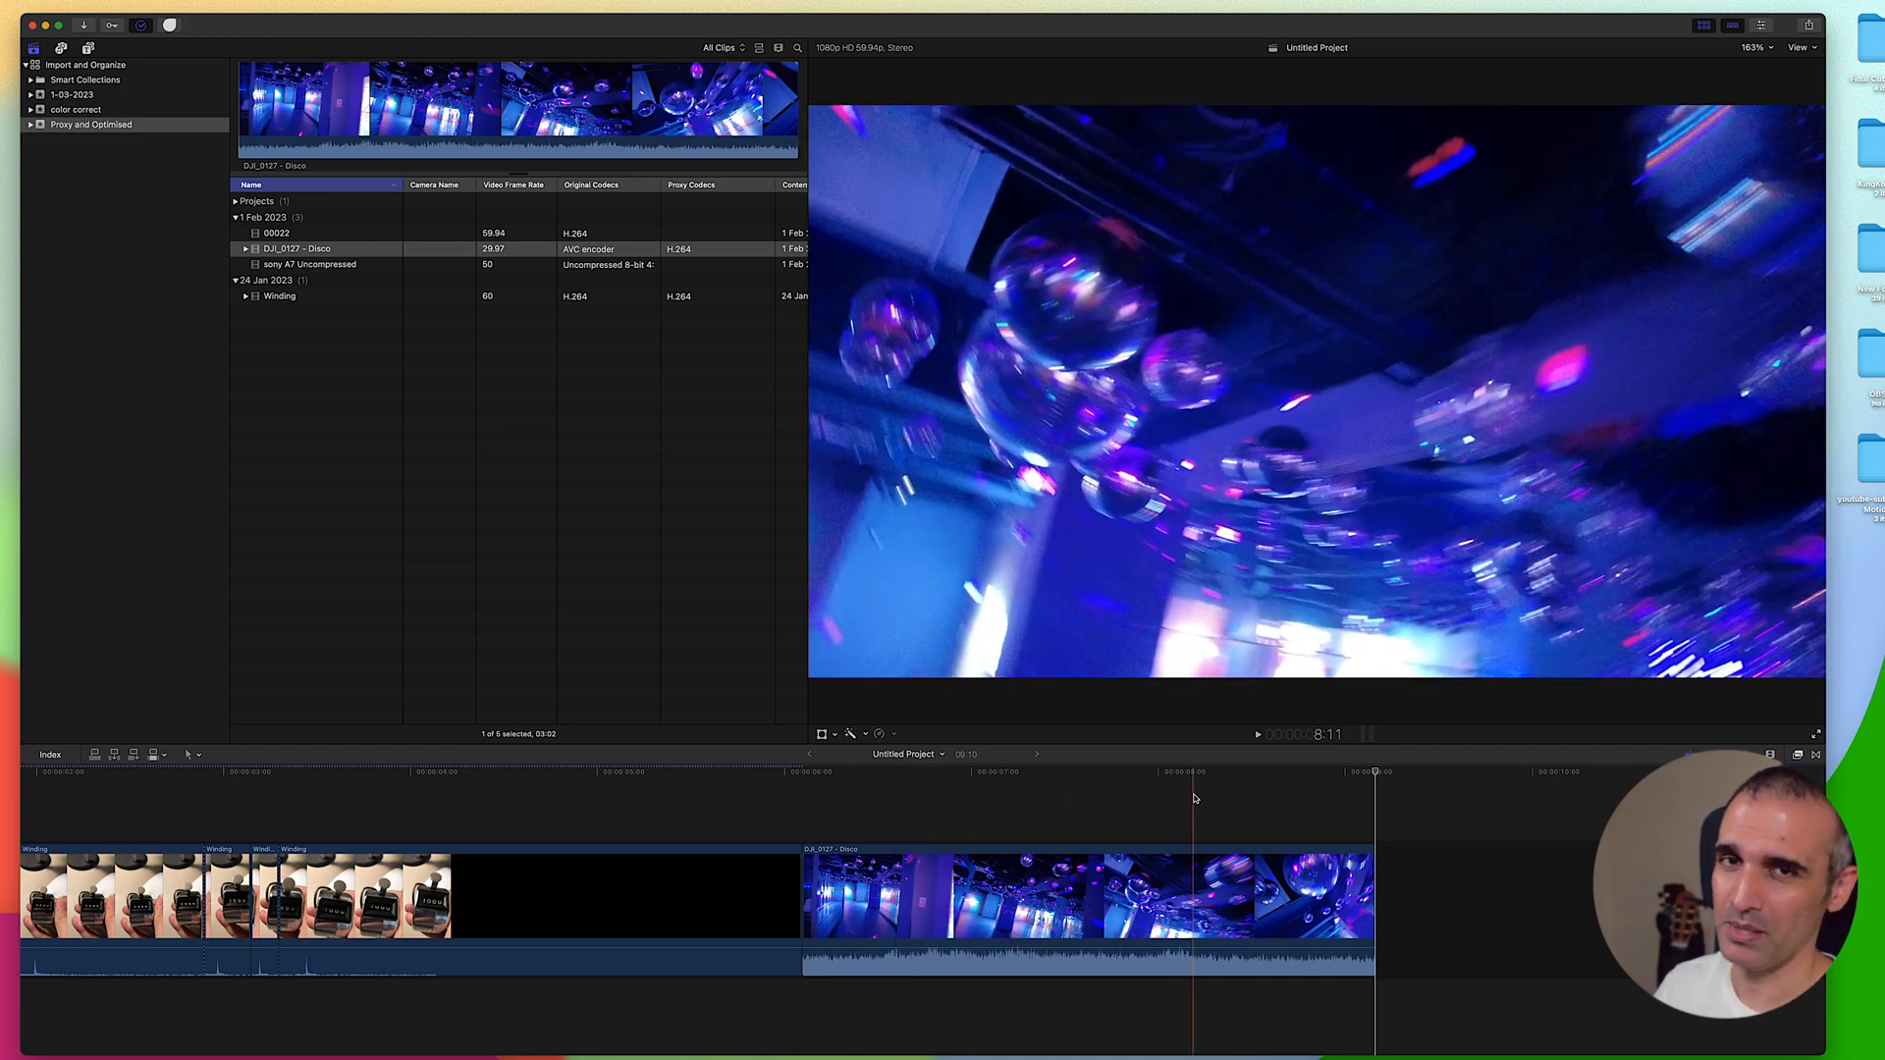
pyautogui.click(276, 232)
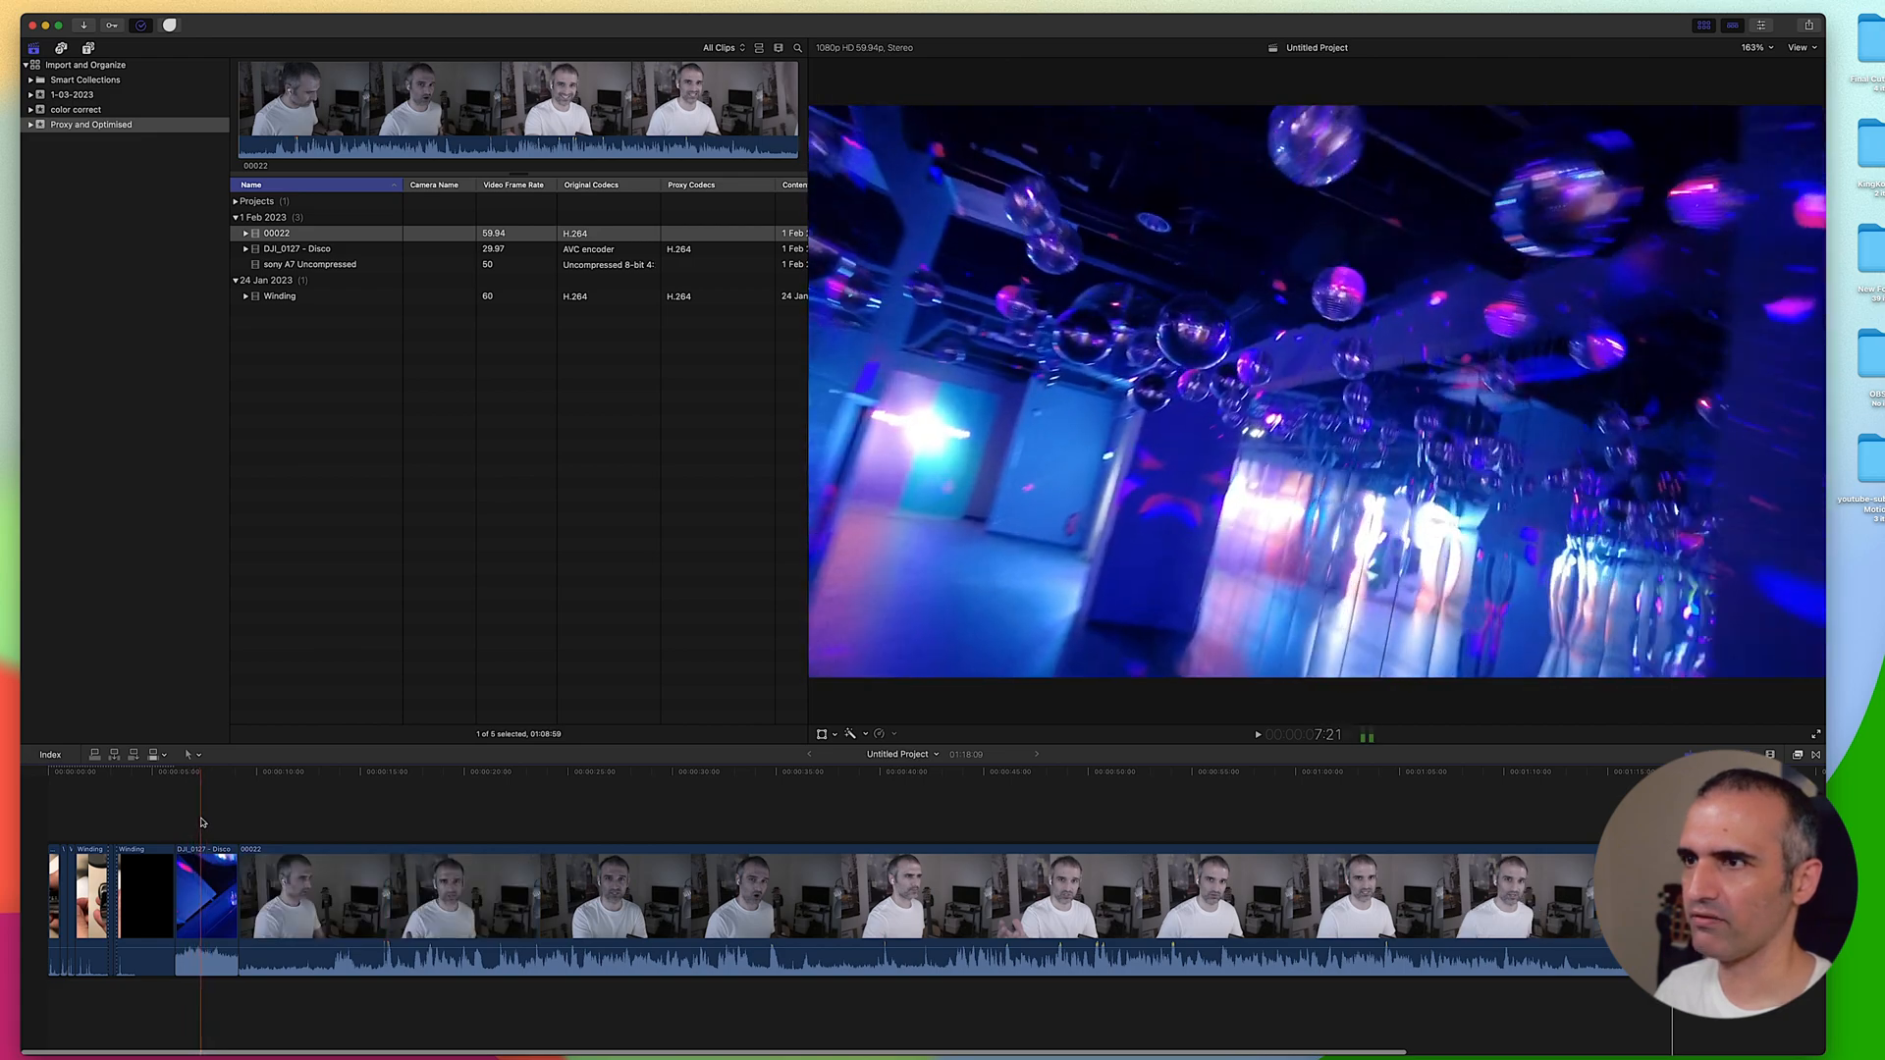
pyautogui.click(370, 829)
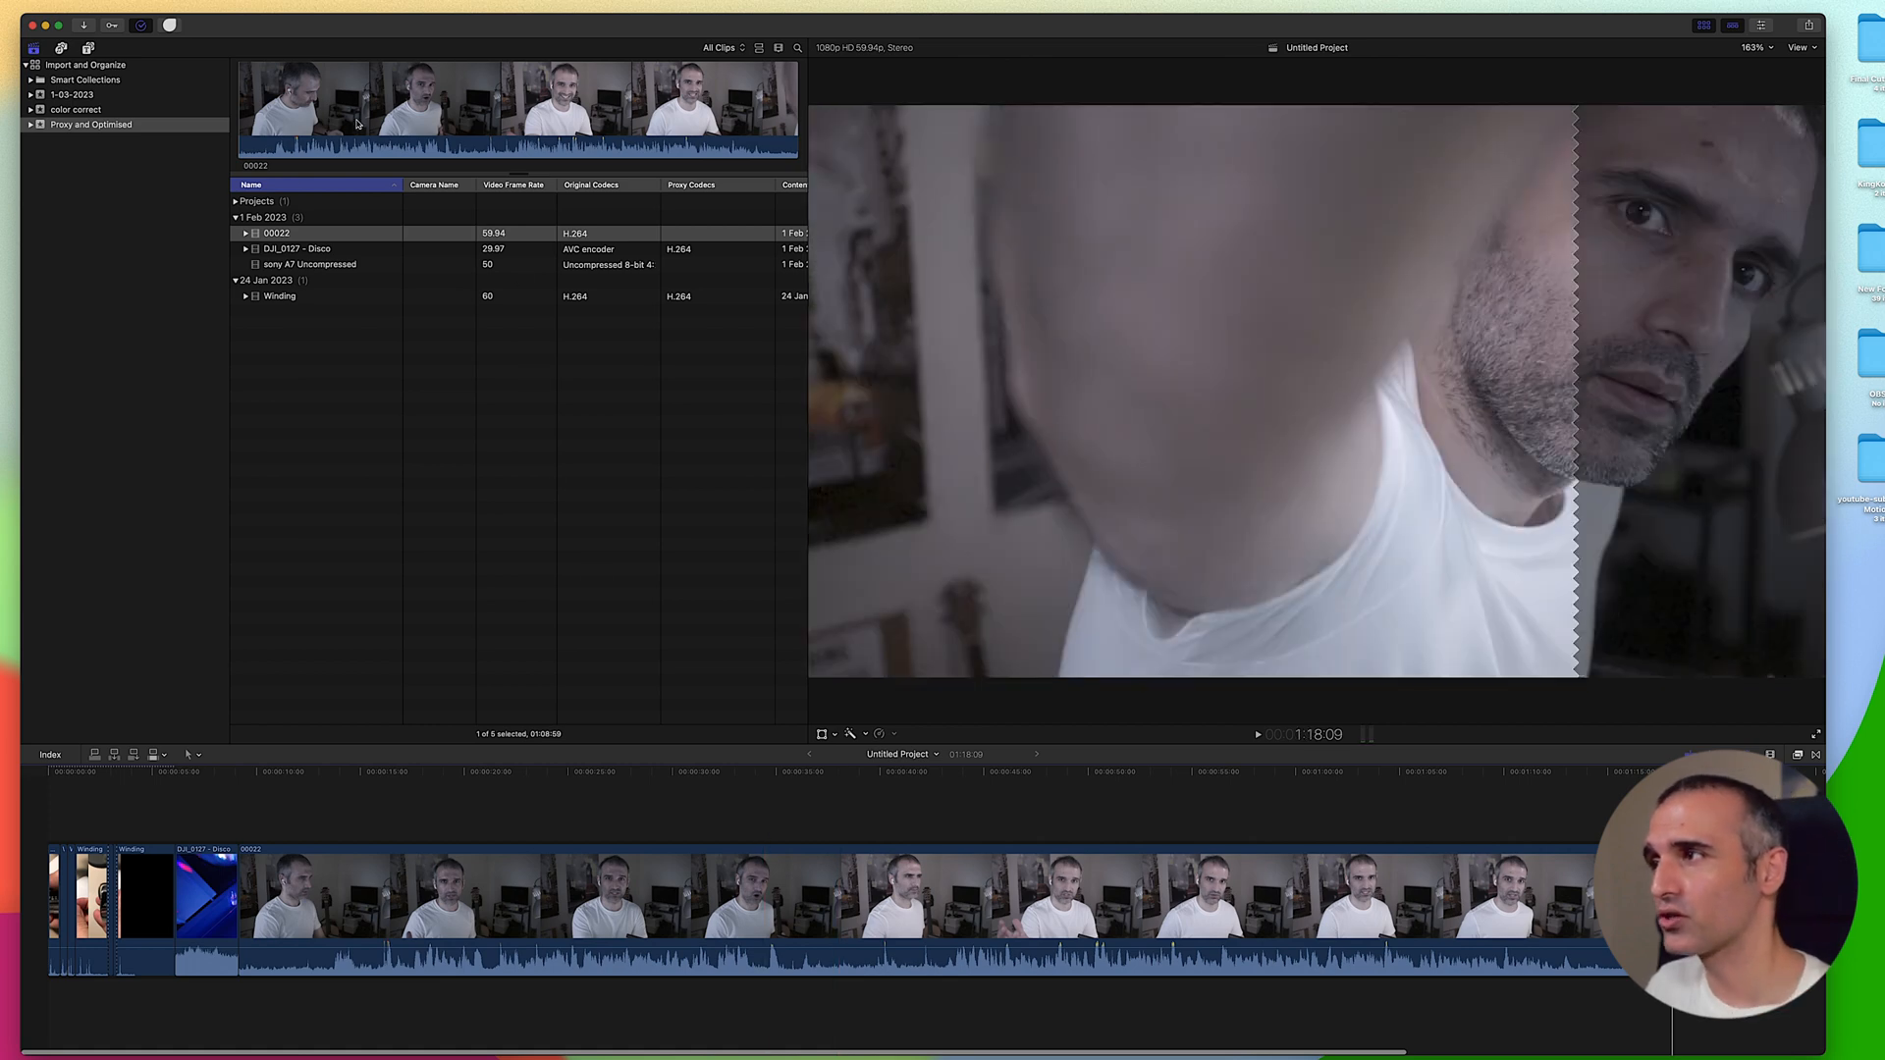
pyautogui.click(276, 233)
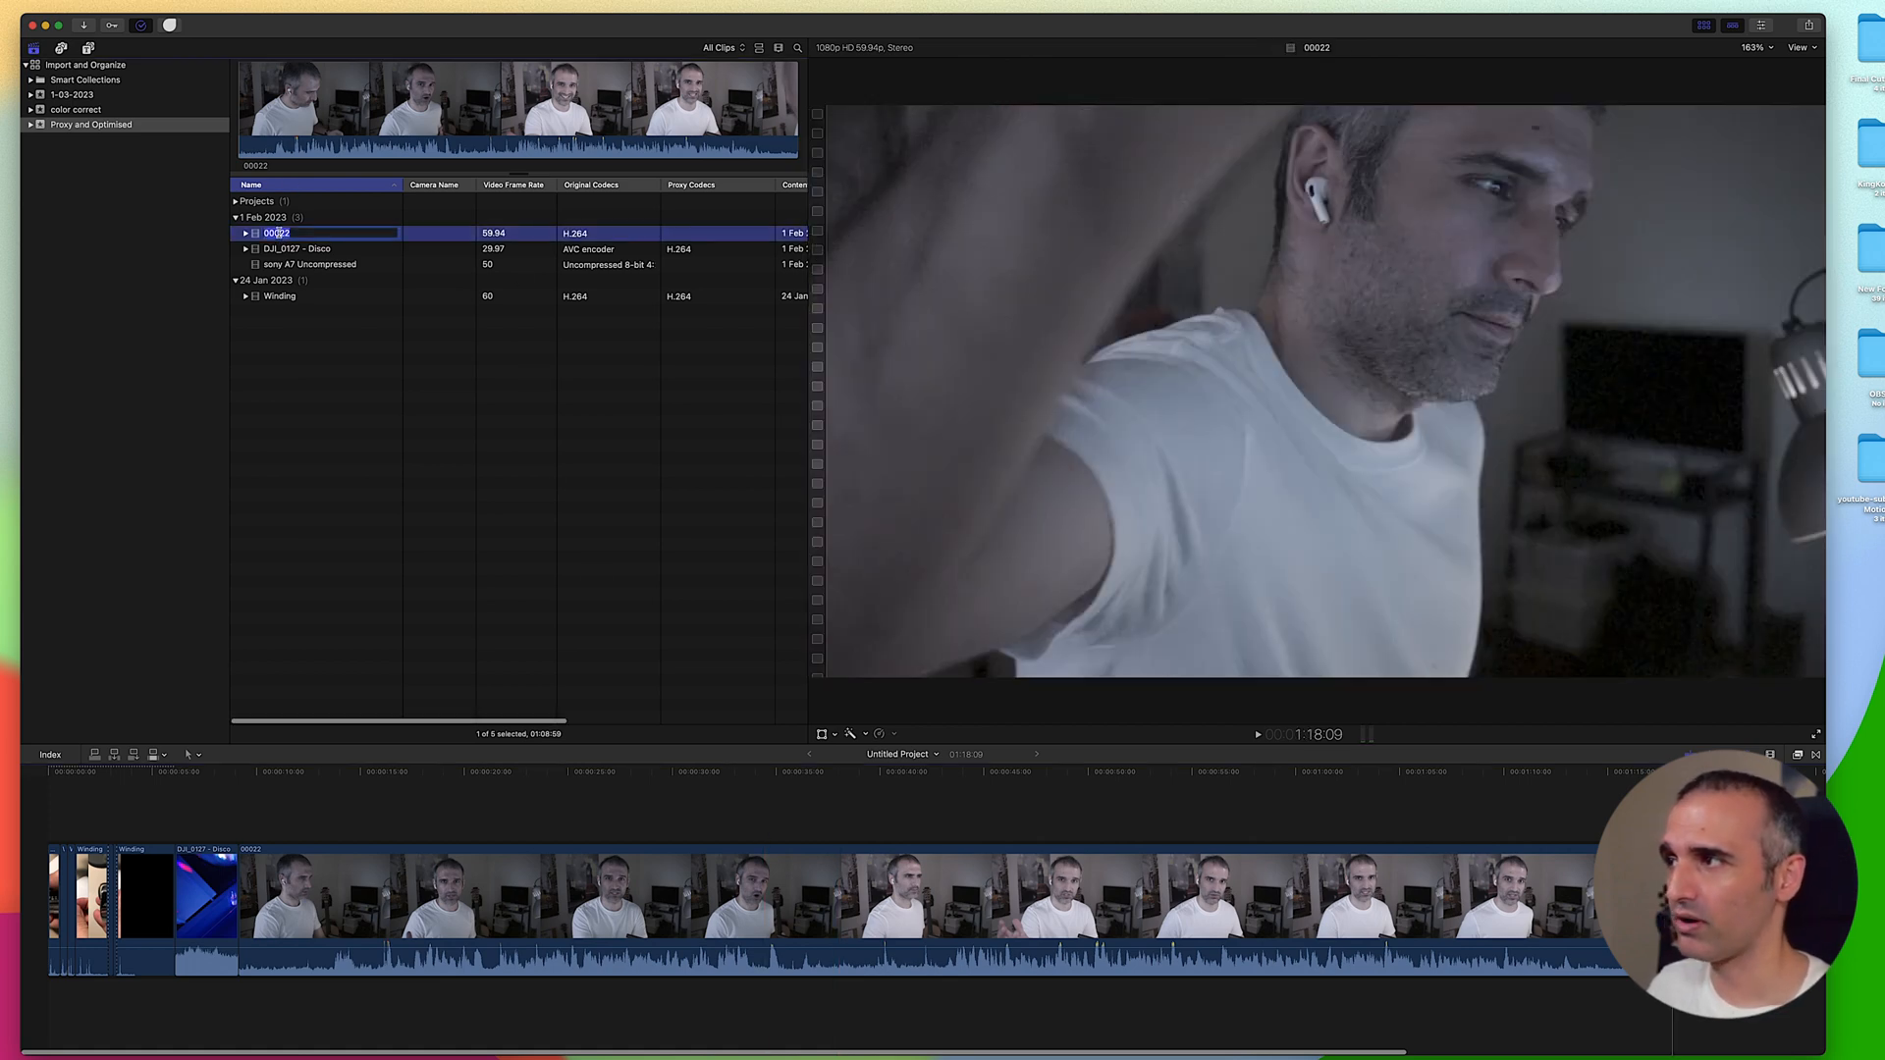
# - Transcode clip 00022 to both optimized media and H.264 proxy media
pyautogui.rightClick(275, 233)
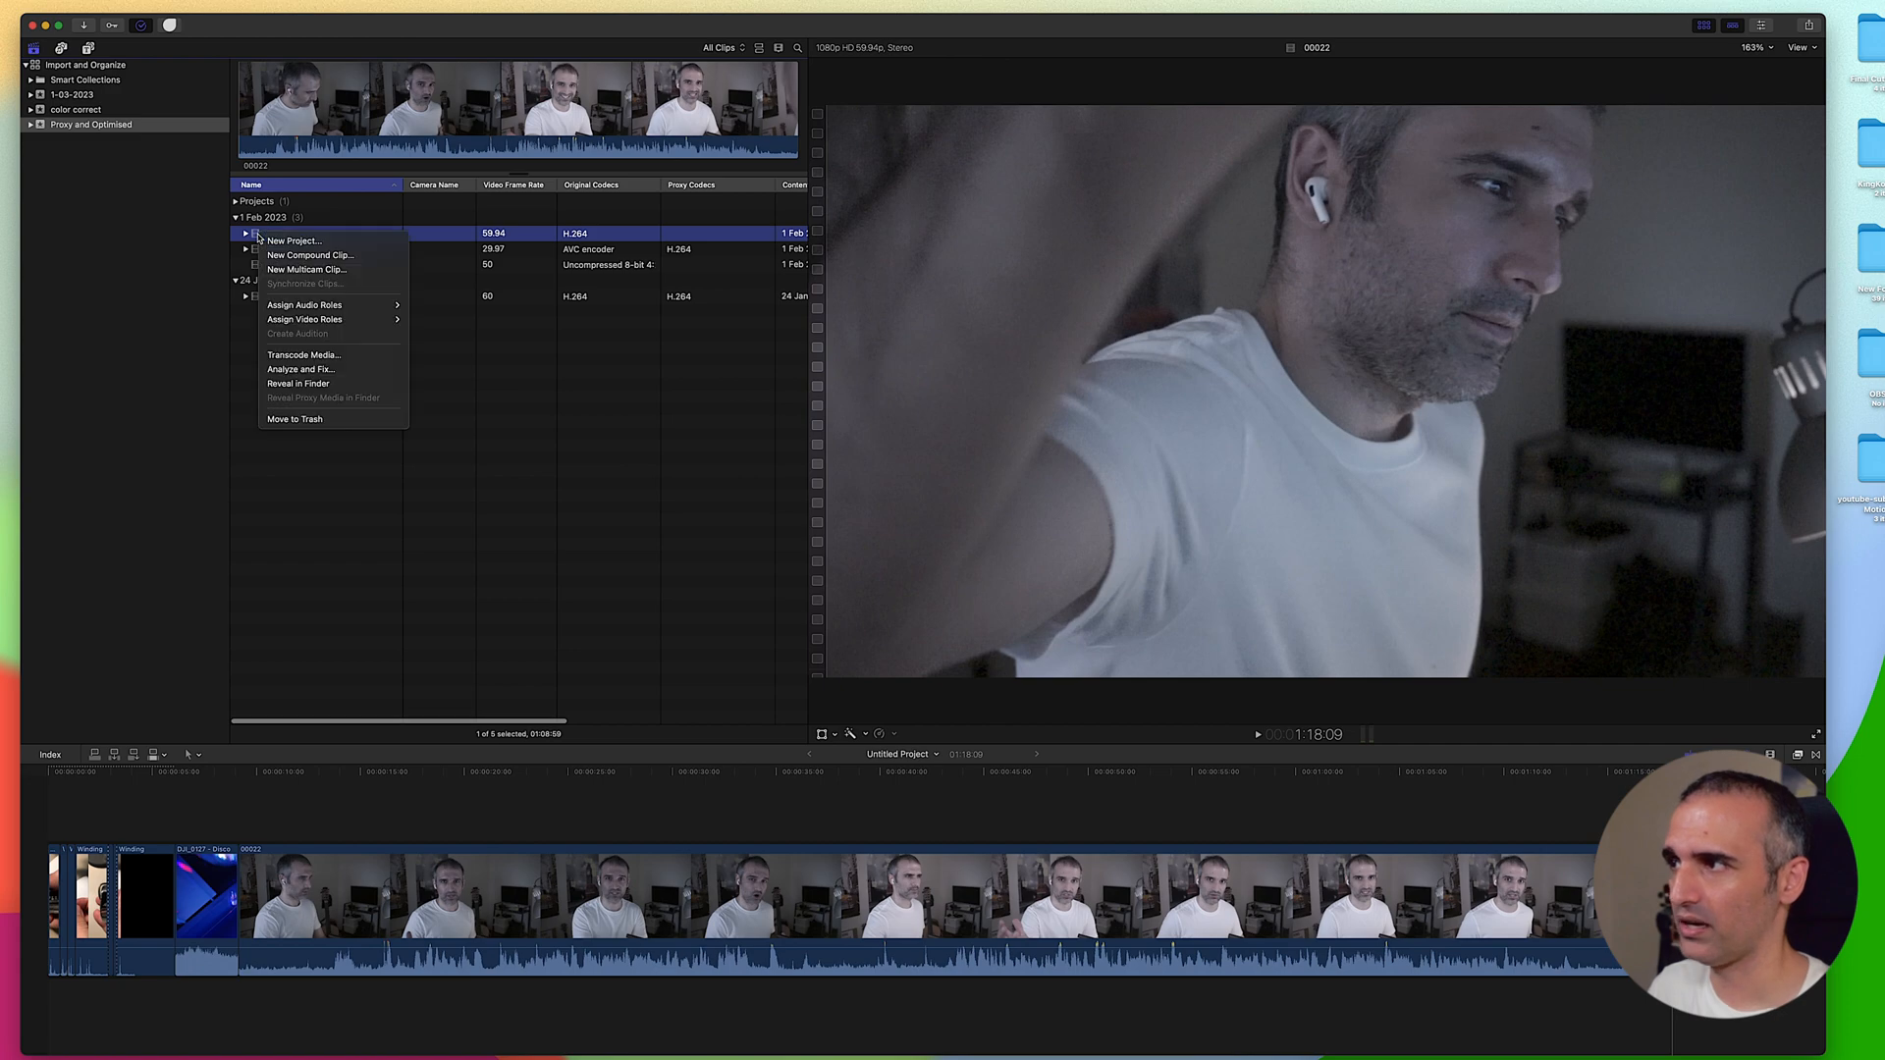
pyautogui.click(304, 354)
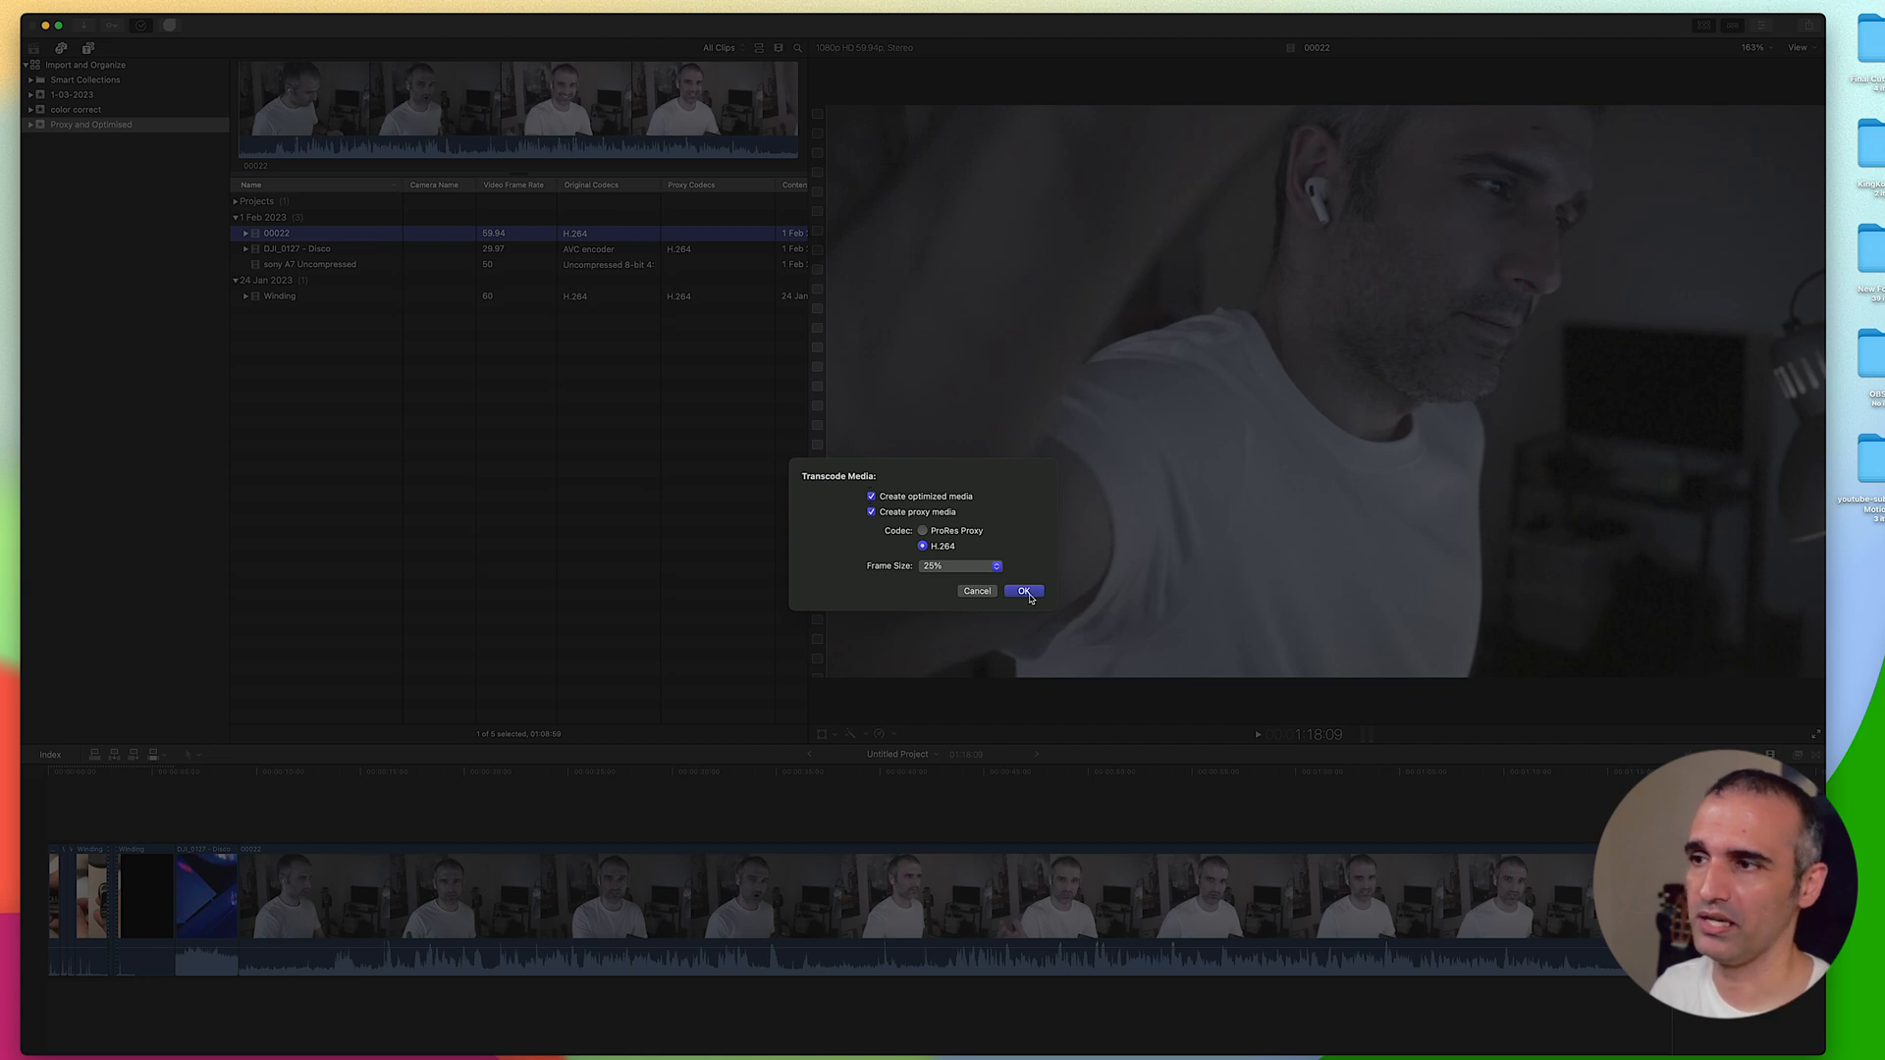
pyautogui.click(1023, 591)
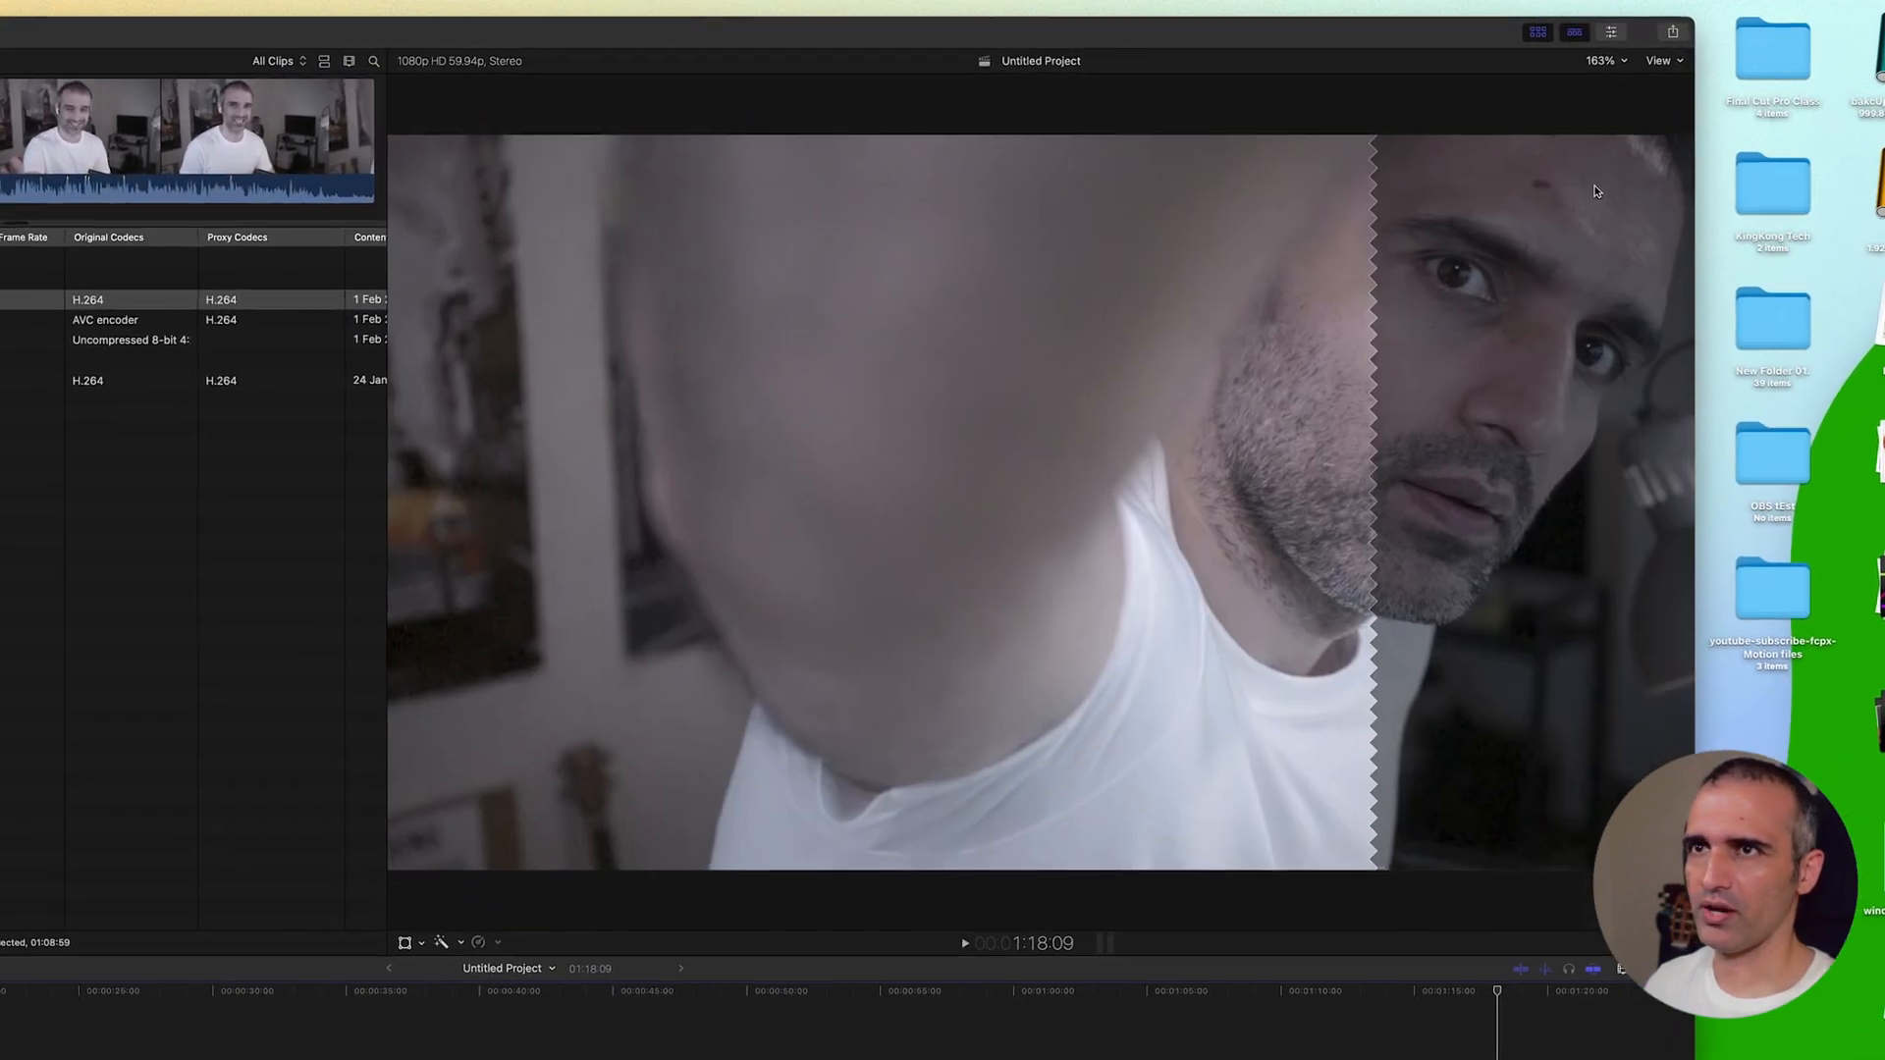
# - Select a piece of clip 00022 in the timeline to cut it out
pyautogui.click(1657, 61)
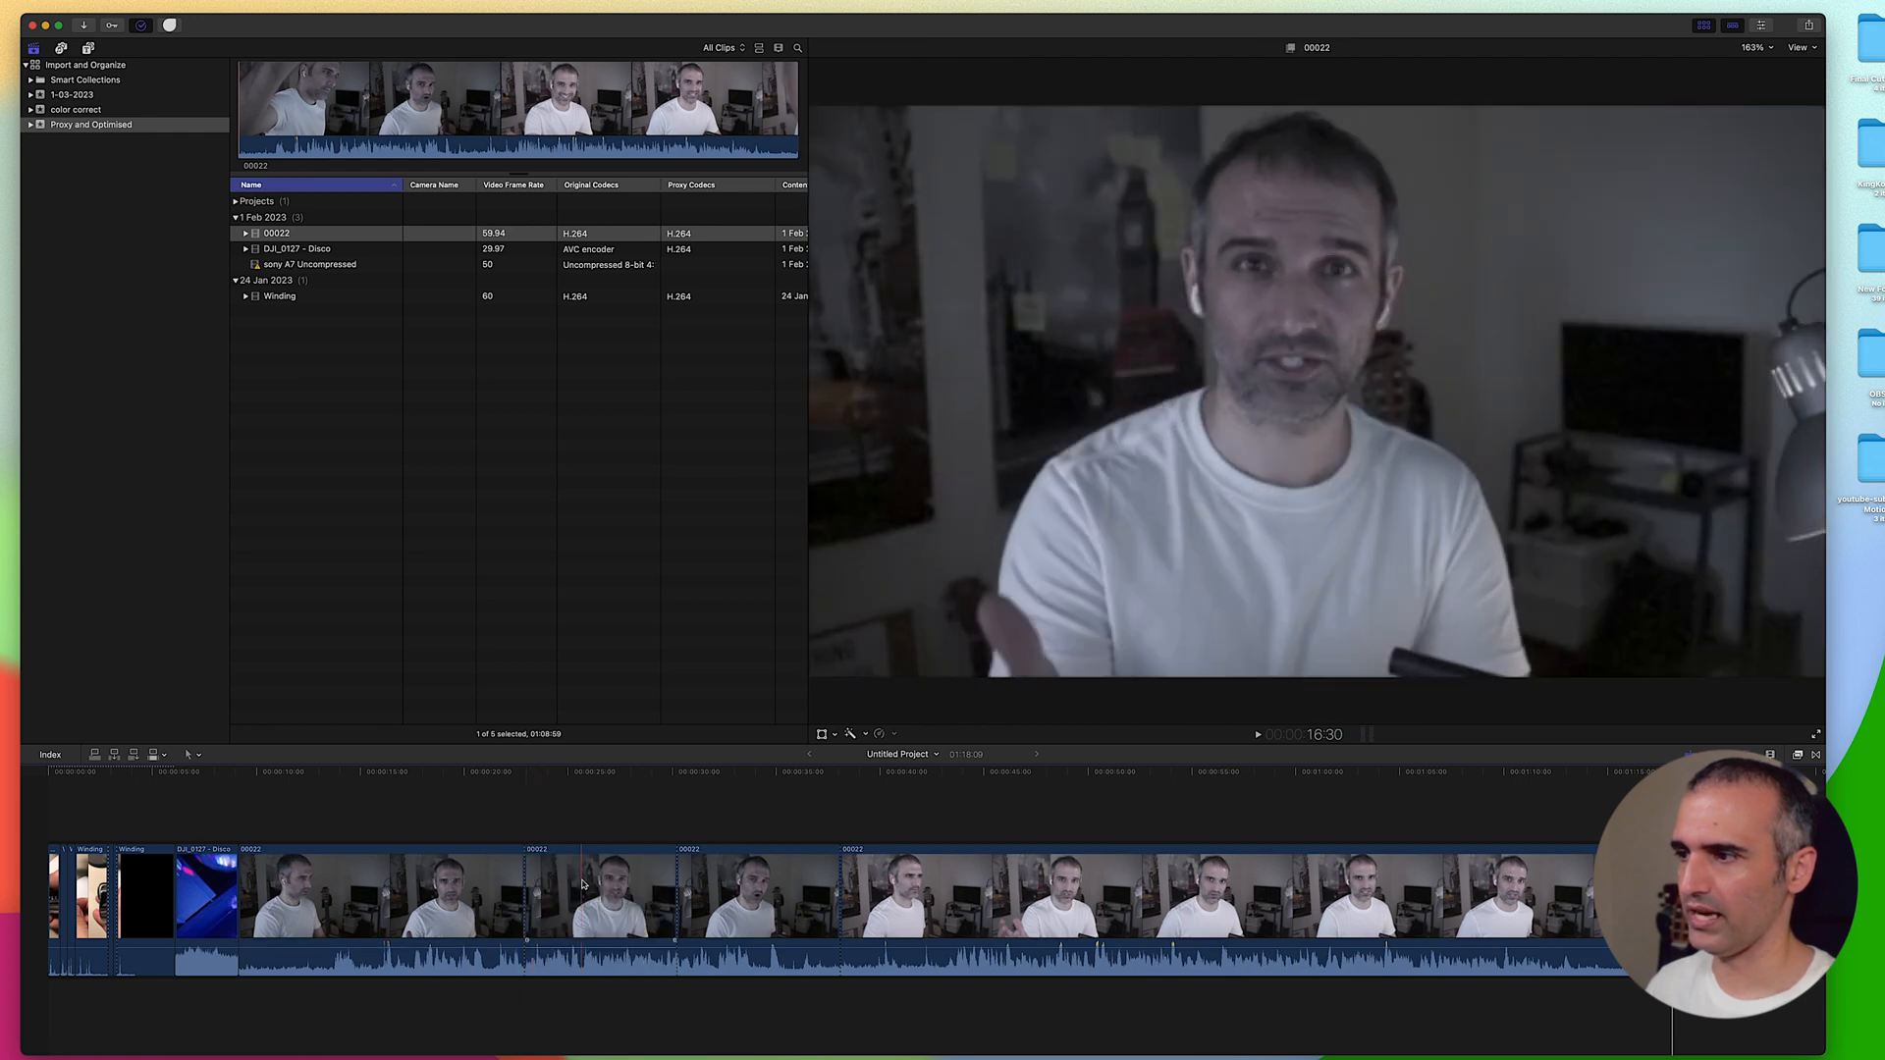
pyautogui.click(601, 915)
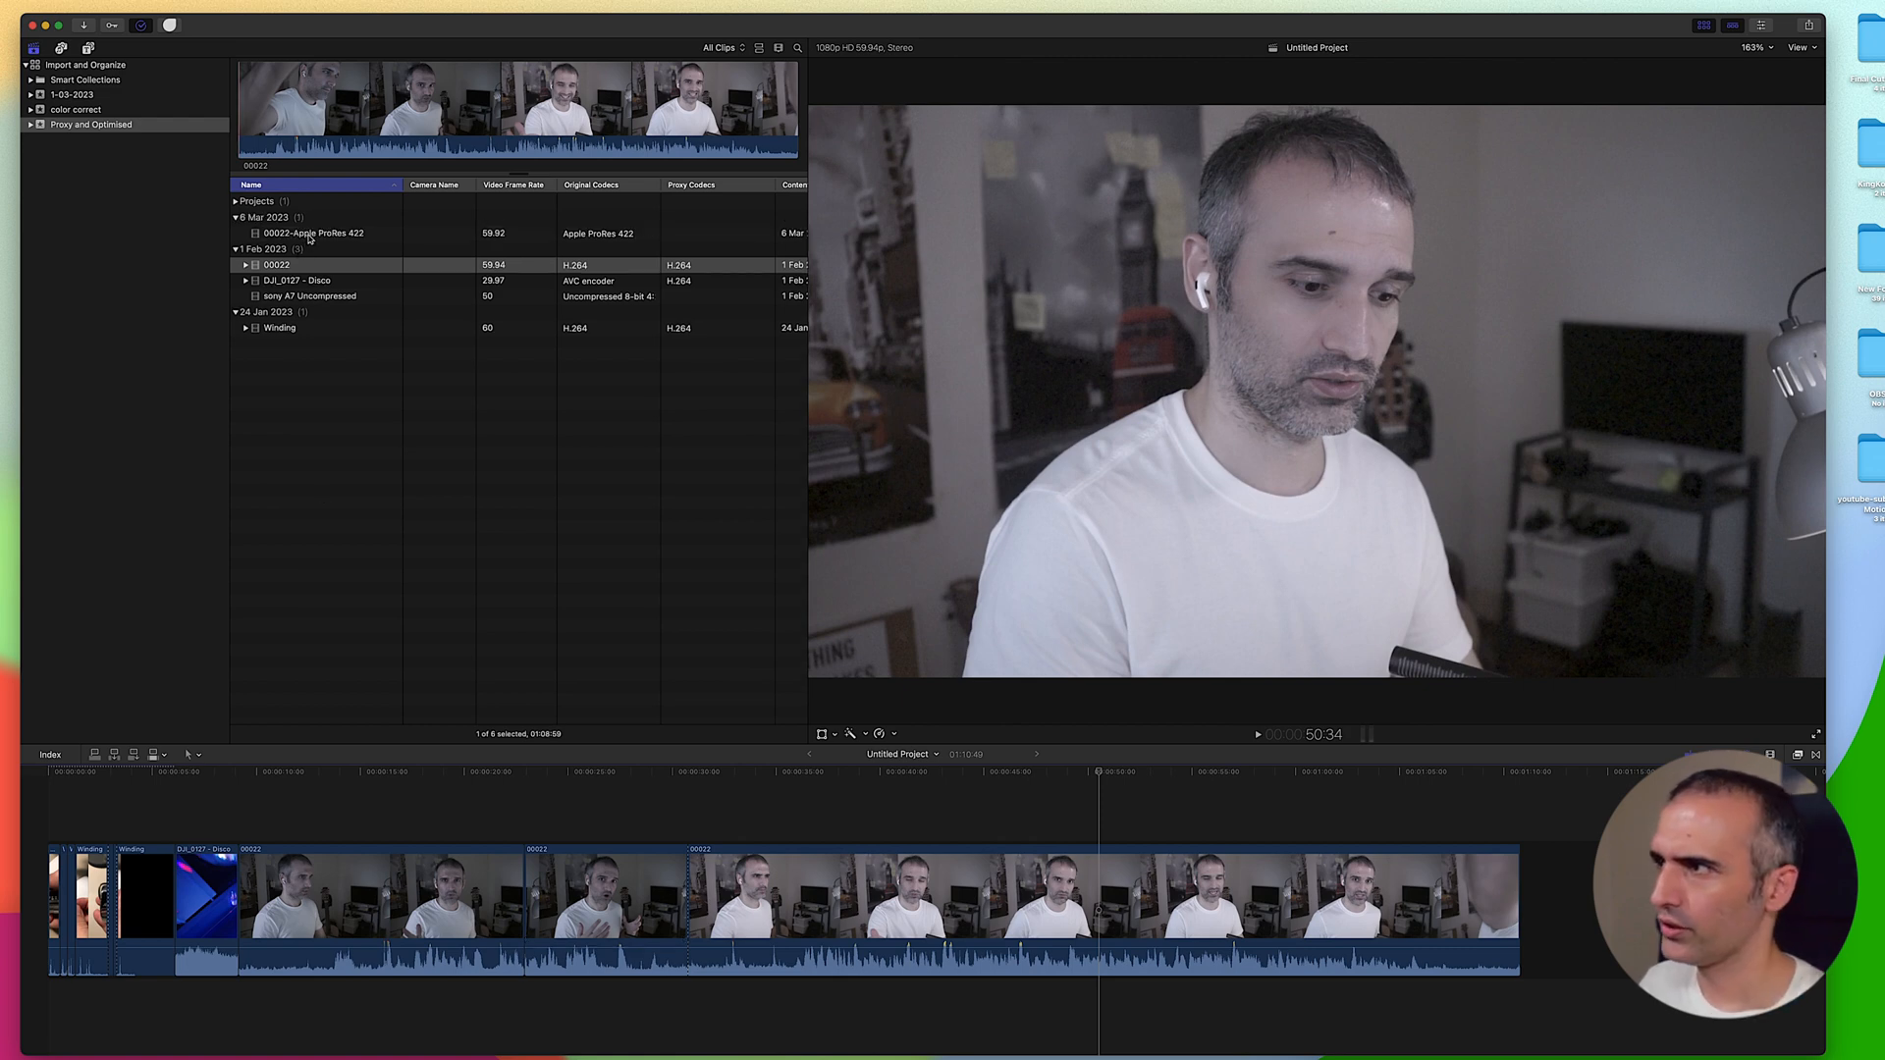
# - Append the 00022-Apple ProRes 422 clip to the end of the timeline
pyautogui.click(310, 233)
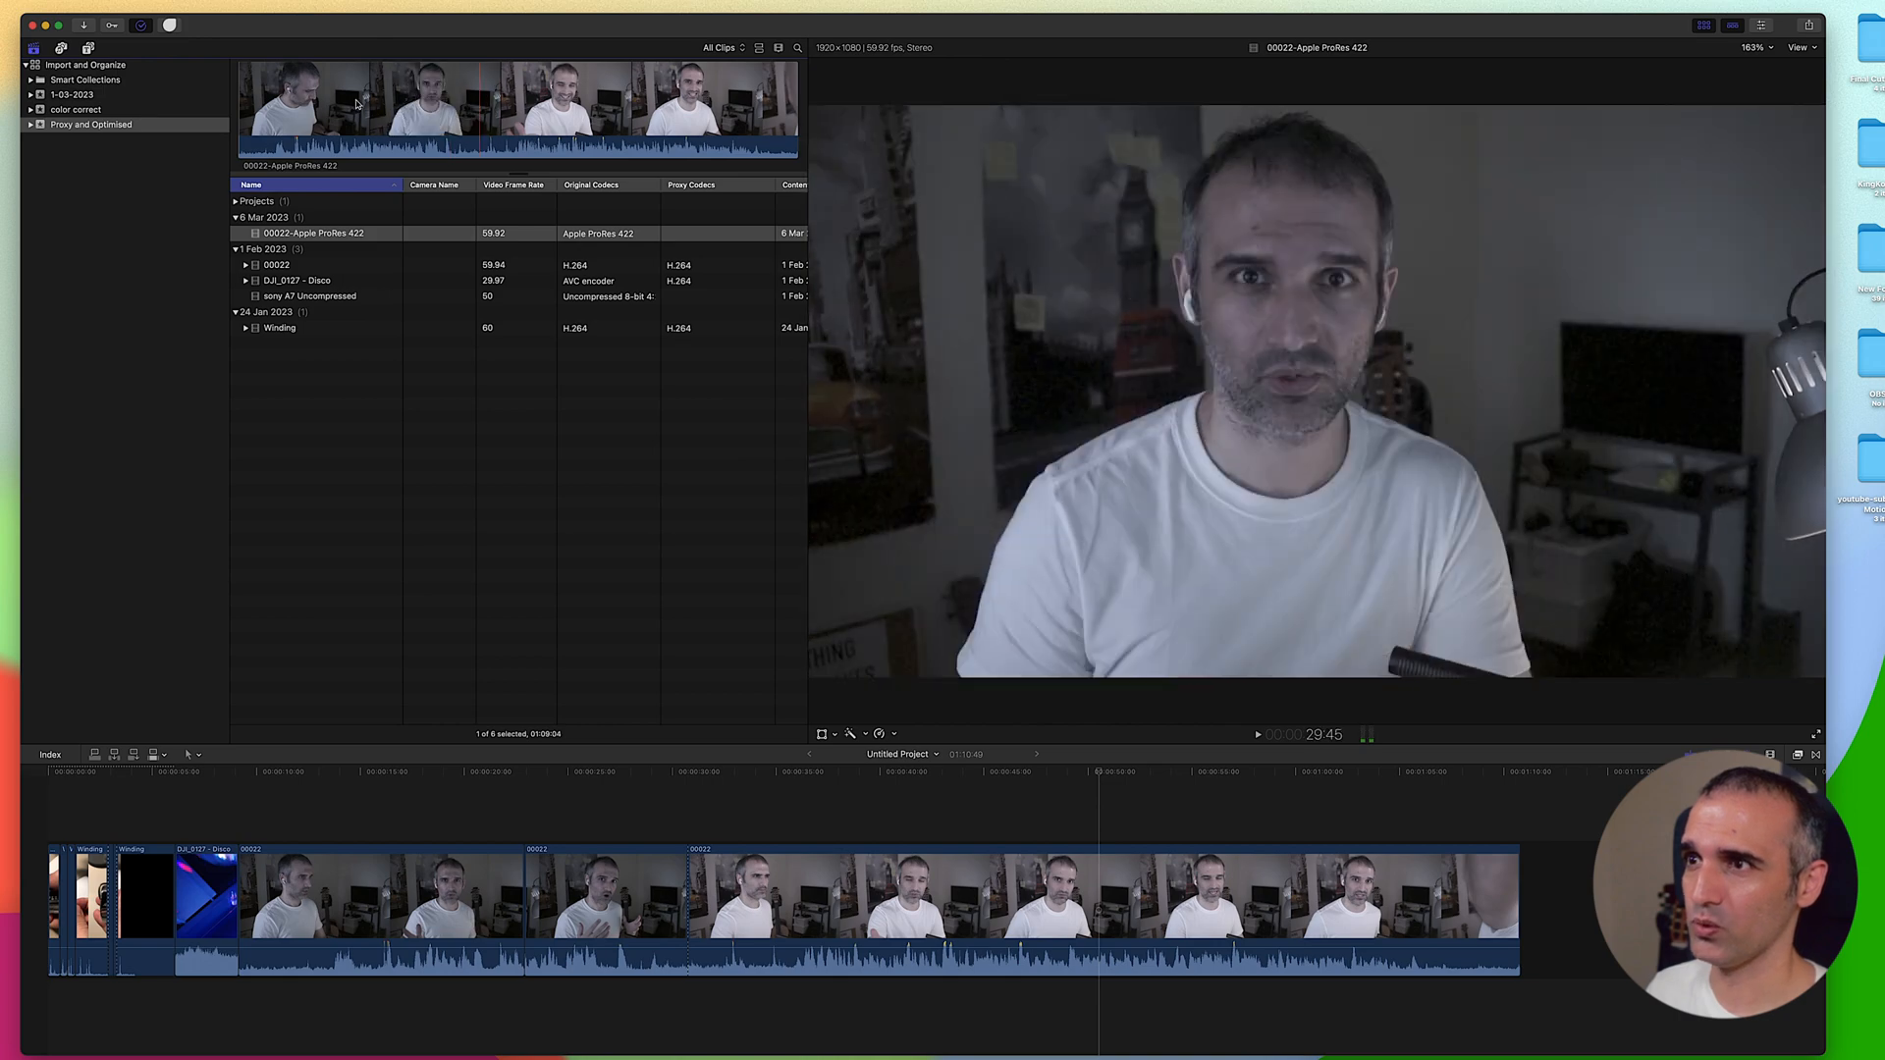
pyautogui.click(422, 104)
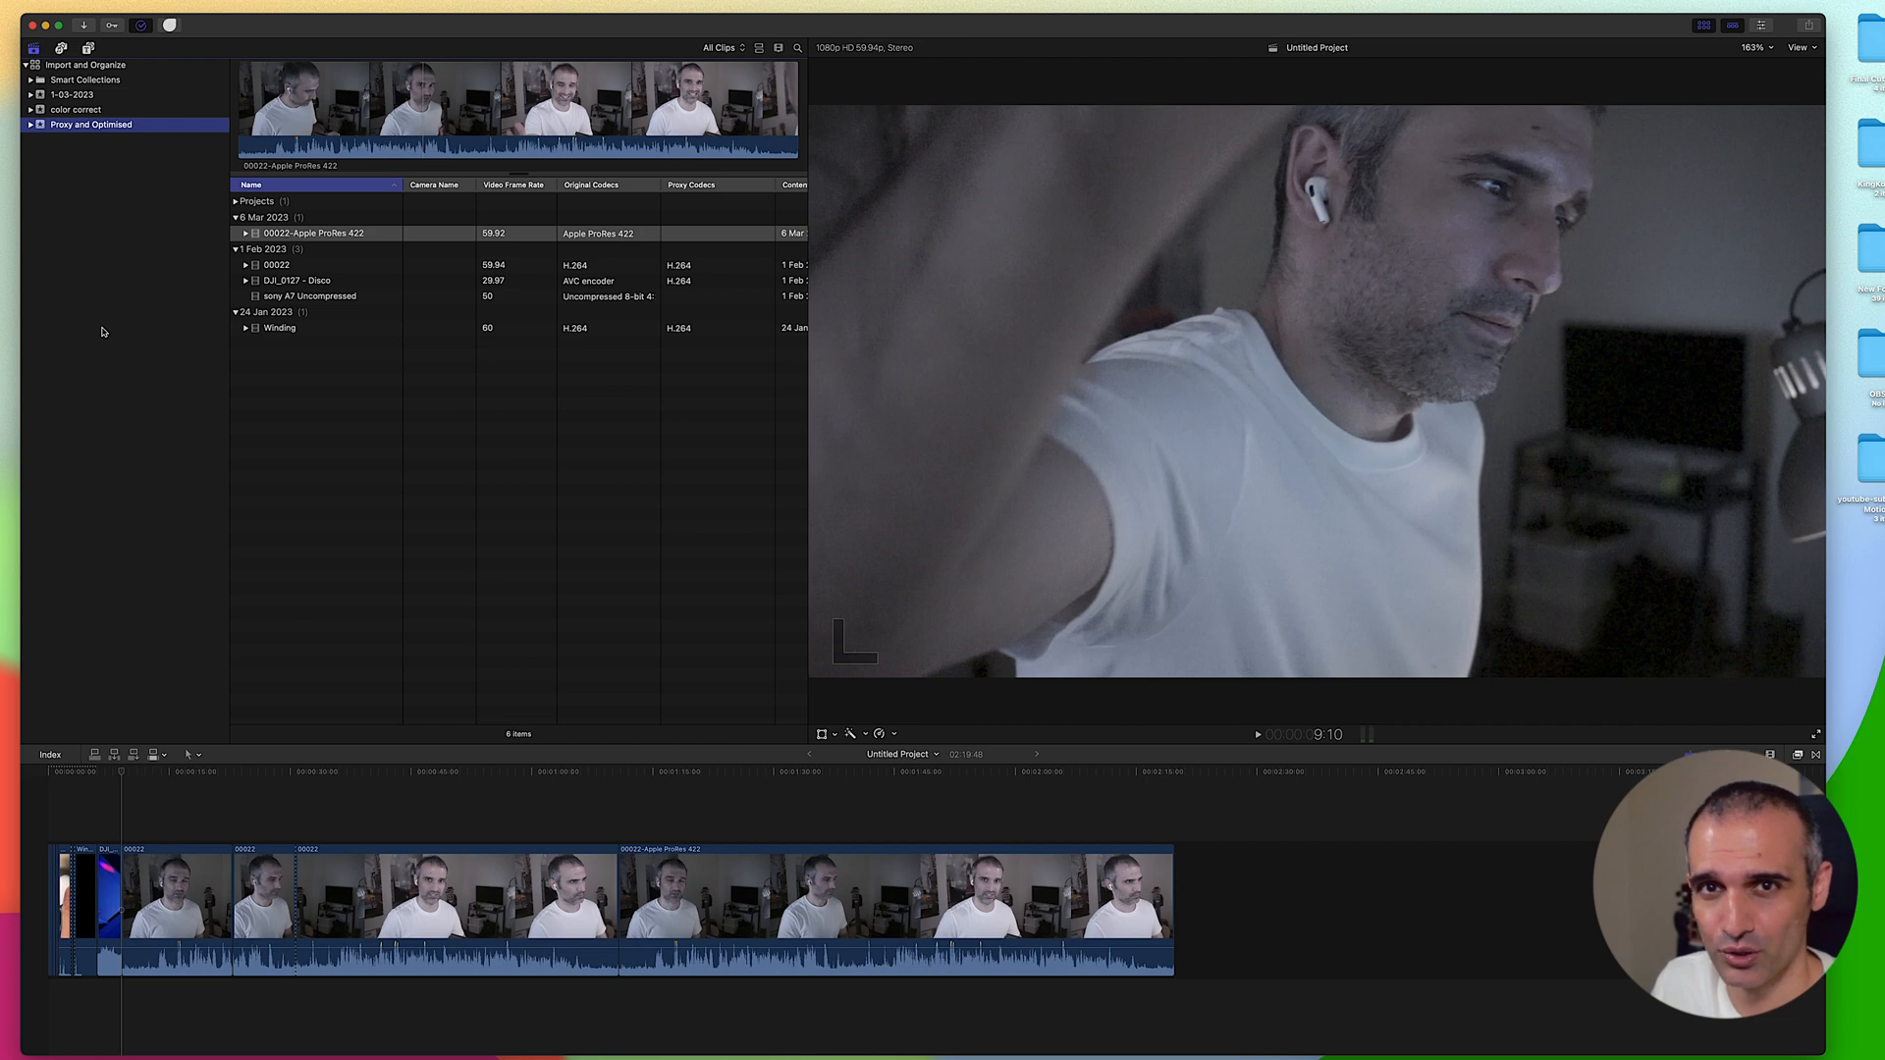
pyautogui.moveTo(57, 287)
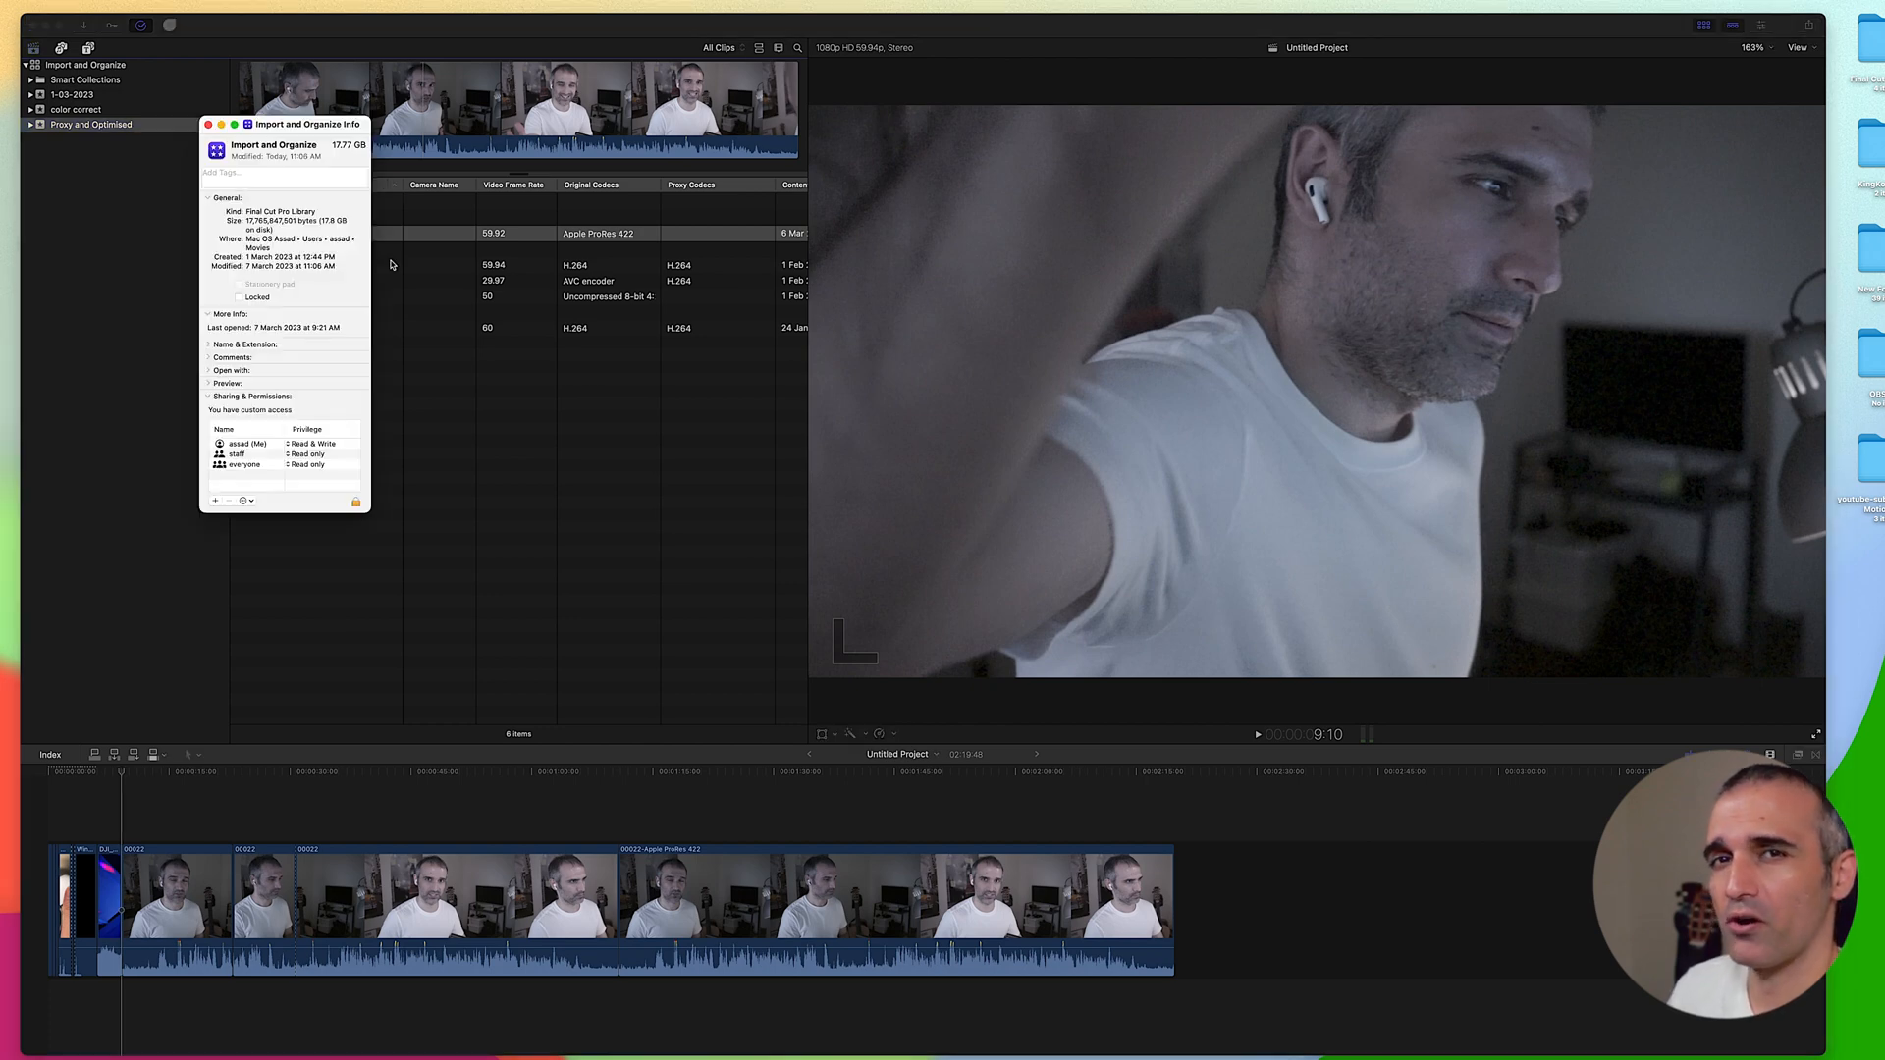
pyautogui.moveTo(383, 212)
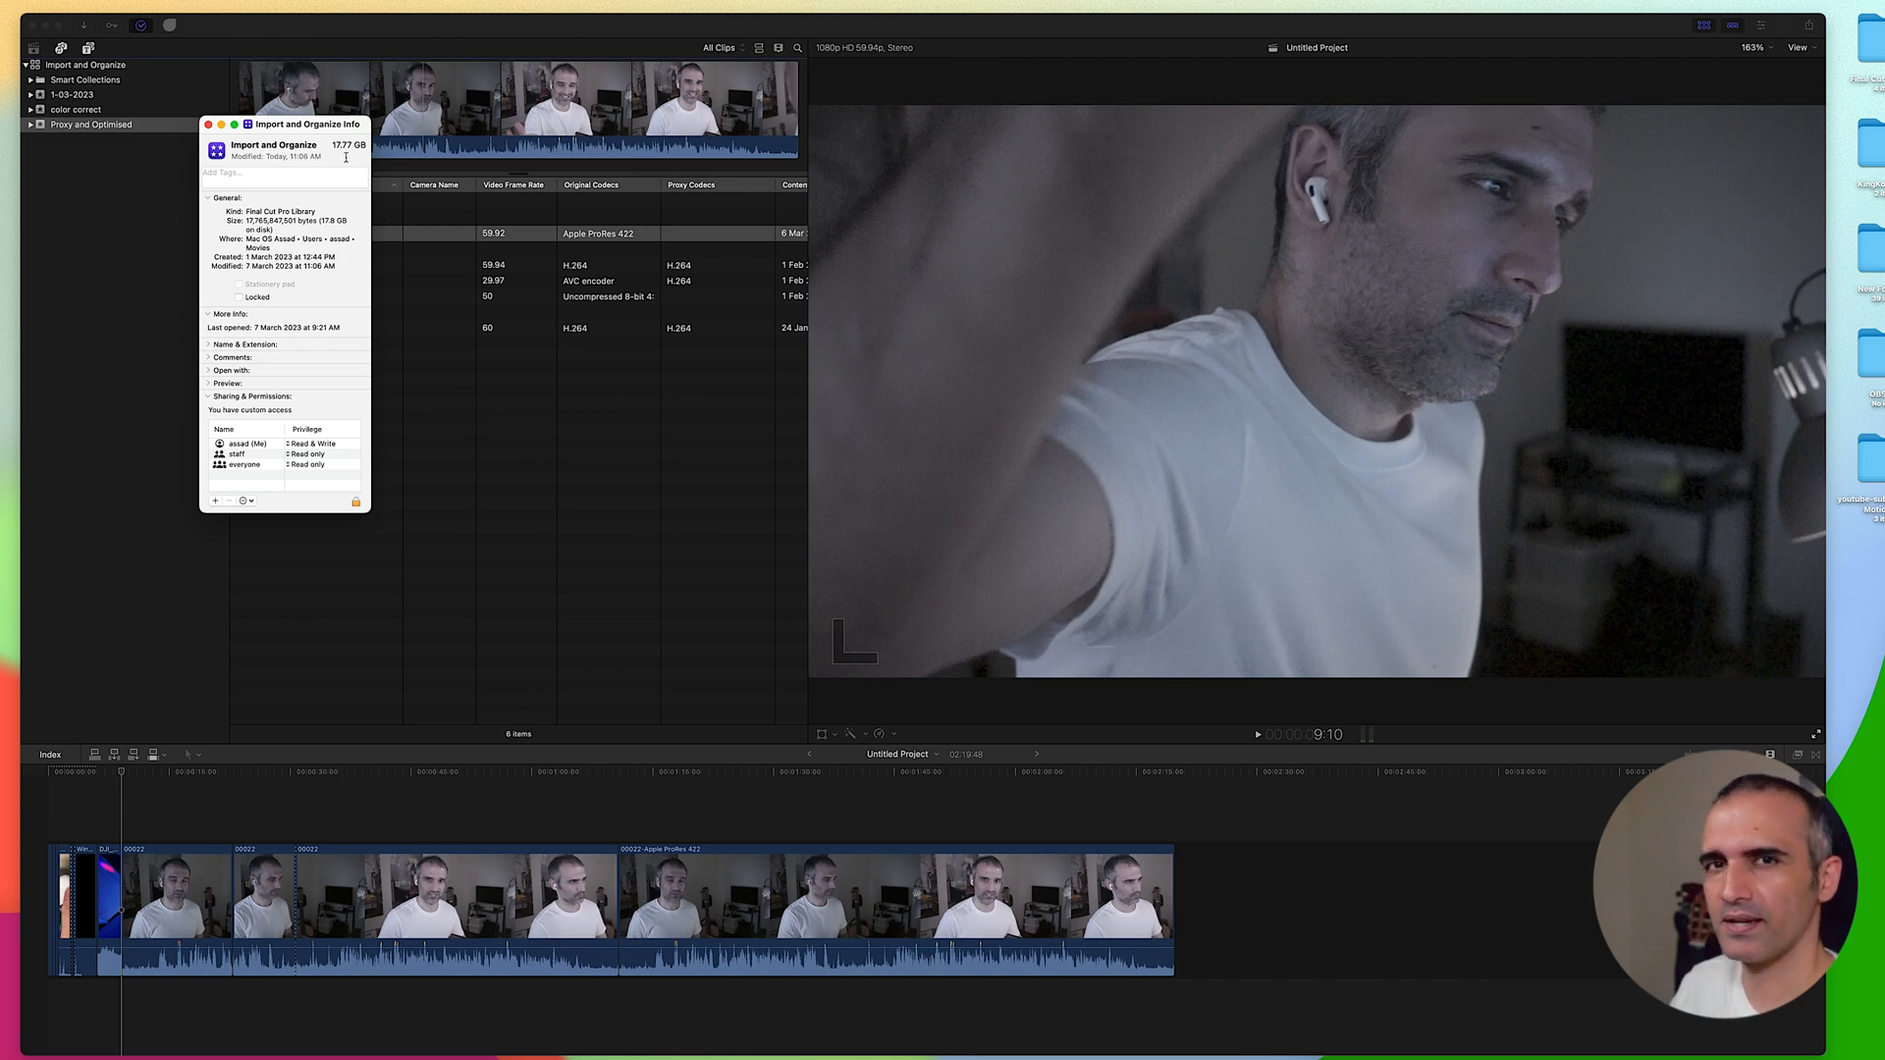
# - View the Import and Organize library's Get Info size of 17.77 GB
pyautogui.click(206, 125)
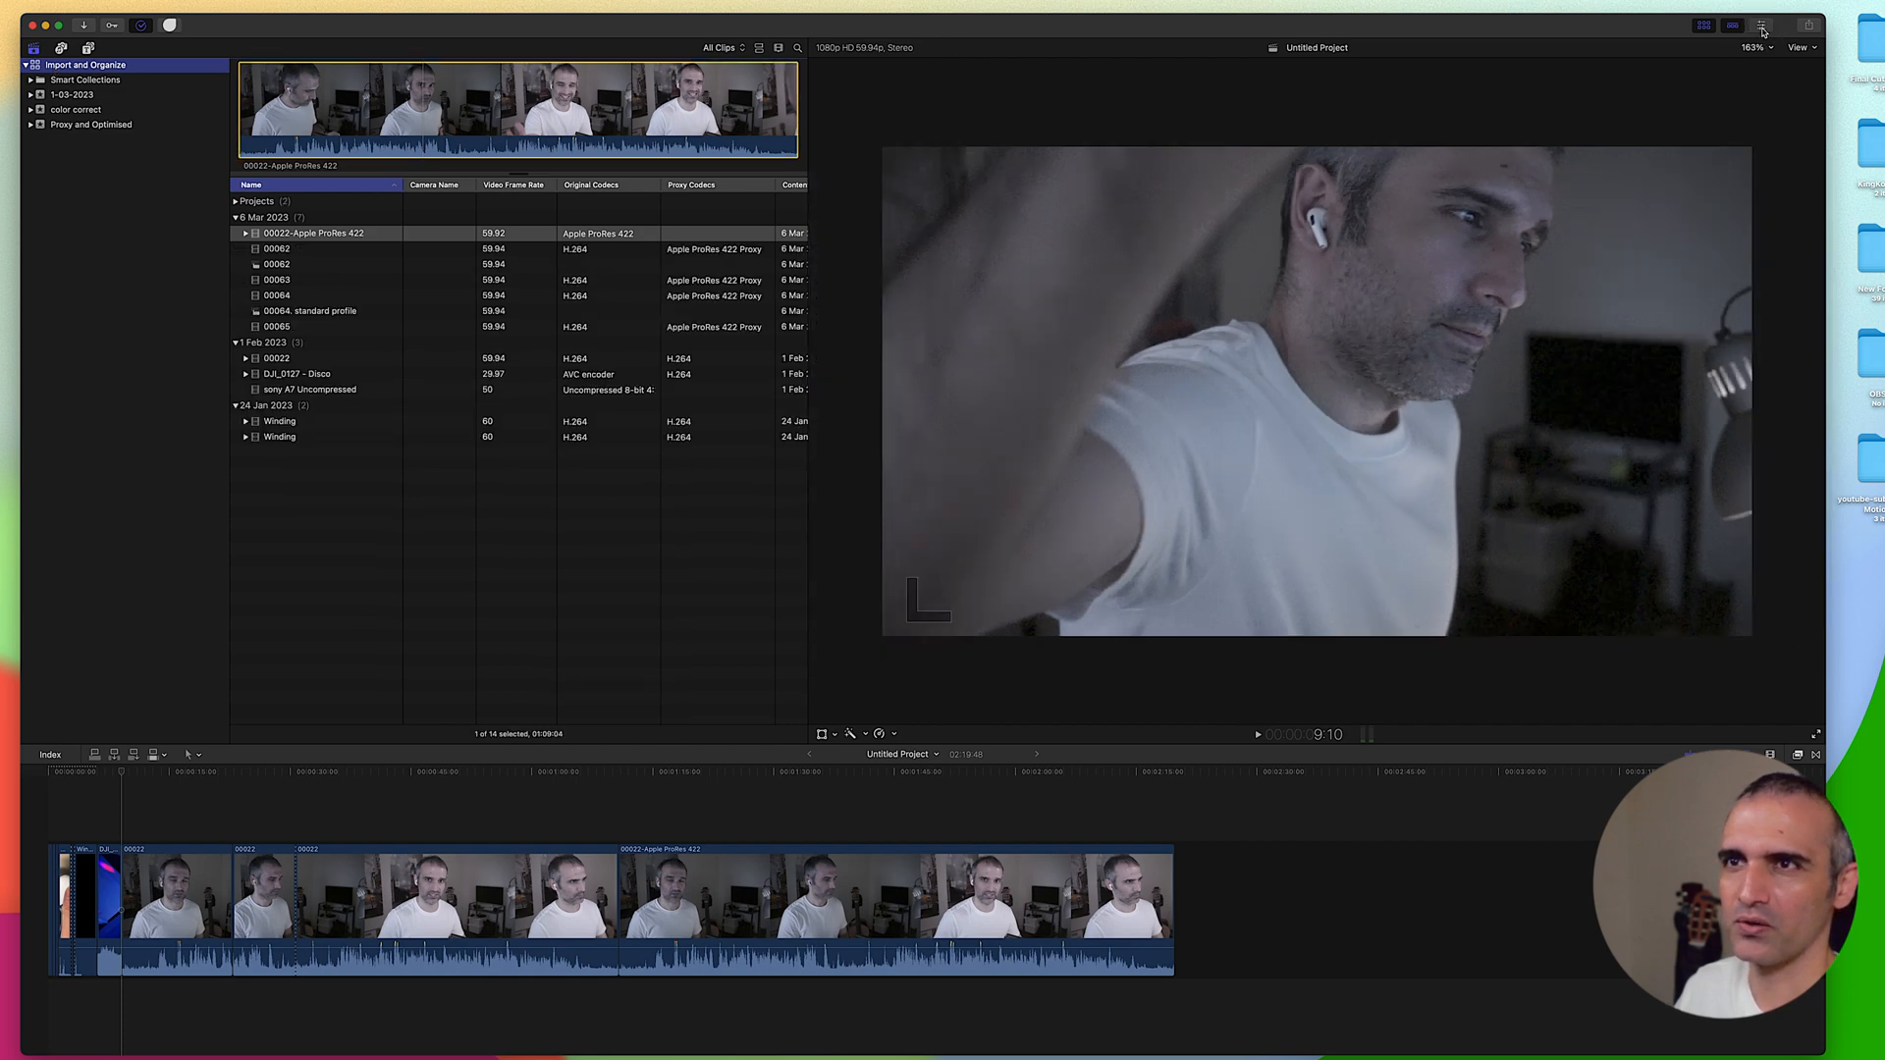
# - Show Library Properties and begin consolidating original, optimized and proxy media
pyautogui.click(1763, 23)
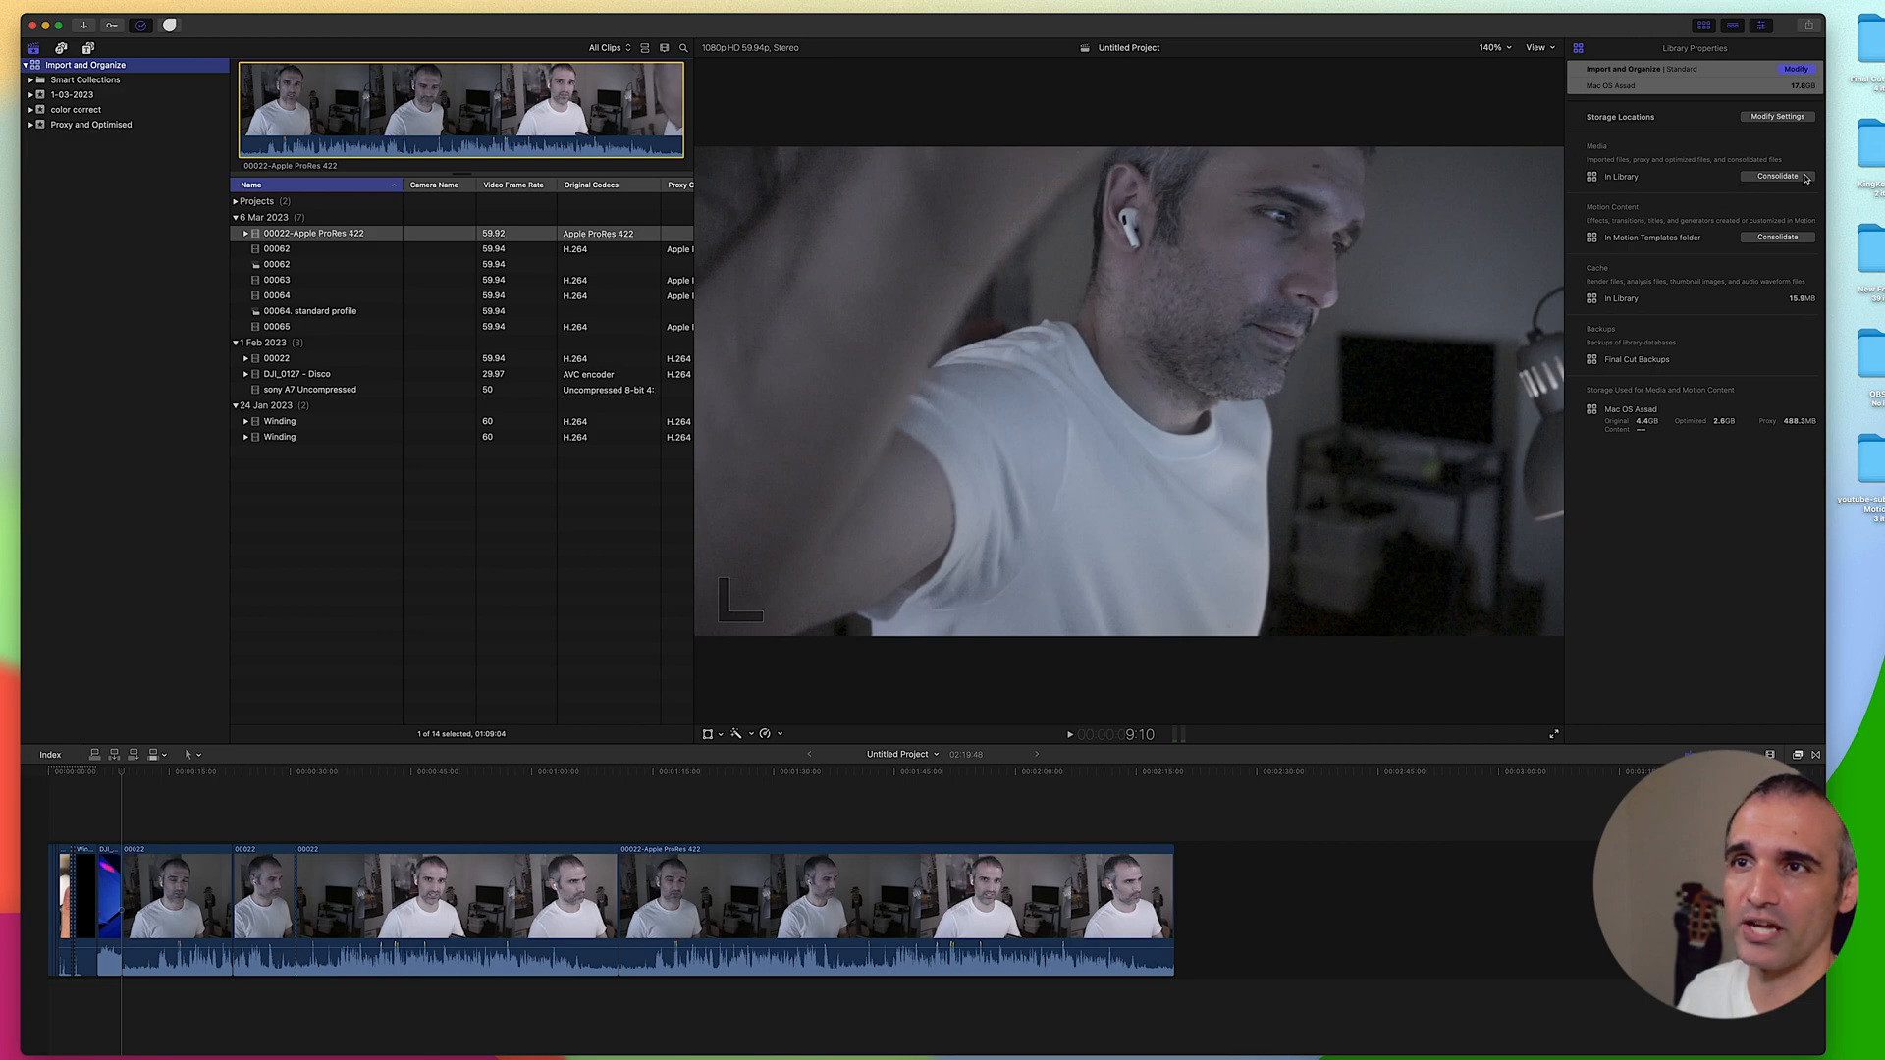
pyautogui.click(1776, 176)
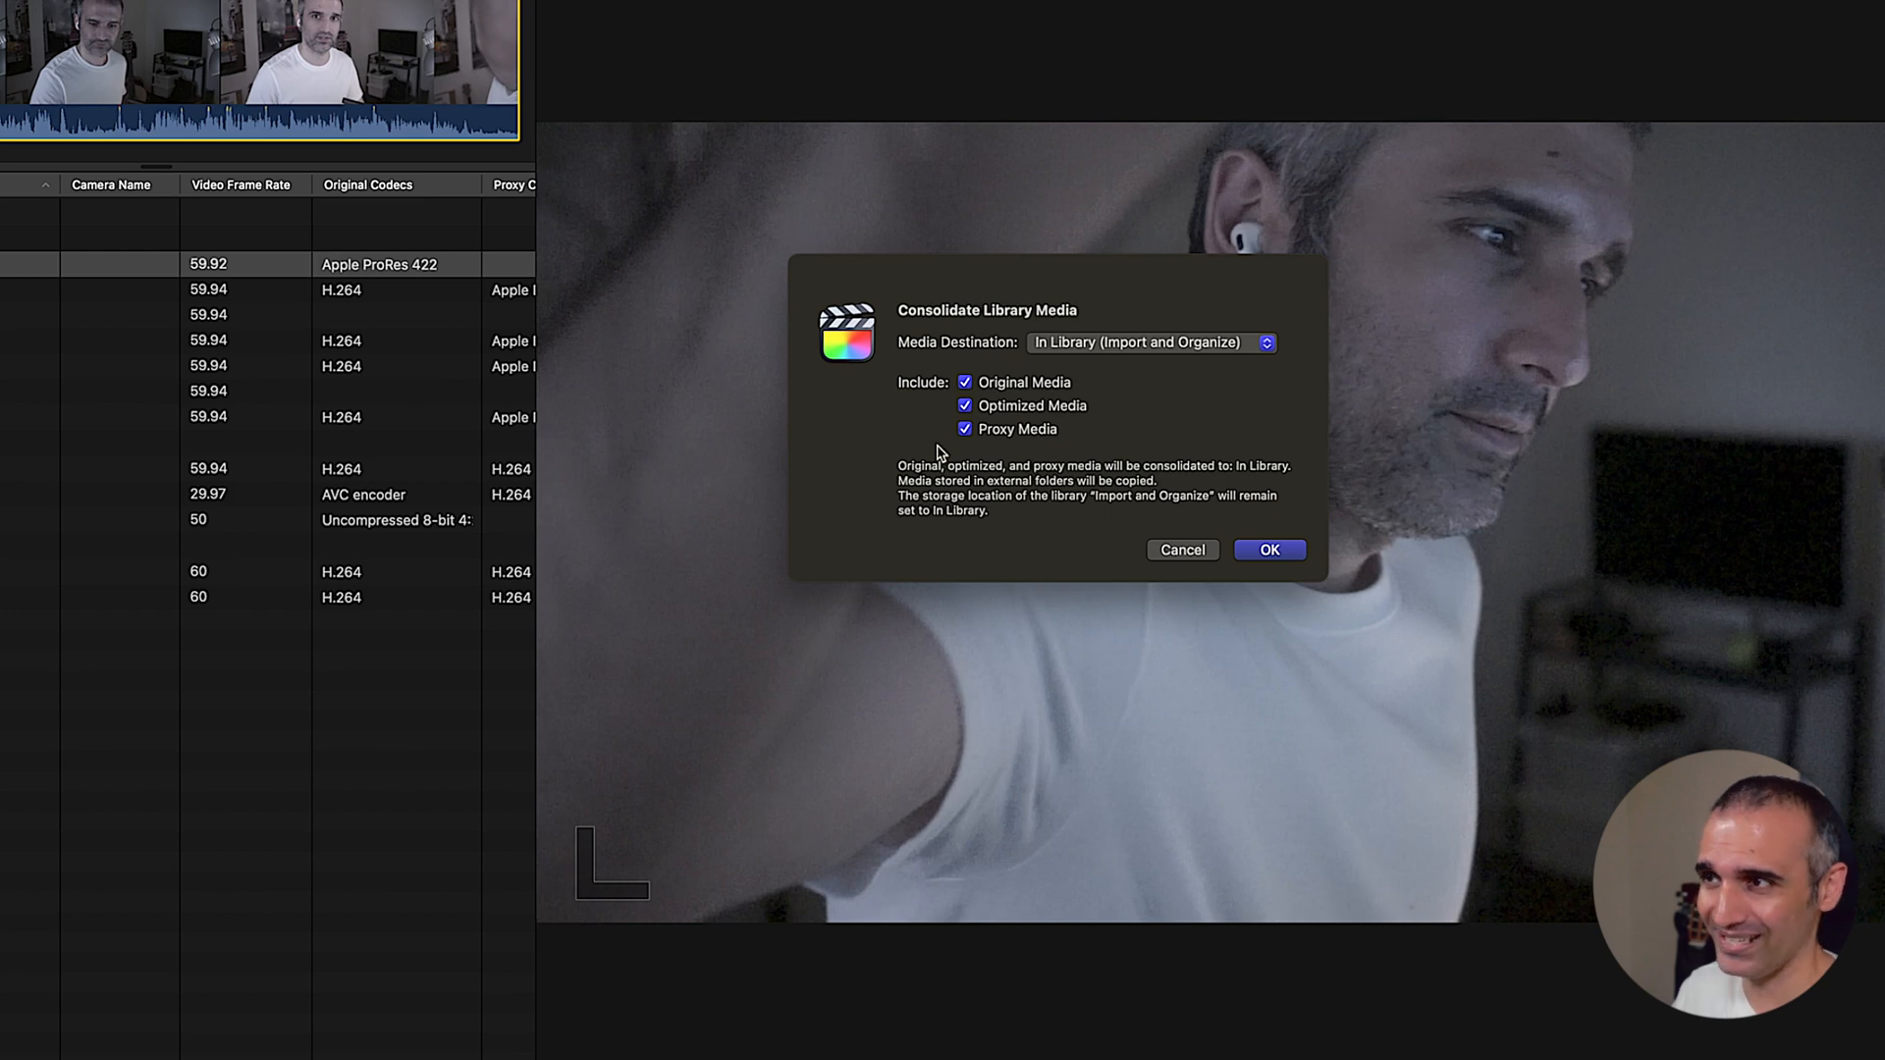
pyautogui.moveTo(925, 355)
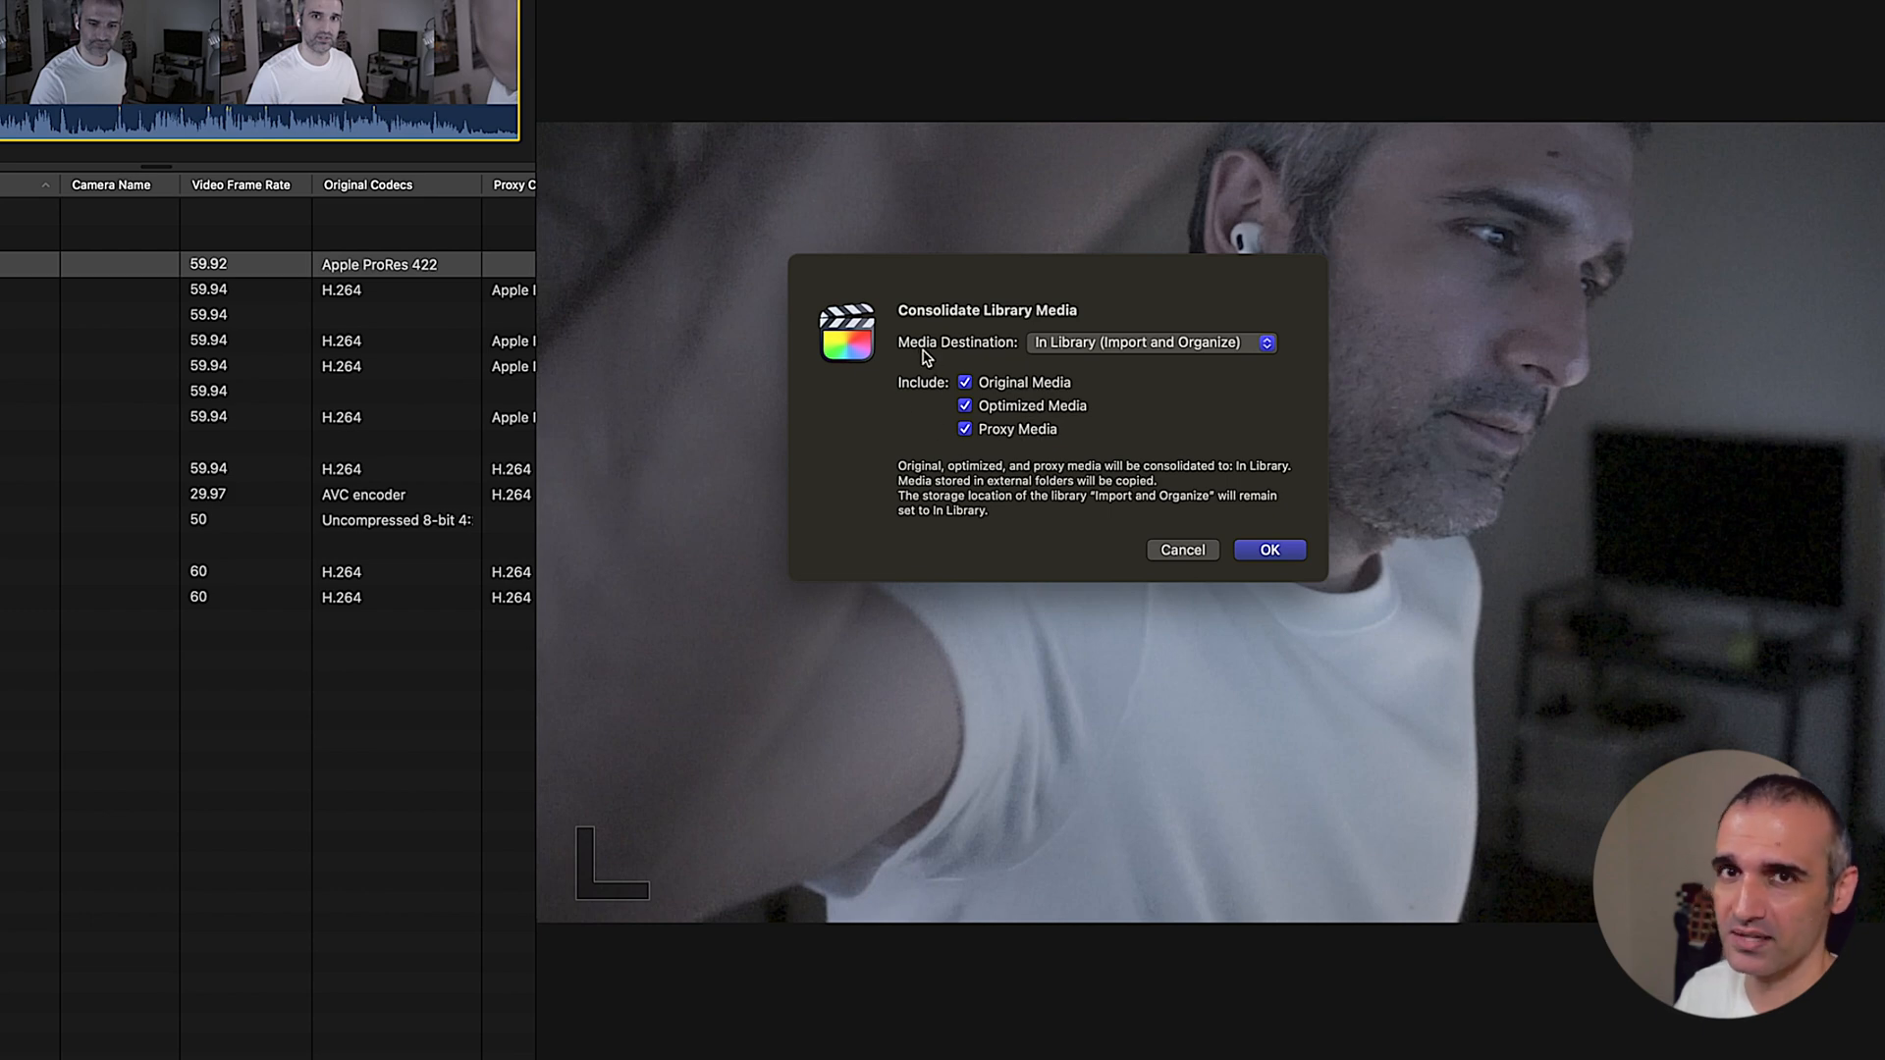
pyautogui.moveTo(1092, 357)
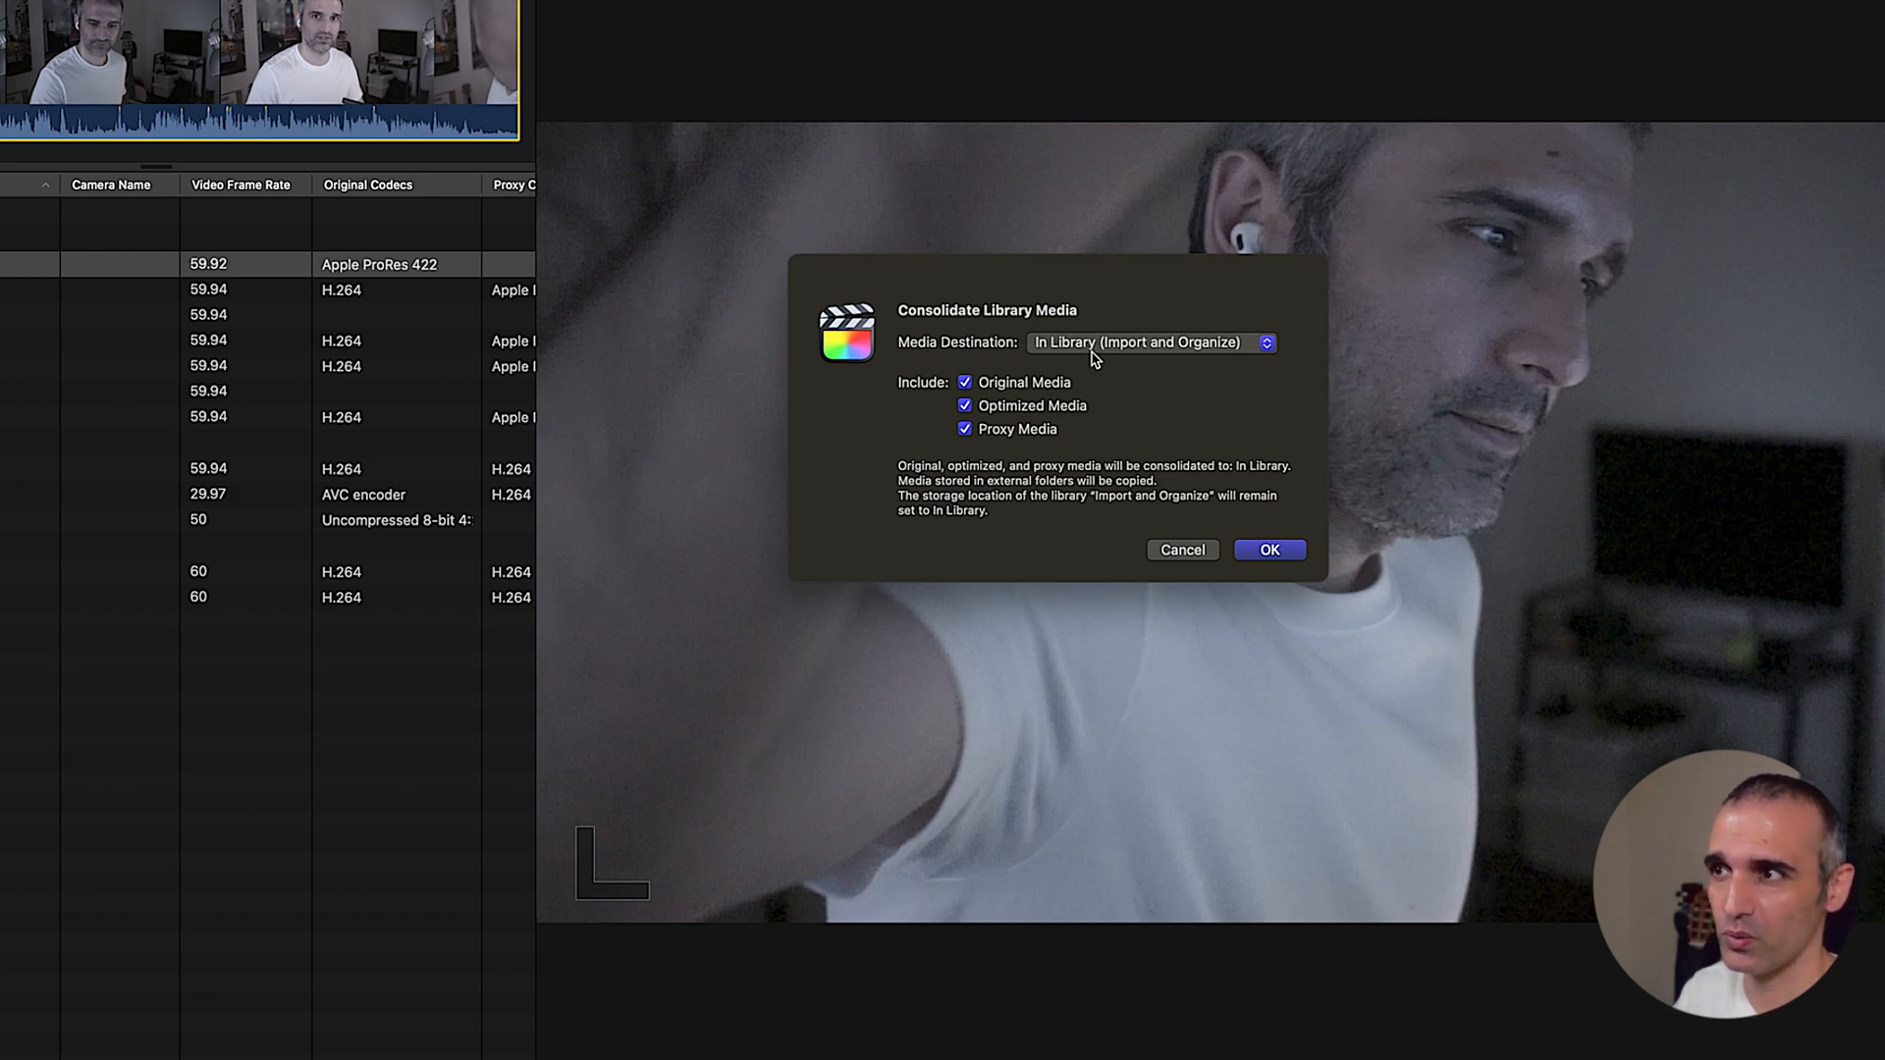
# - Create a new 'zero file size' folder on V Inst as the consolidation destination
pyautogui.click(1150, 342)
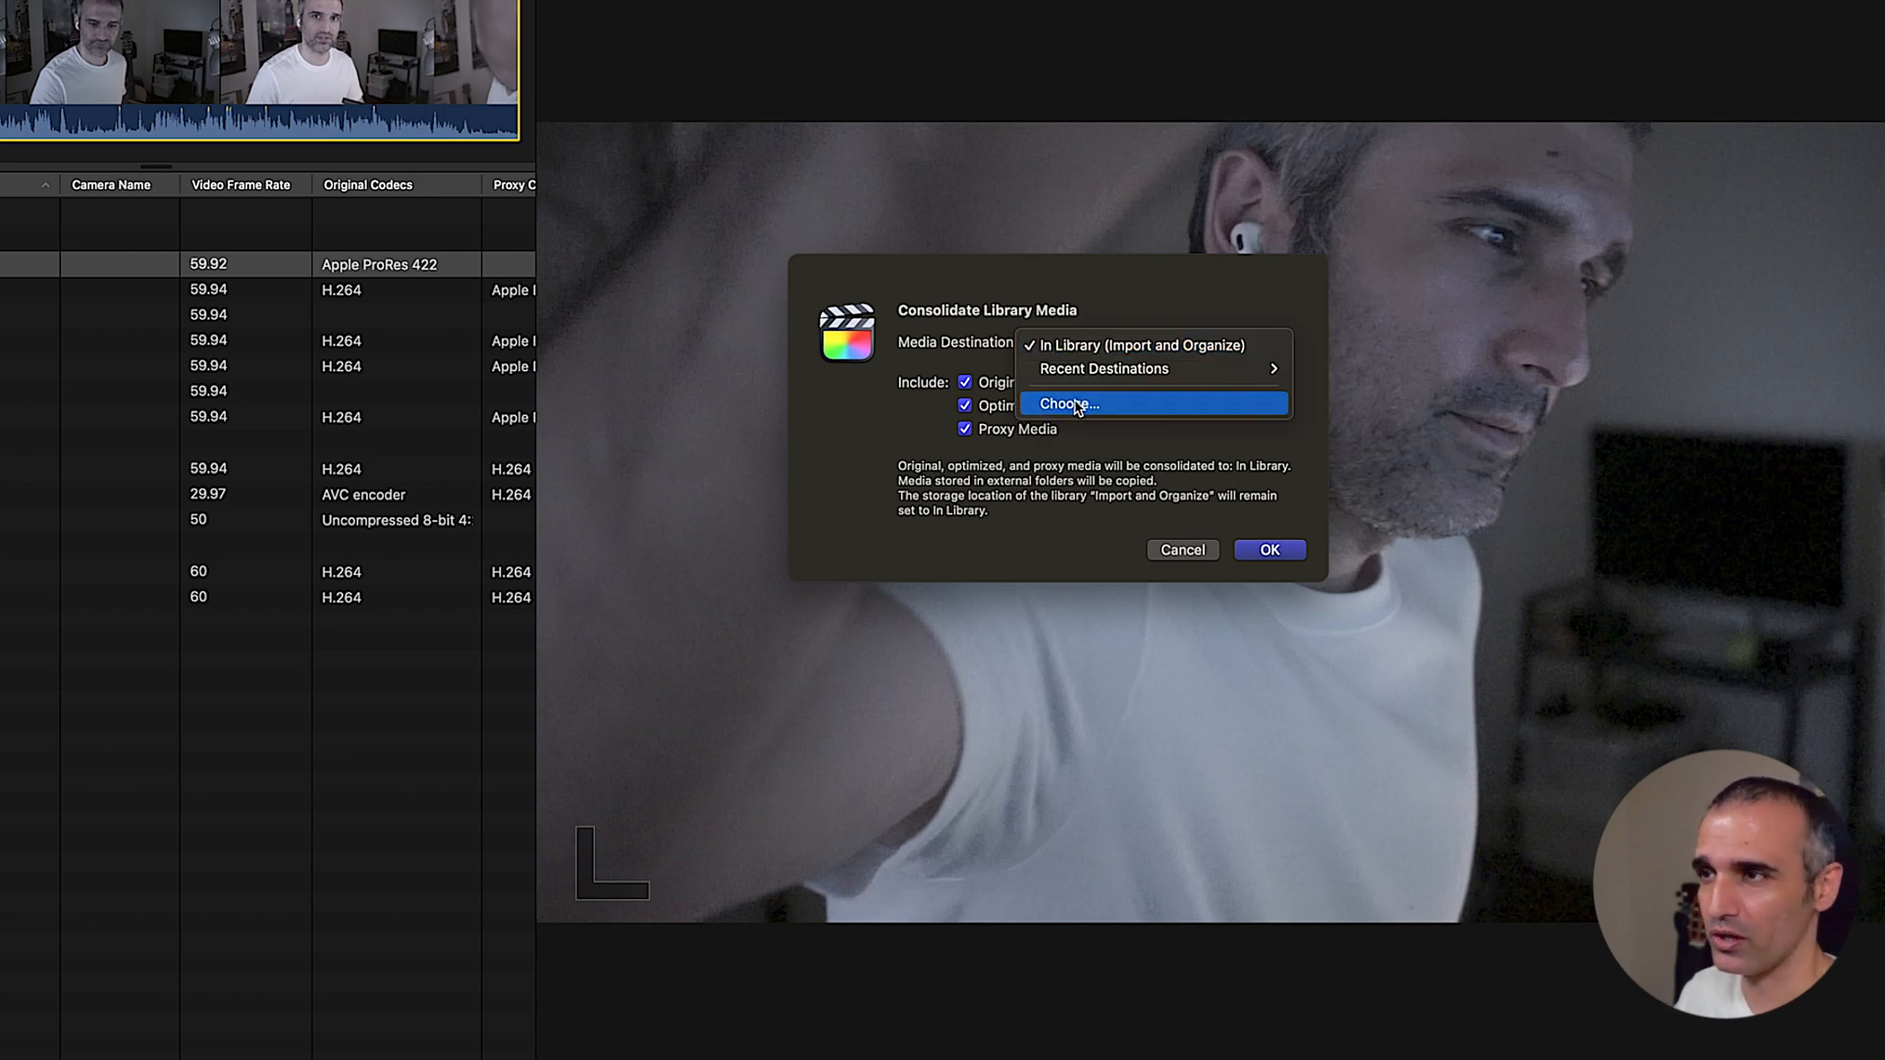
pyautogui.click(1070, 403)
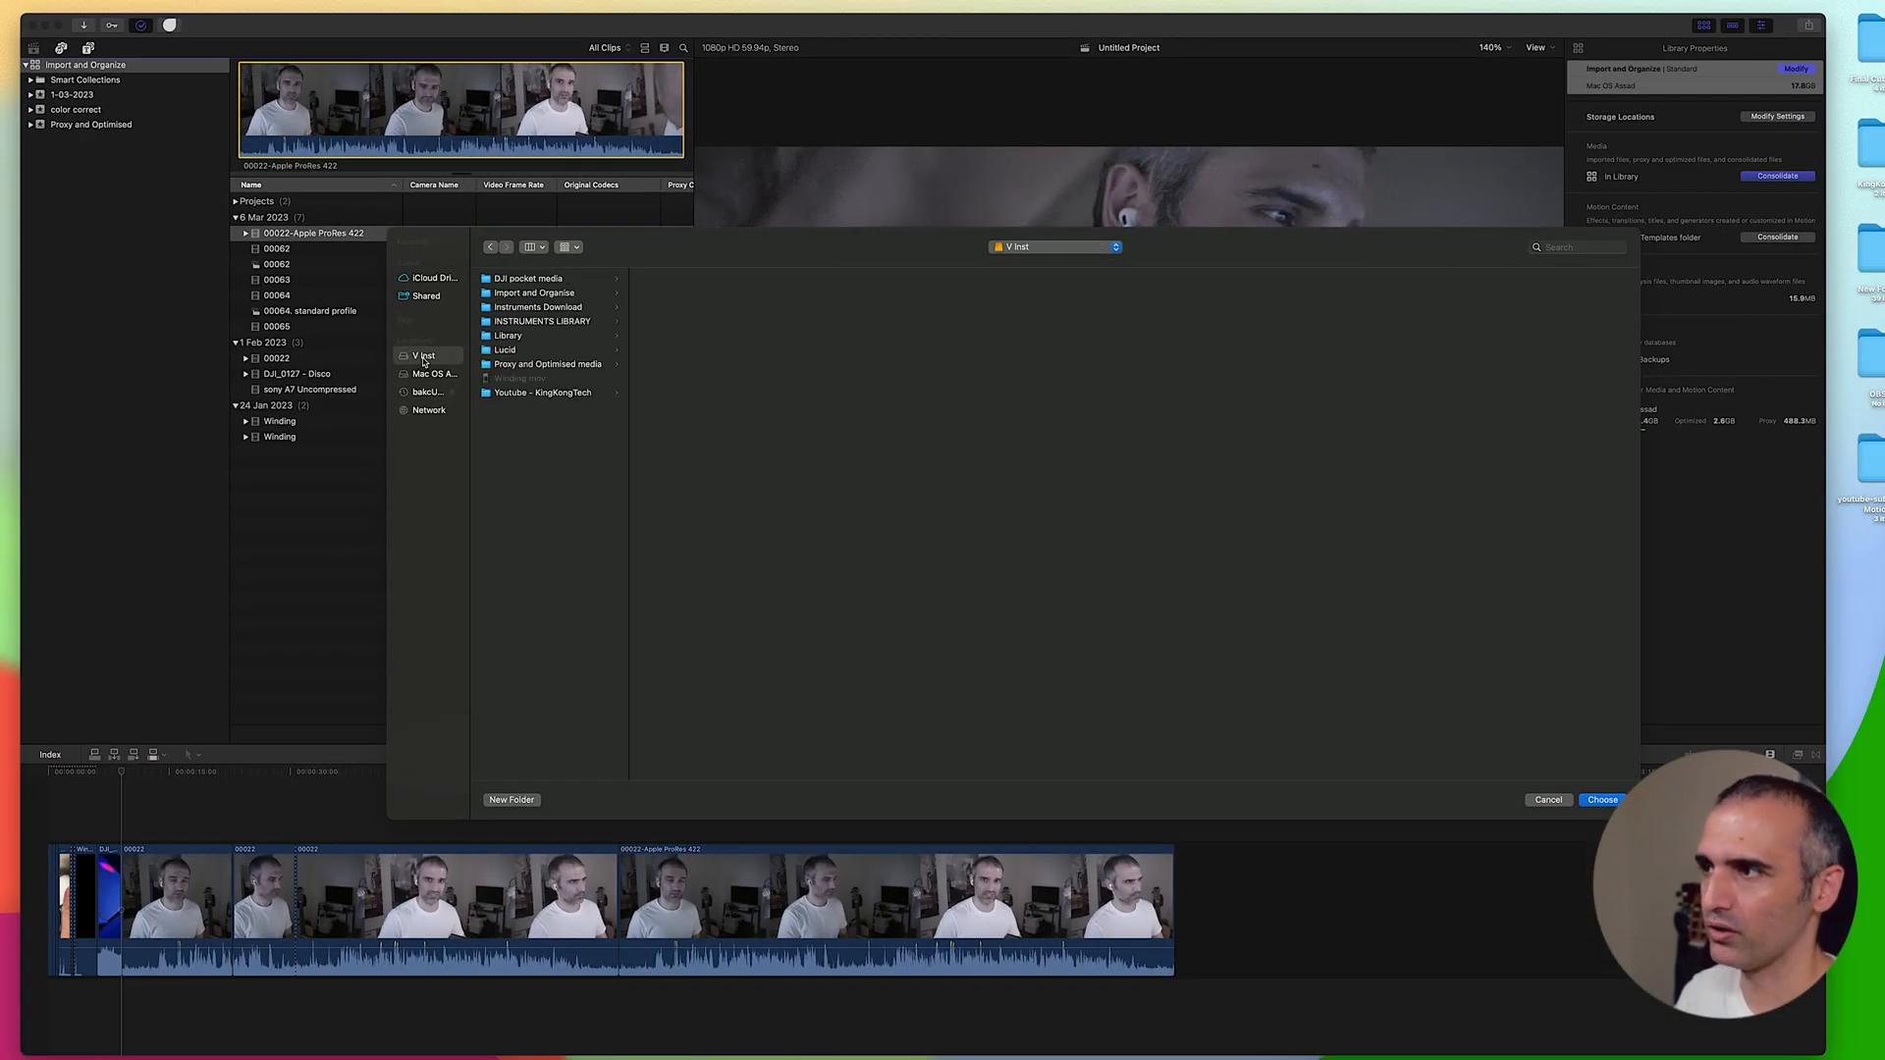
pyautogui.click(511, 799)
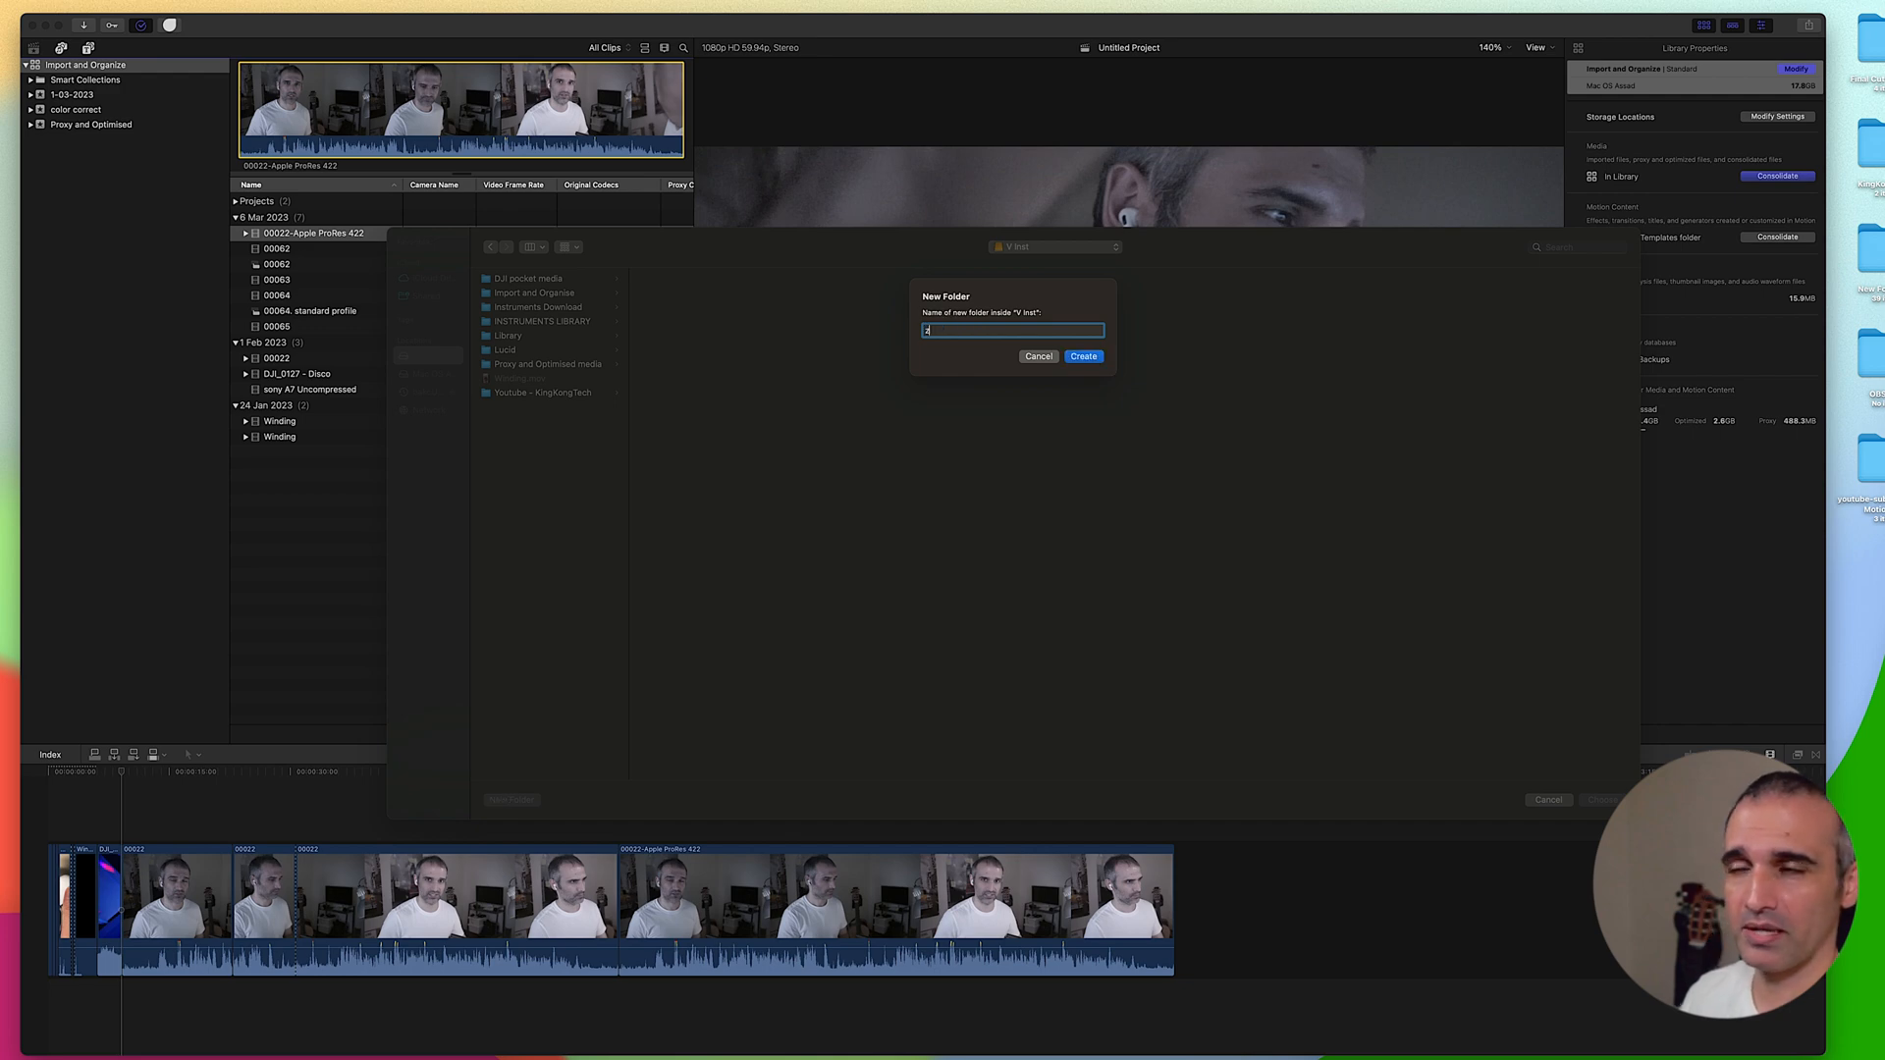
pyautogui.write('zero file size')
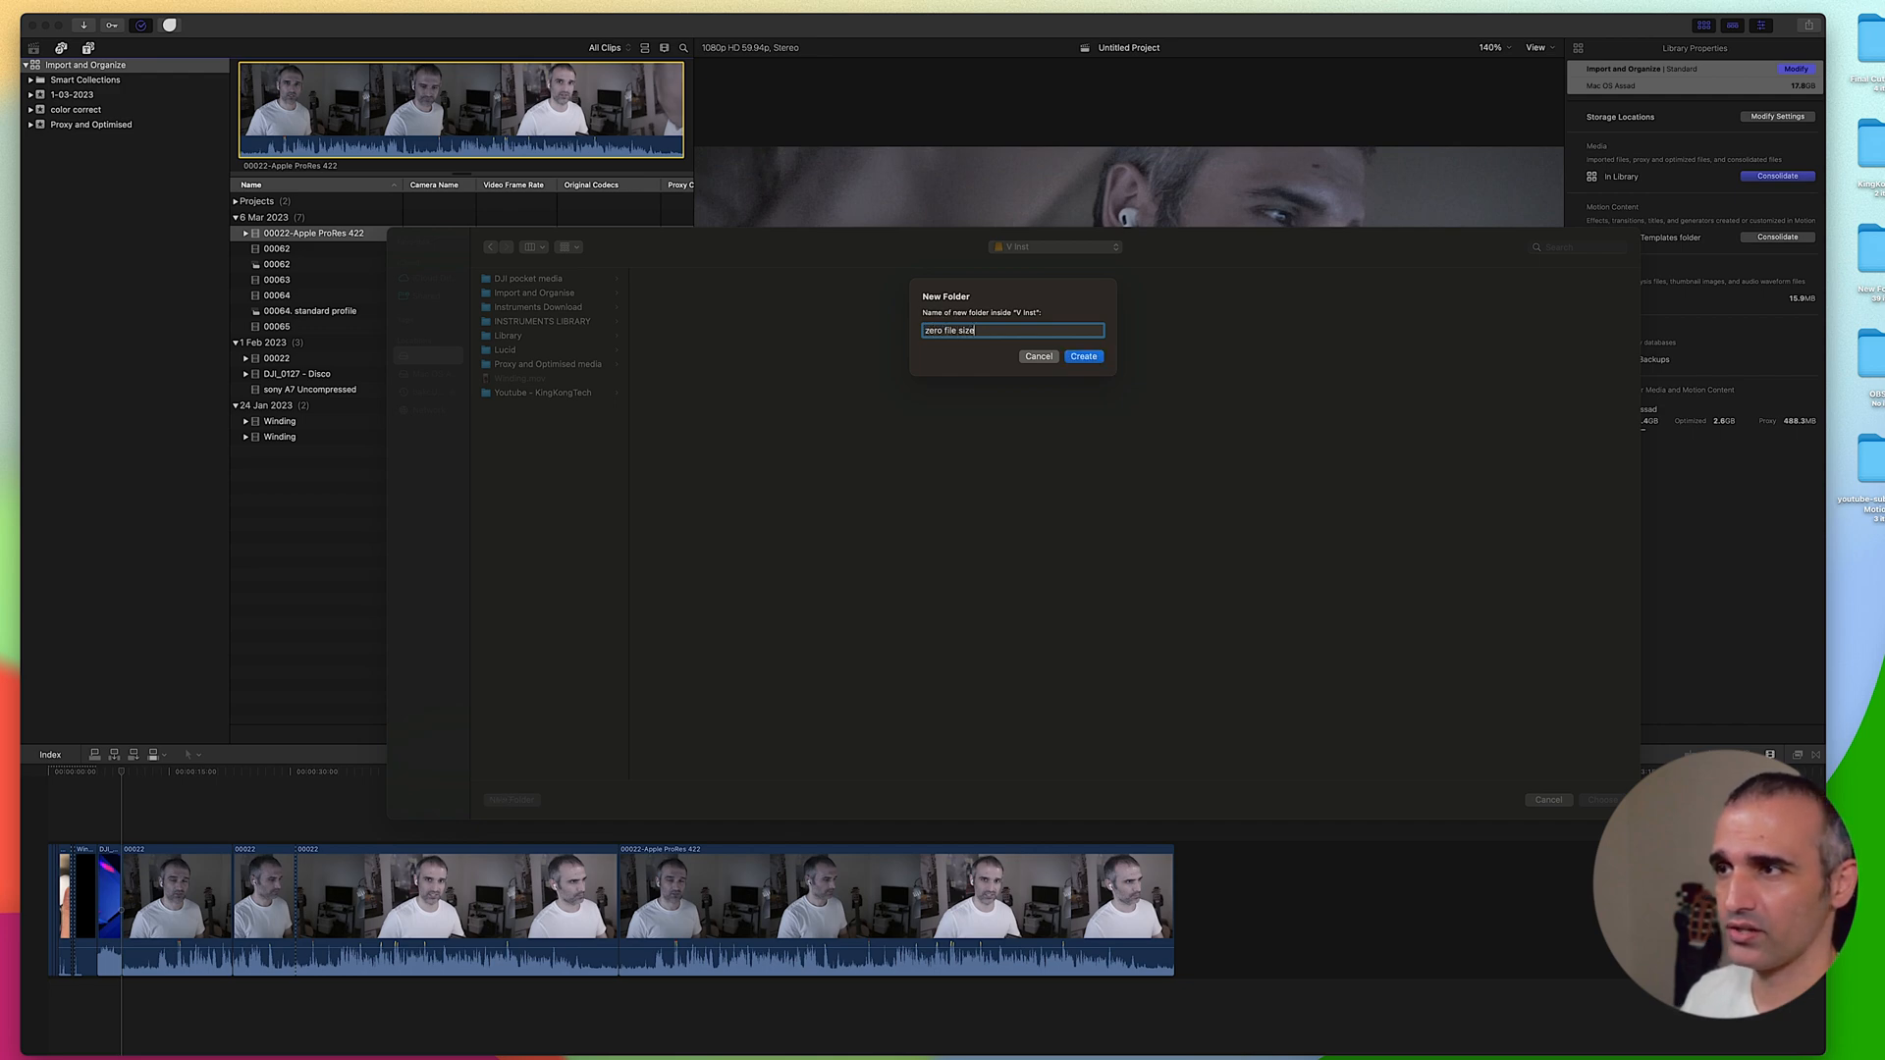
pyautogui.click(1083, 357)
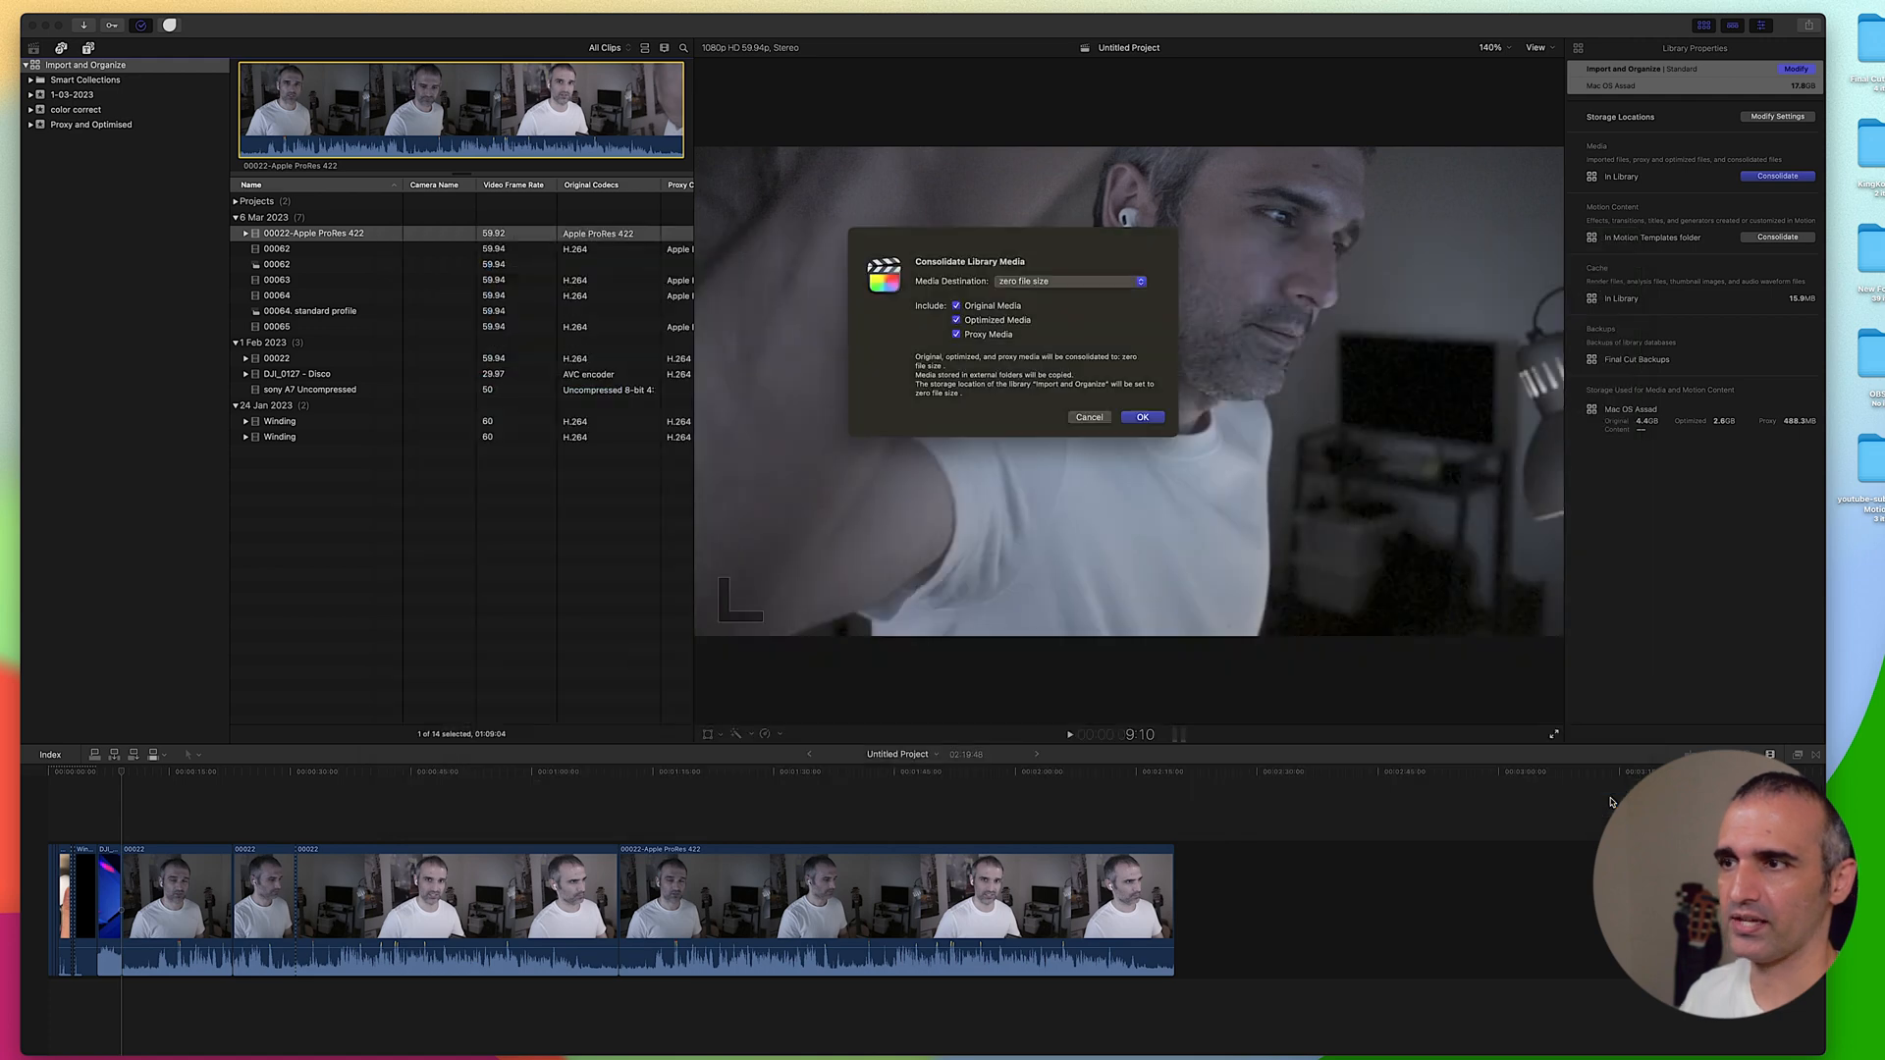
pyautogui.click(957, 334)
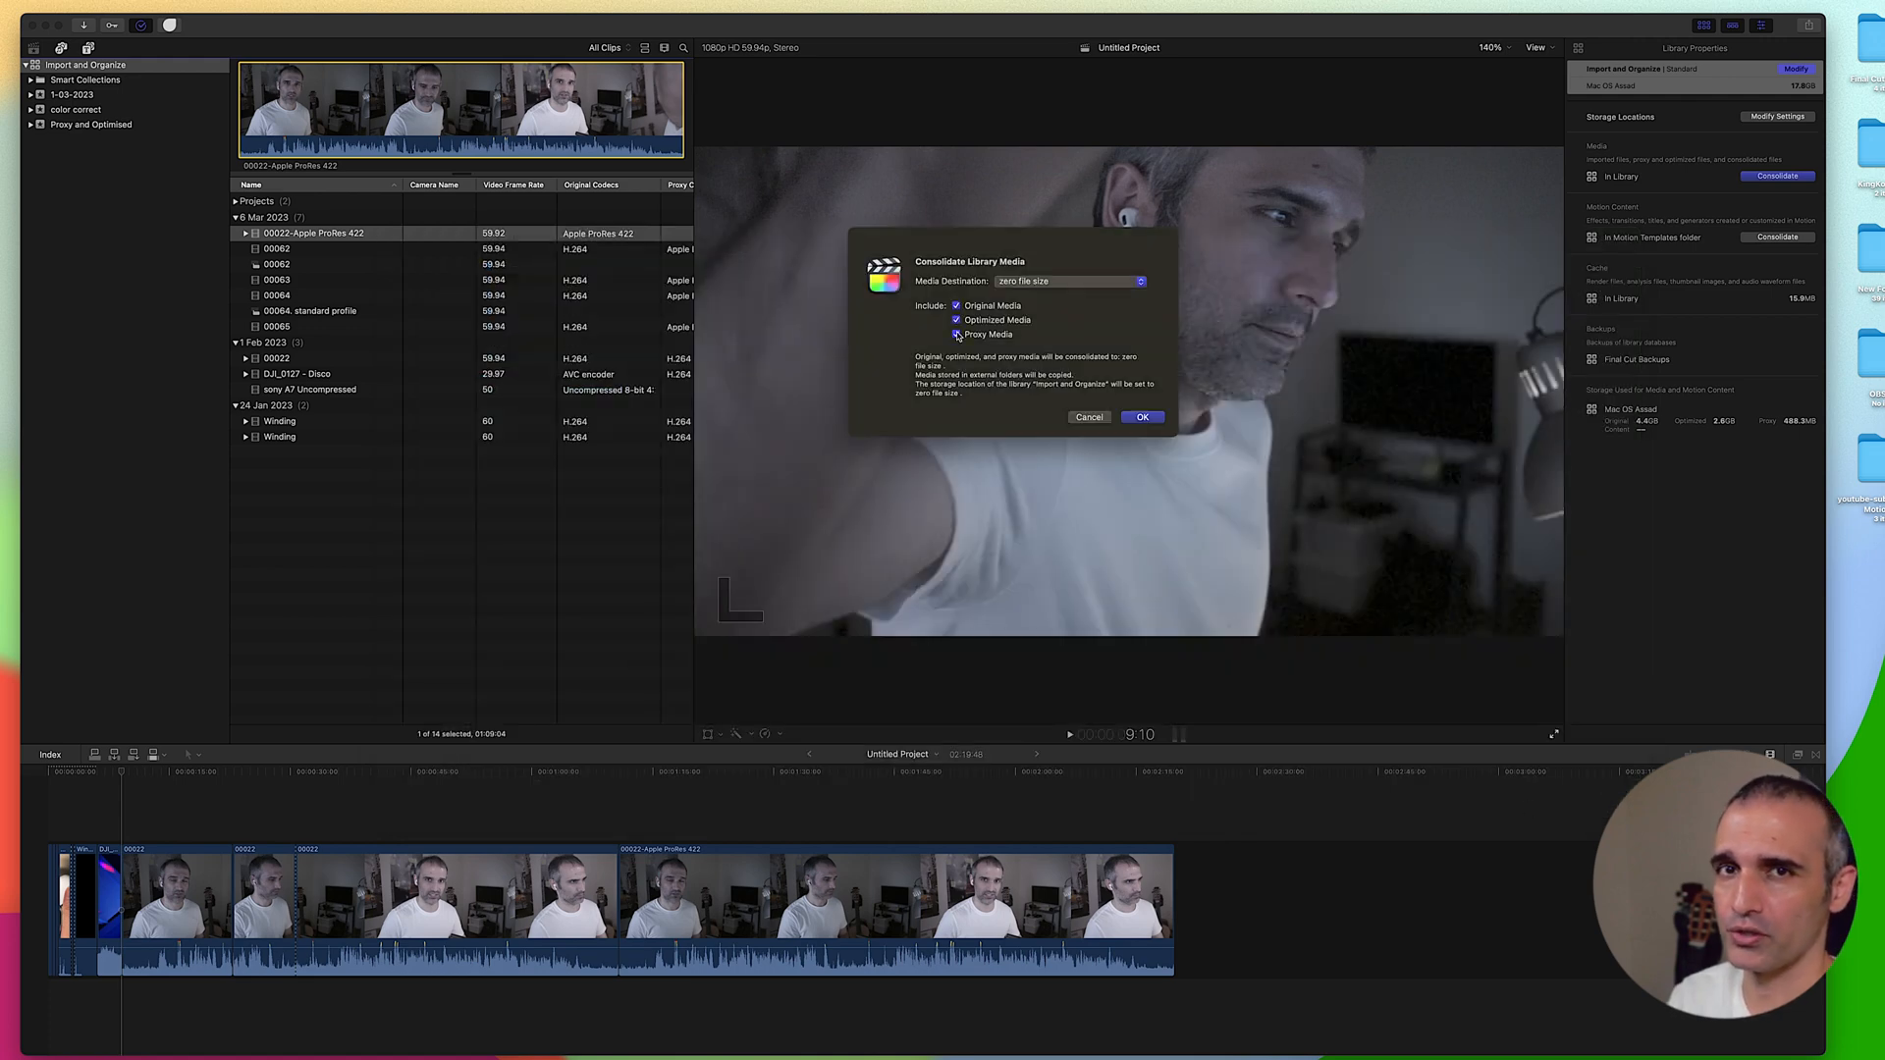
# - Adjust the media checkboxes so original, optimized and proxy media are all included
pyautogui.click(956, 320)
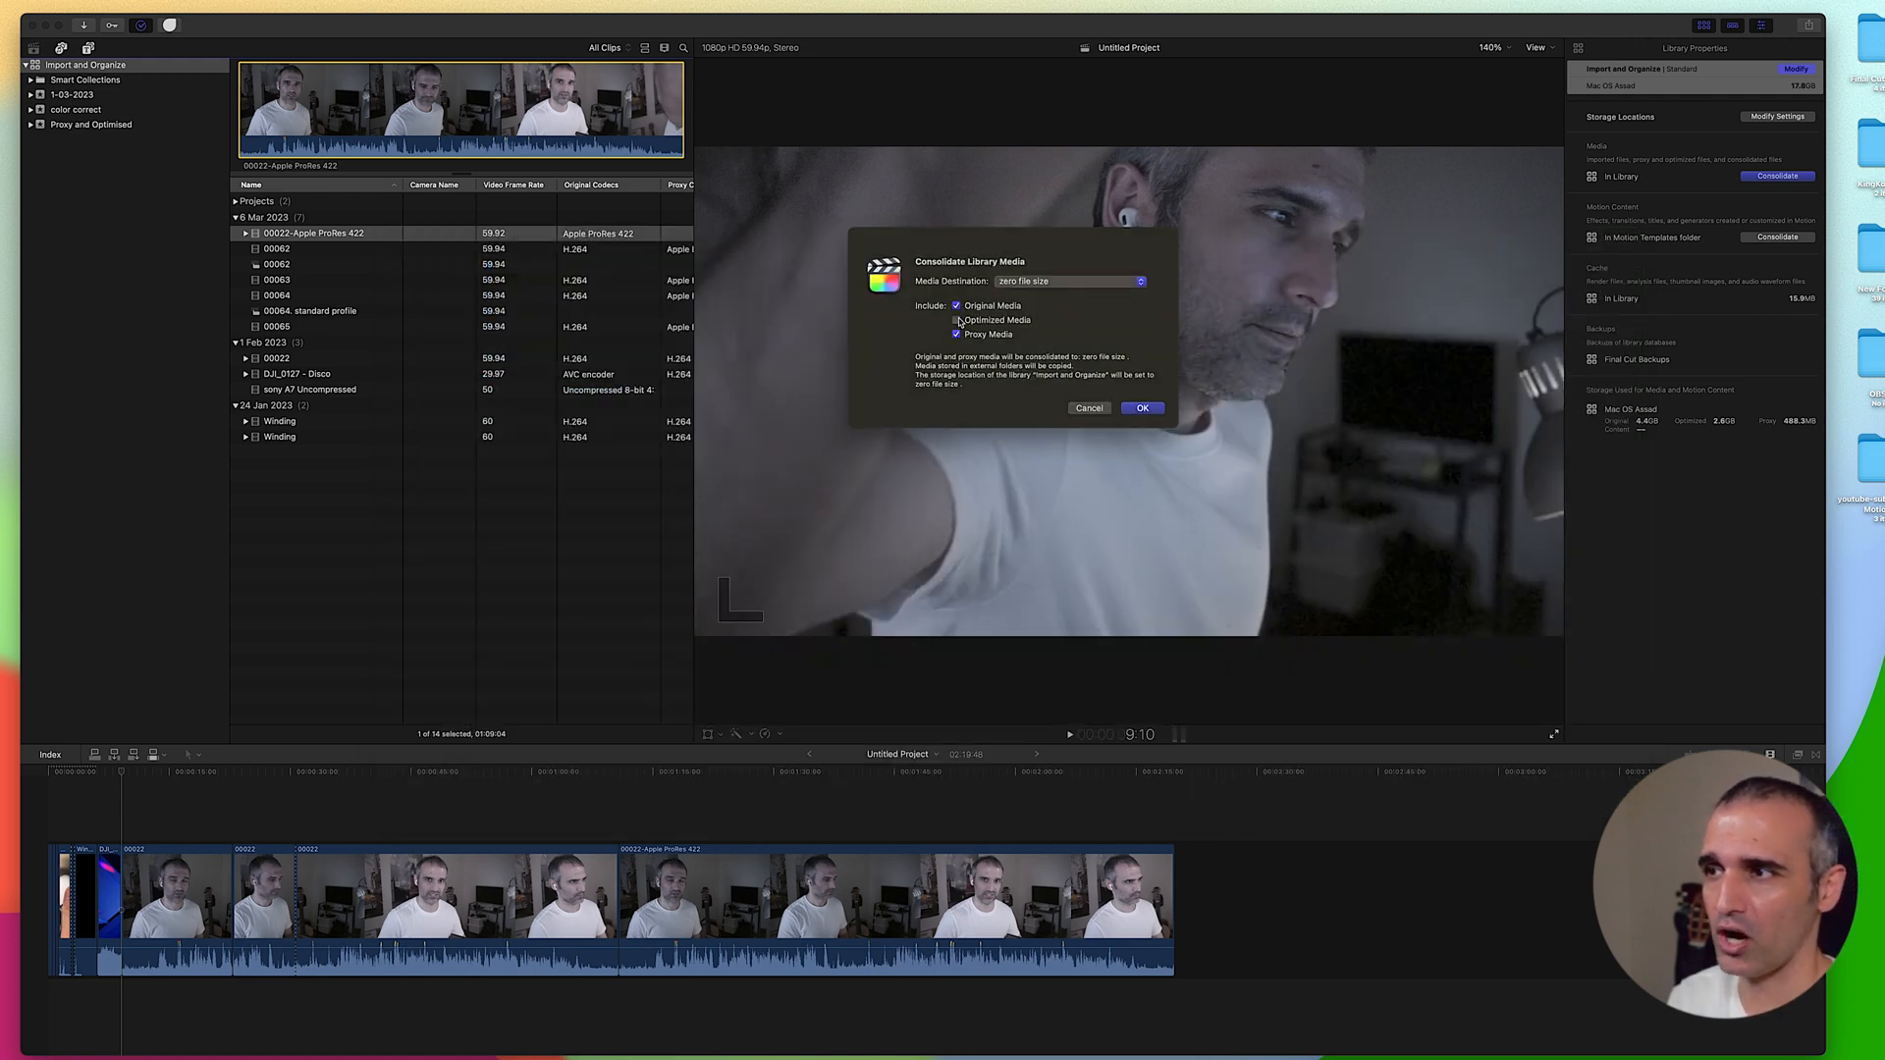
pyautogui.click(957, 334)
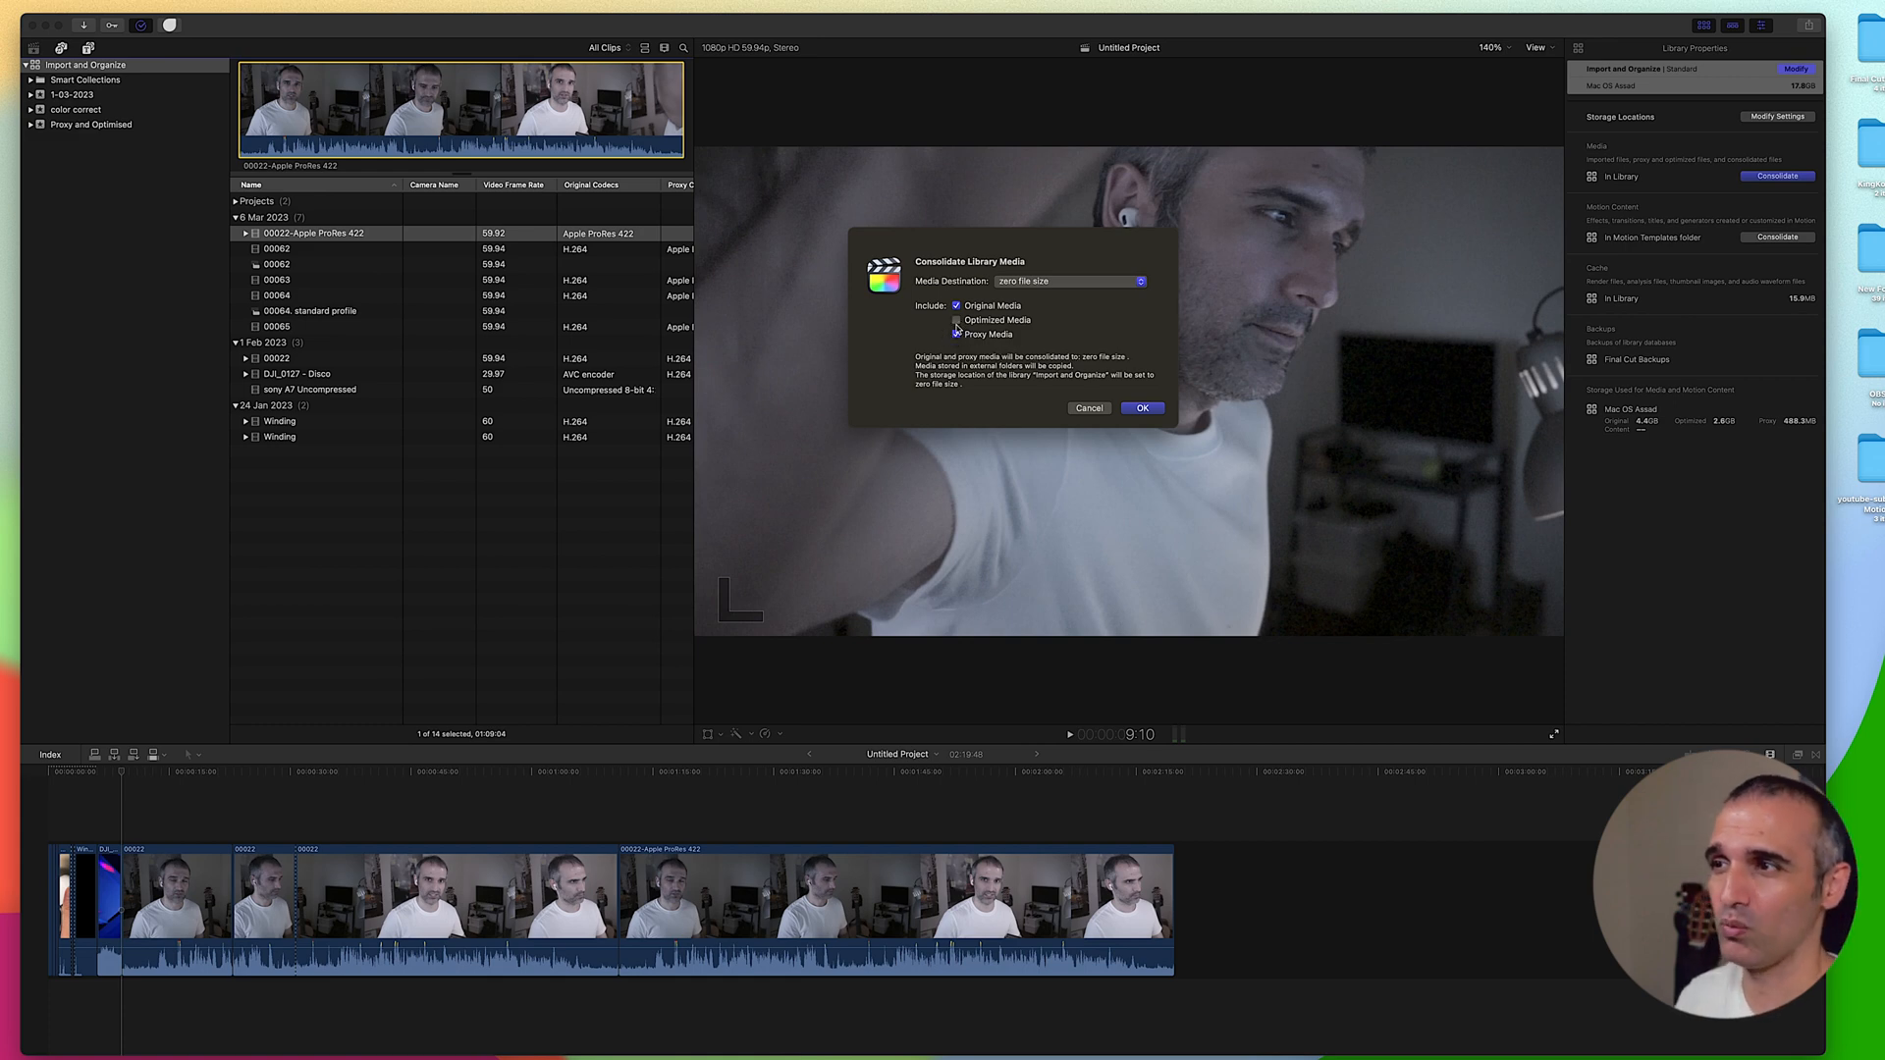
pyautogui.click(955, 334)
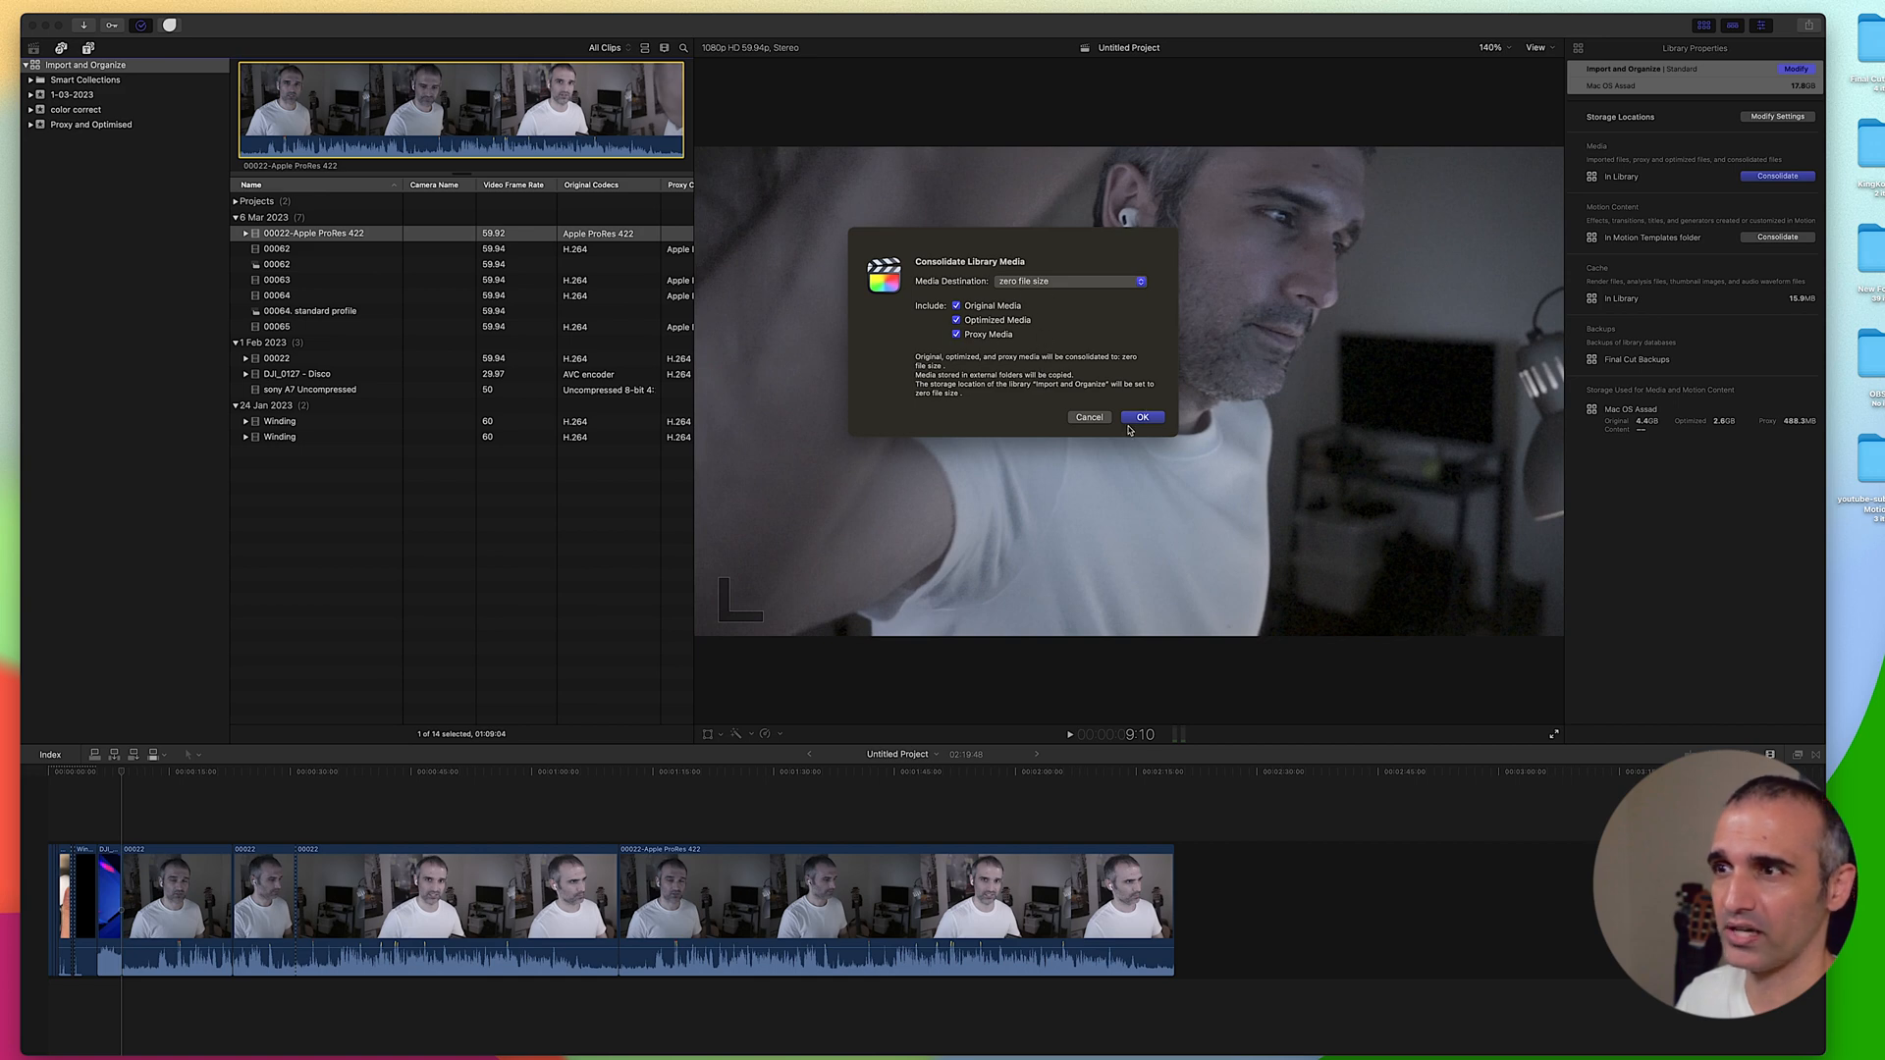
# - Run the consolidation and browse zero file size's Optimized, Original and Proxy Media folders
pyautogui.click(1095, 282)
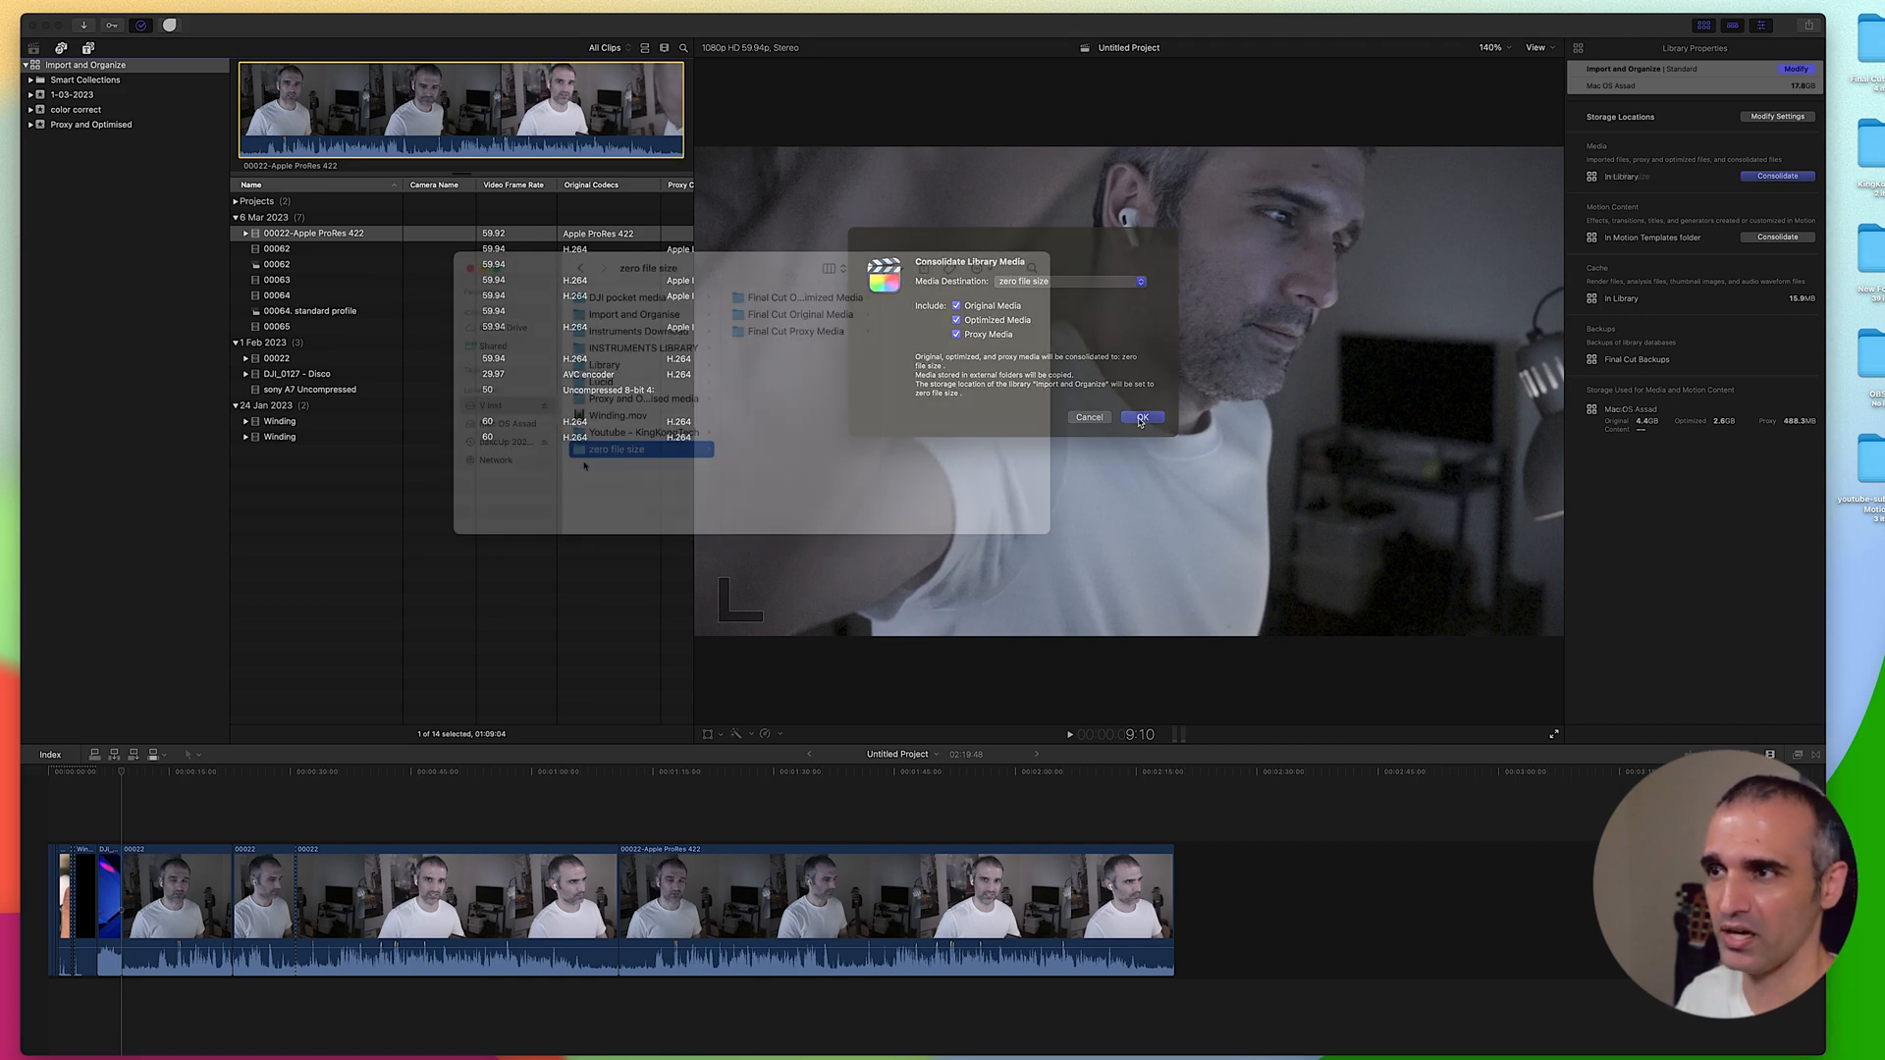
pyautogui.click(1142, 416)
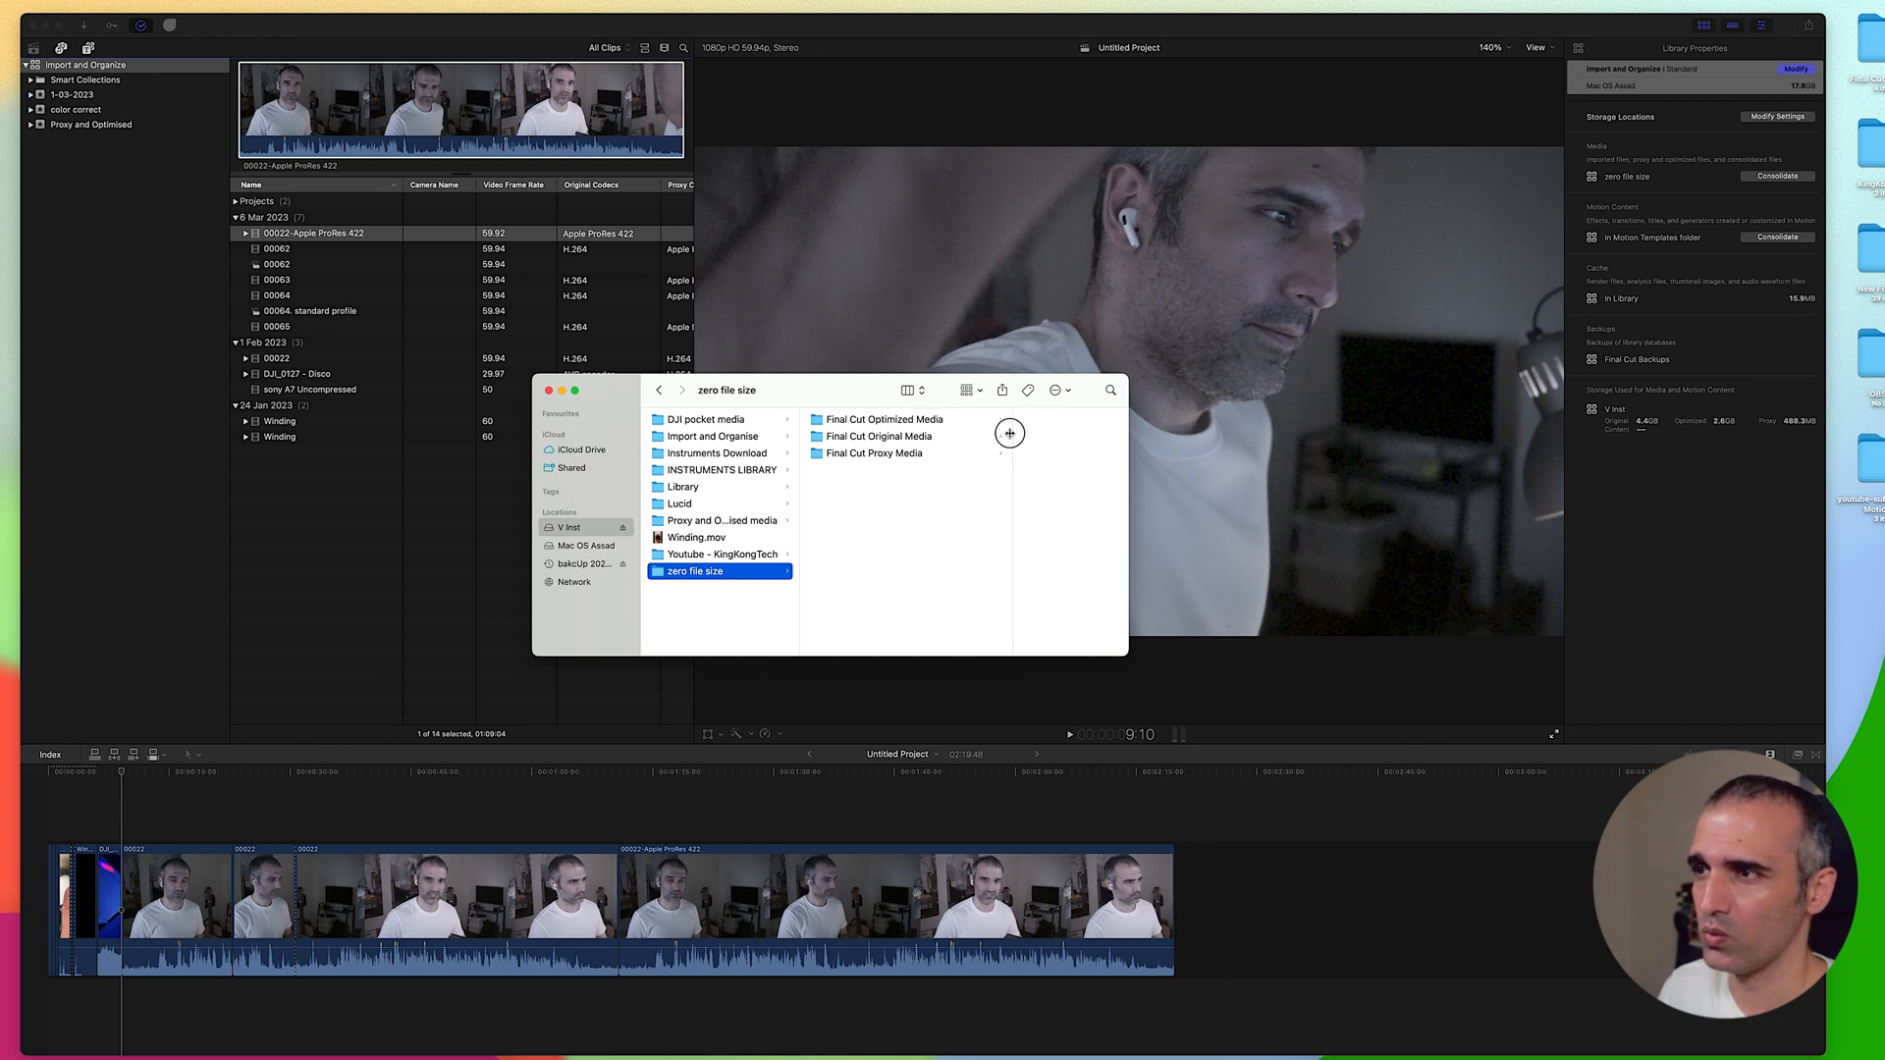
pyautogui.click(884, 420)
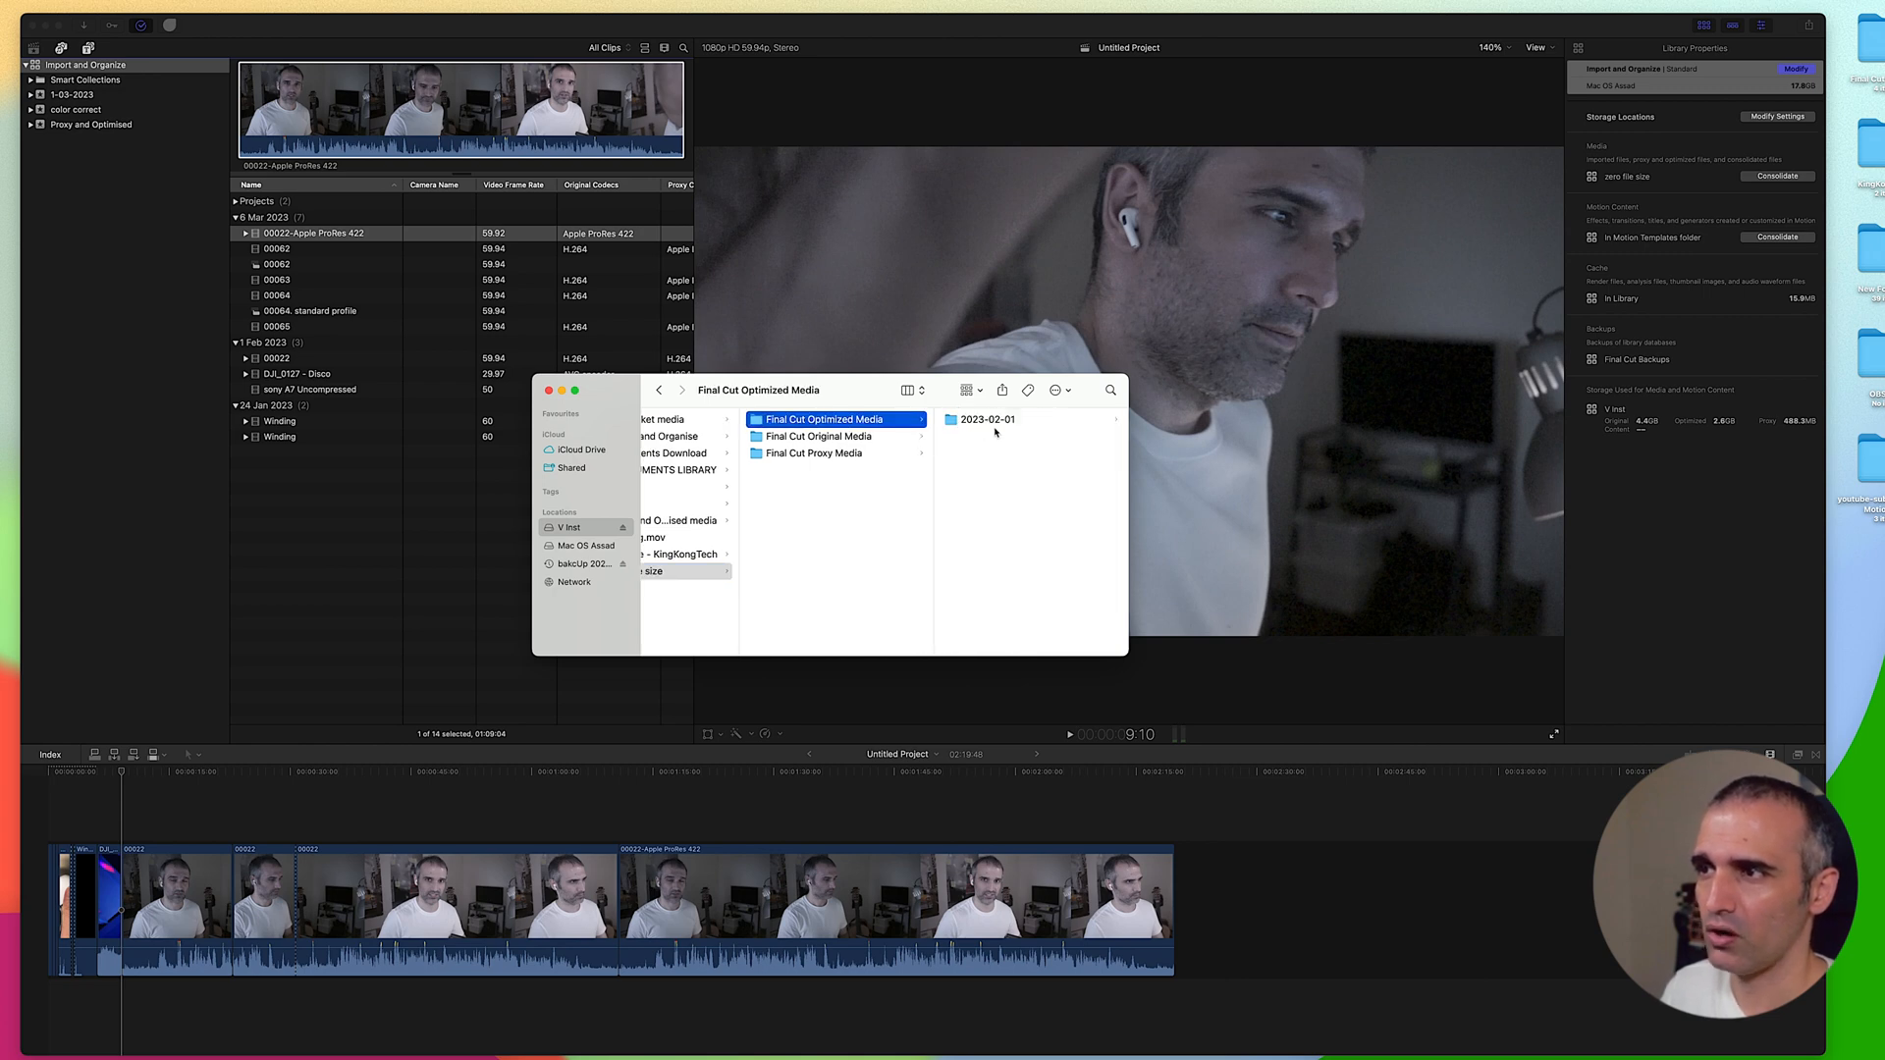
pyautogui.click(987, 420)
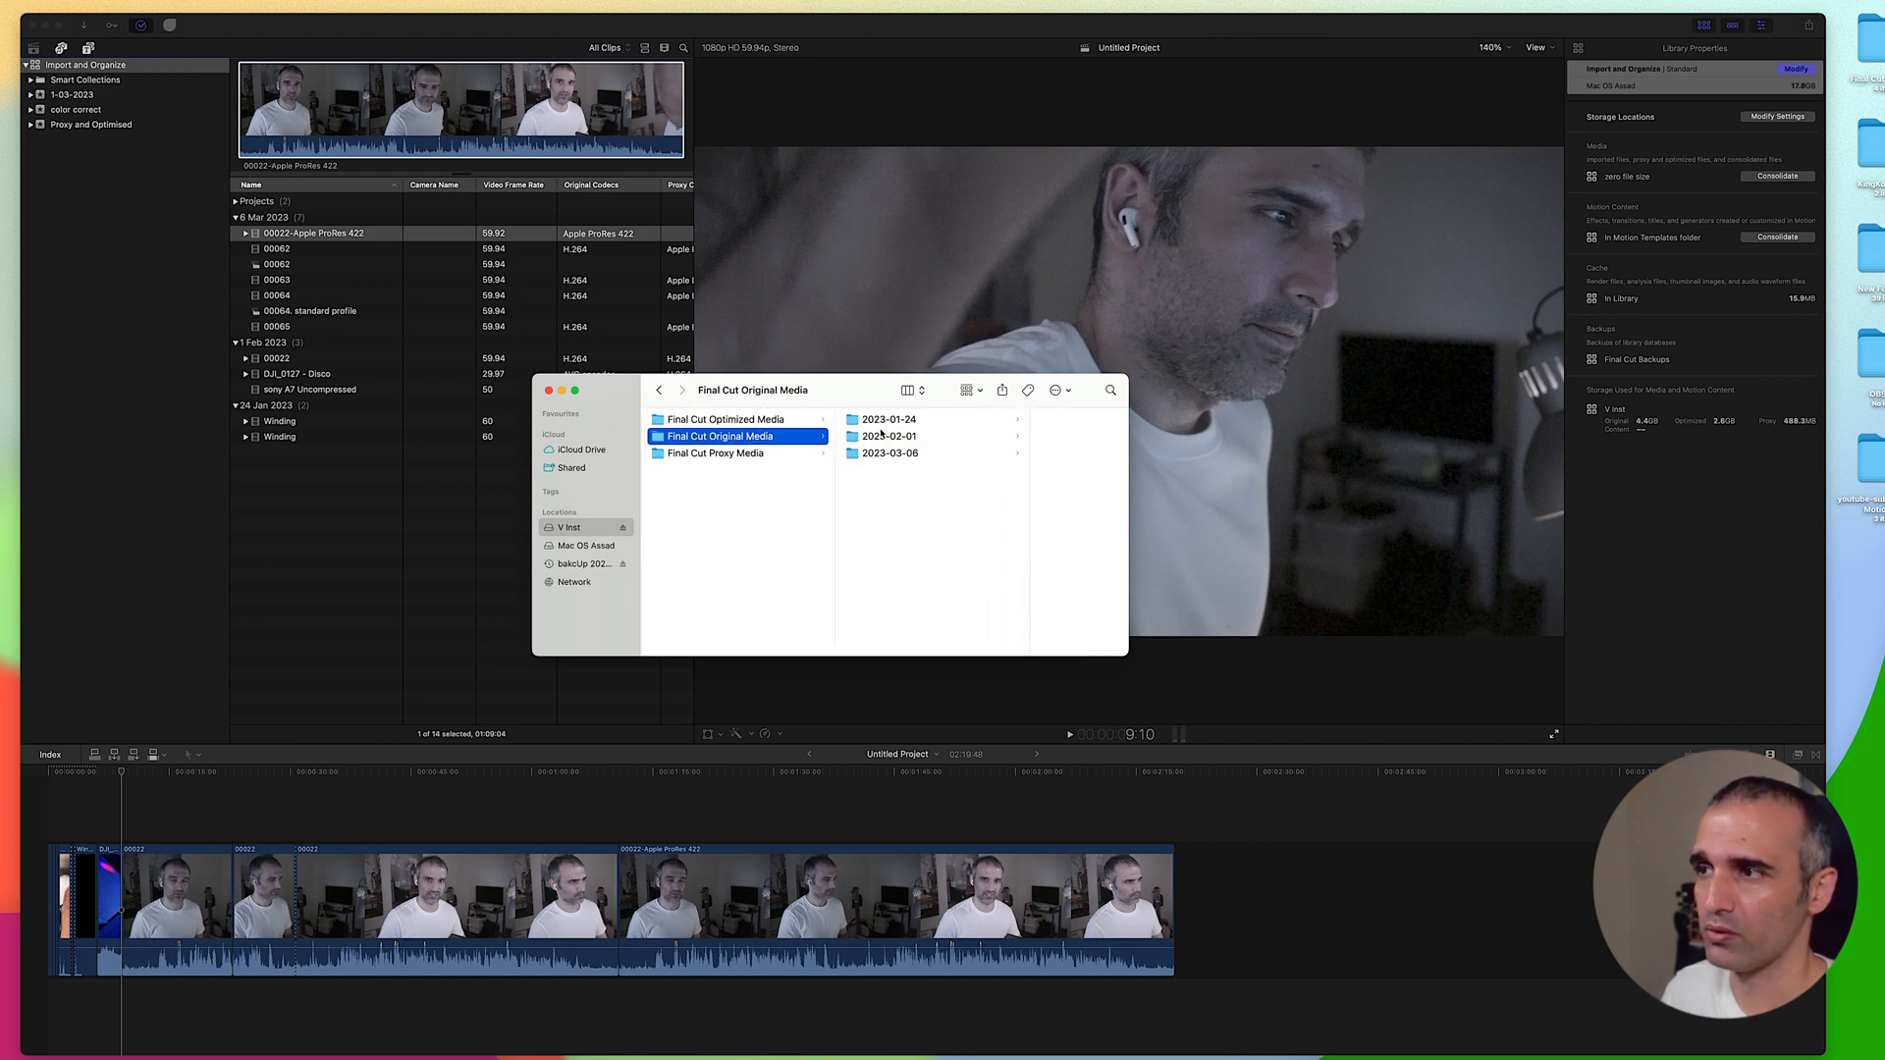
pyautogui.click(724, 453)
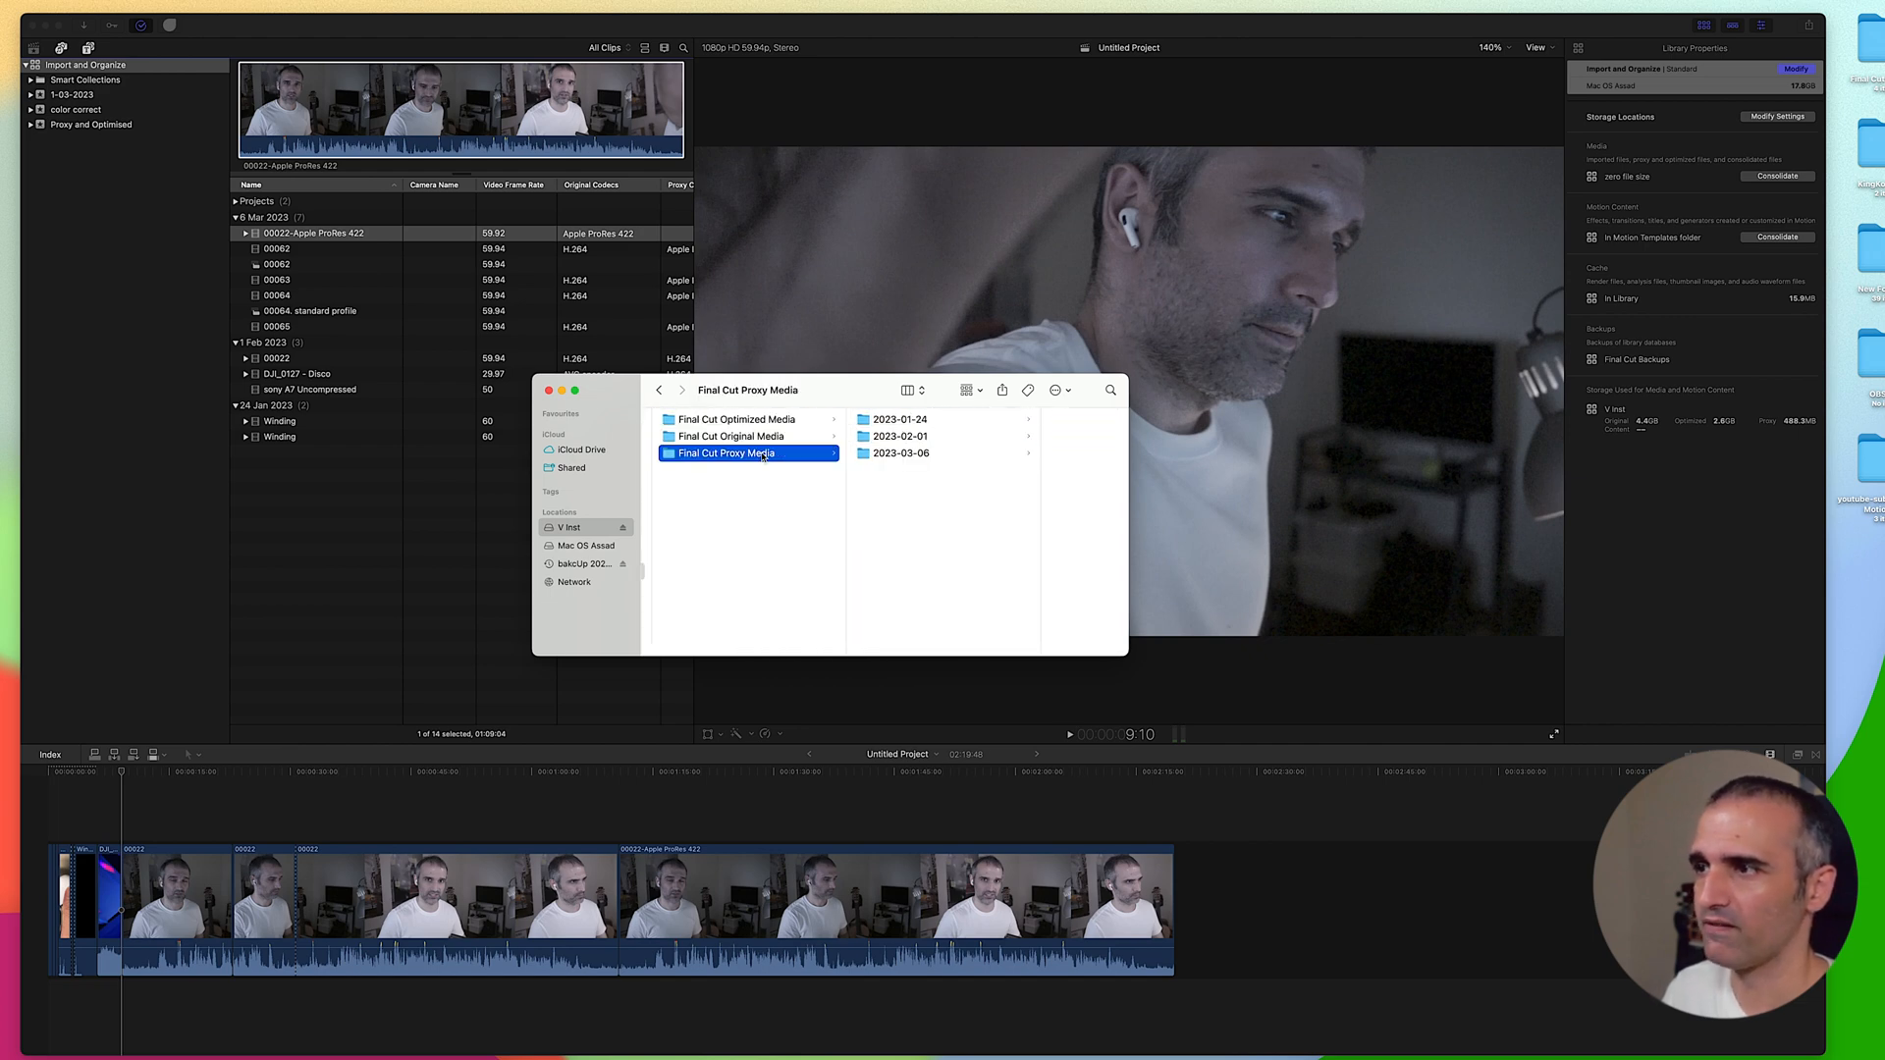
# - Check the library's info showing 17.6 MB, then close the info window
pyautogui.click(899, 419)
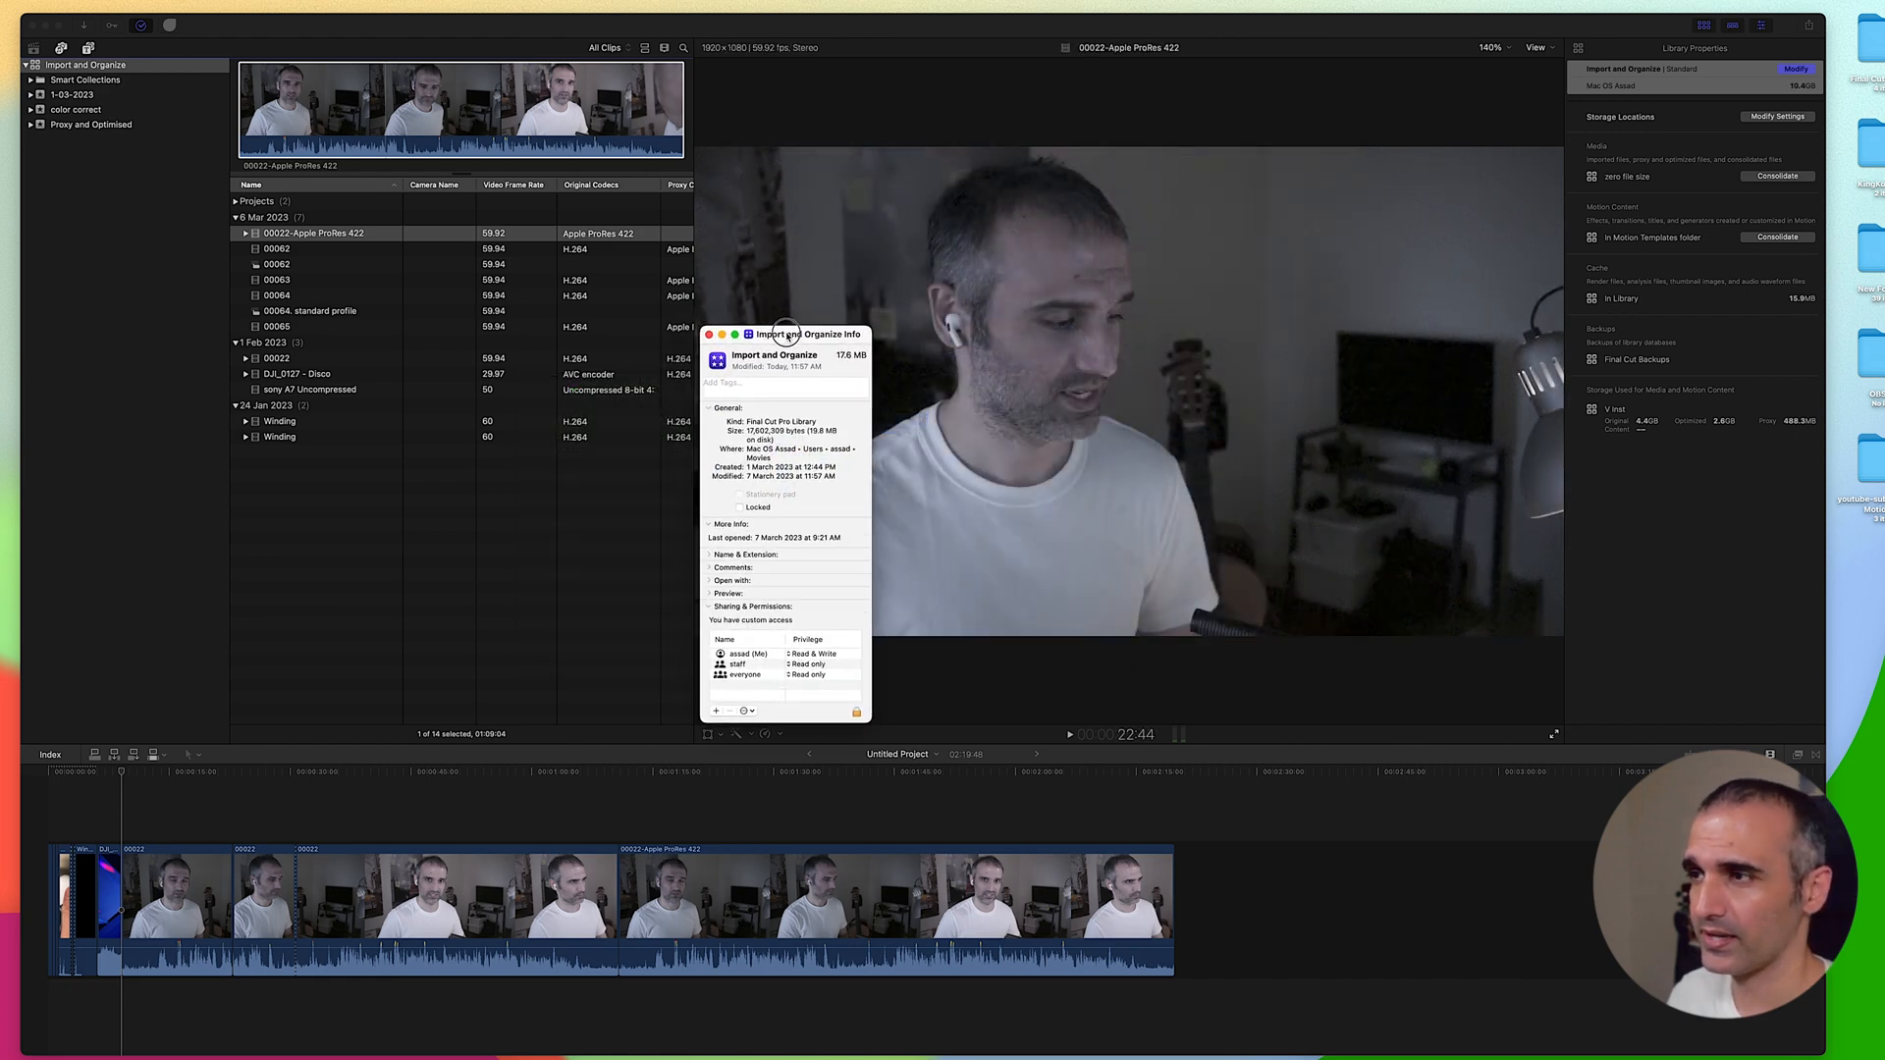
pyautogui.moveTo(788, 334); pyautogui.dragTo(723, 315)
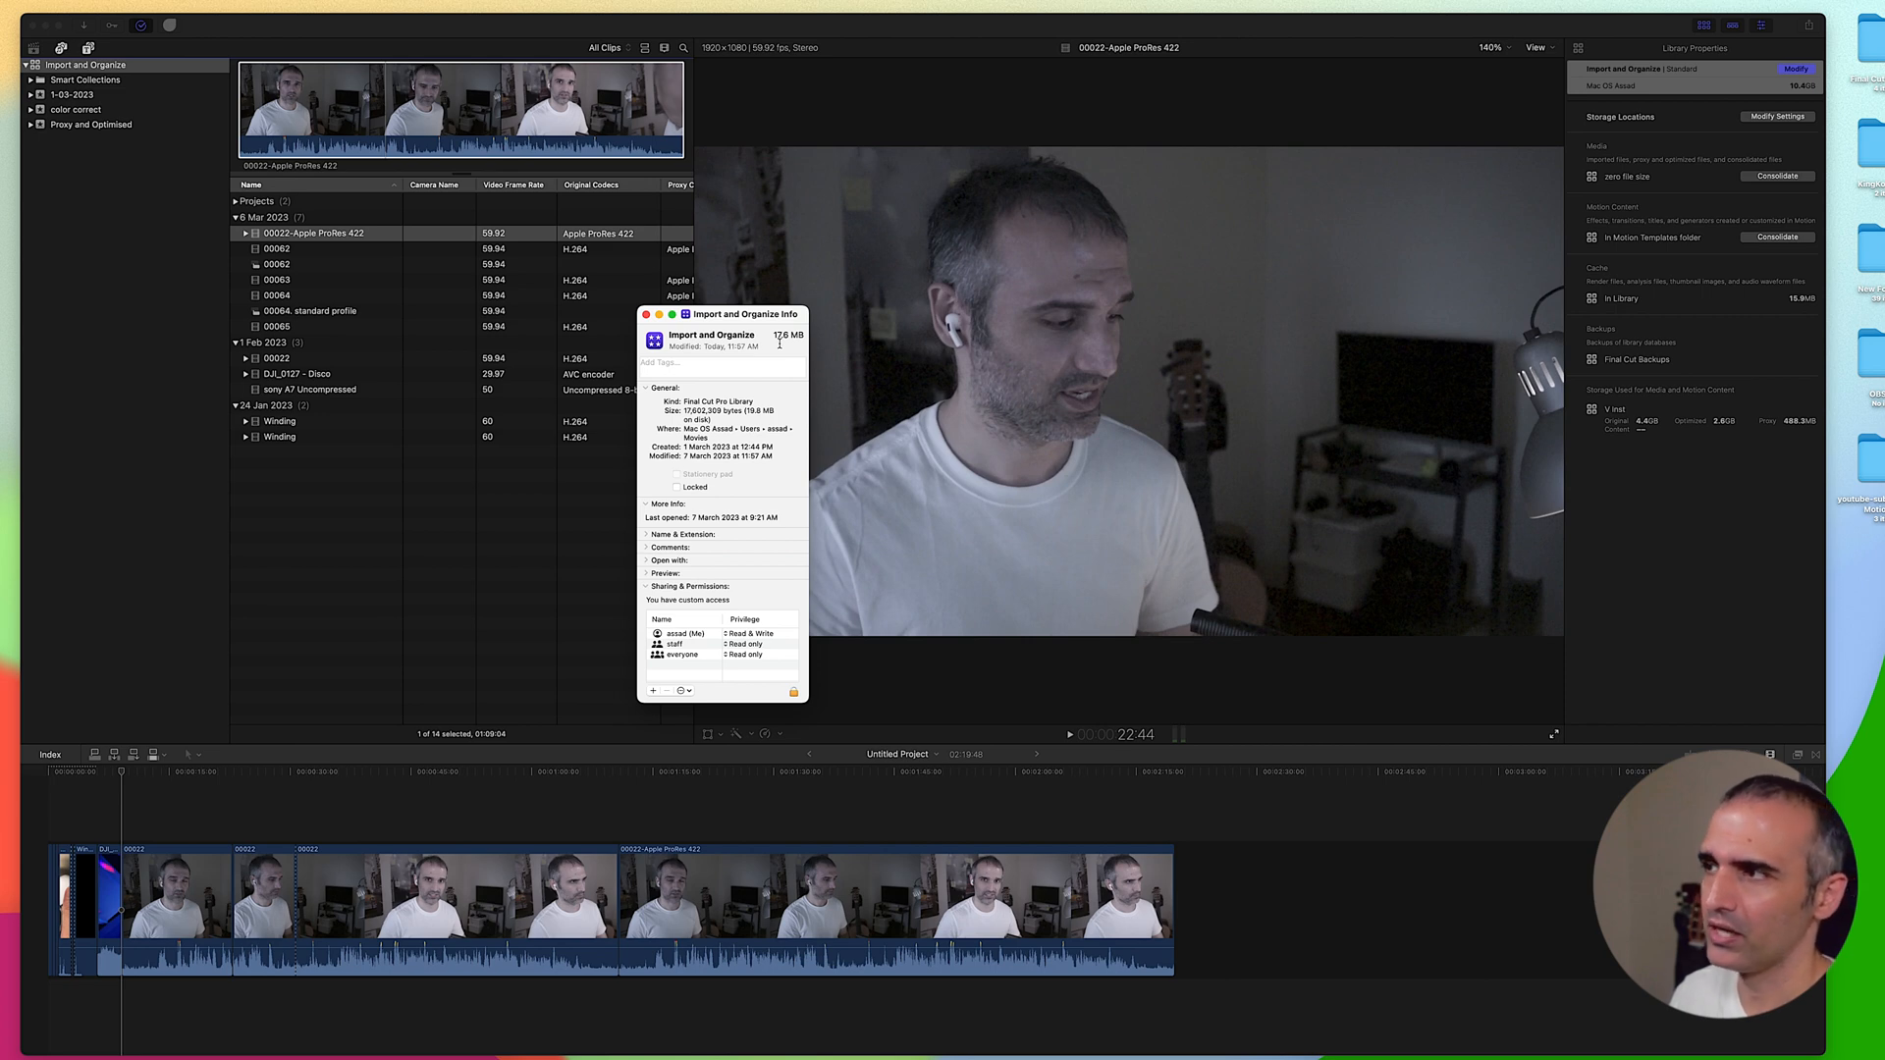
pyautogui.click(645, 314)
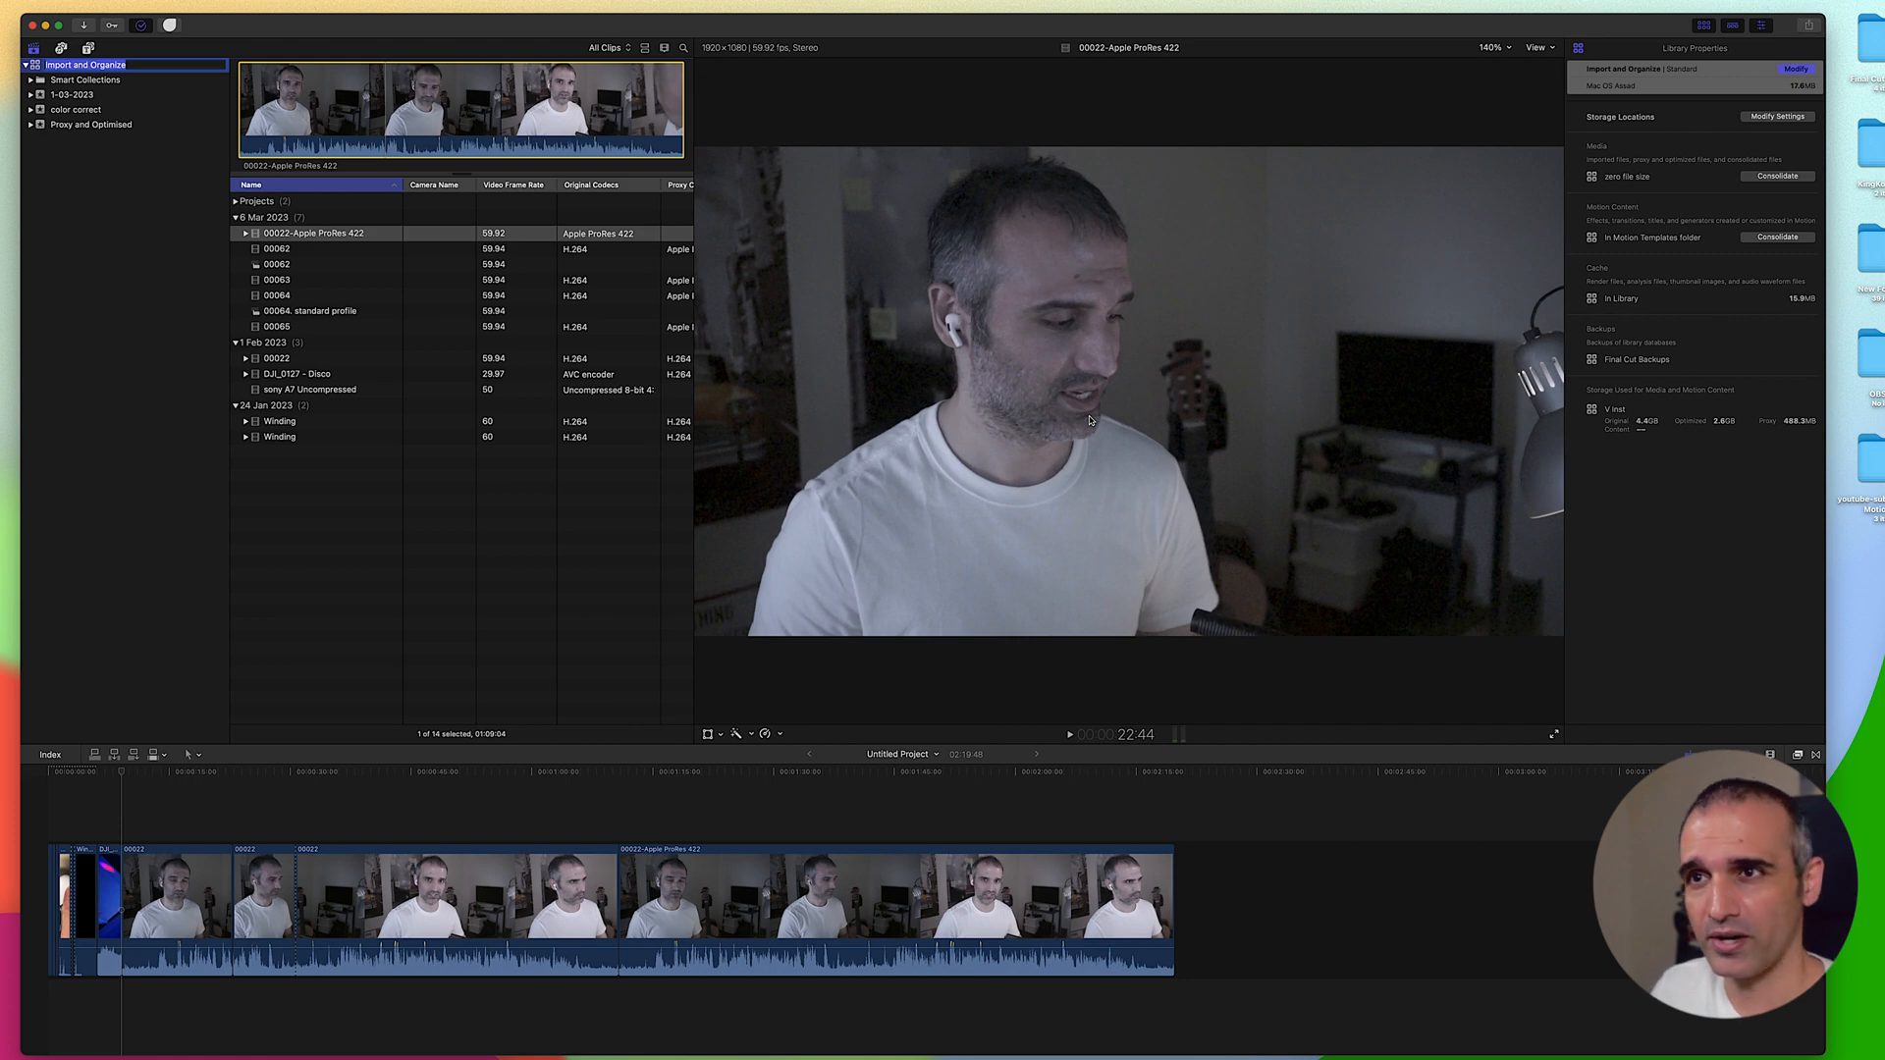
# - Start another consolidation and exclude original media from it
pyautogui.click(1776, 176)
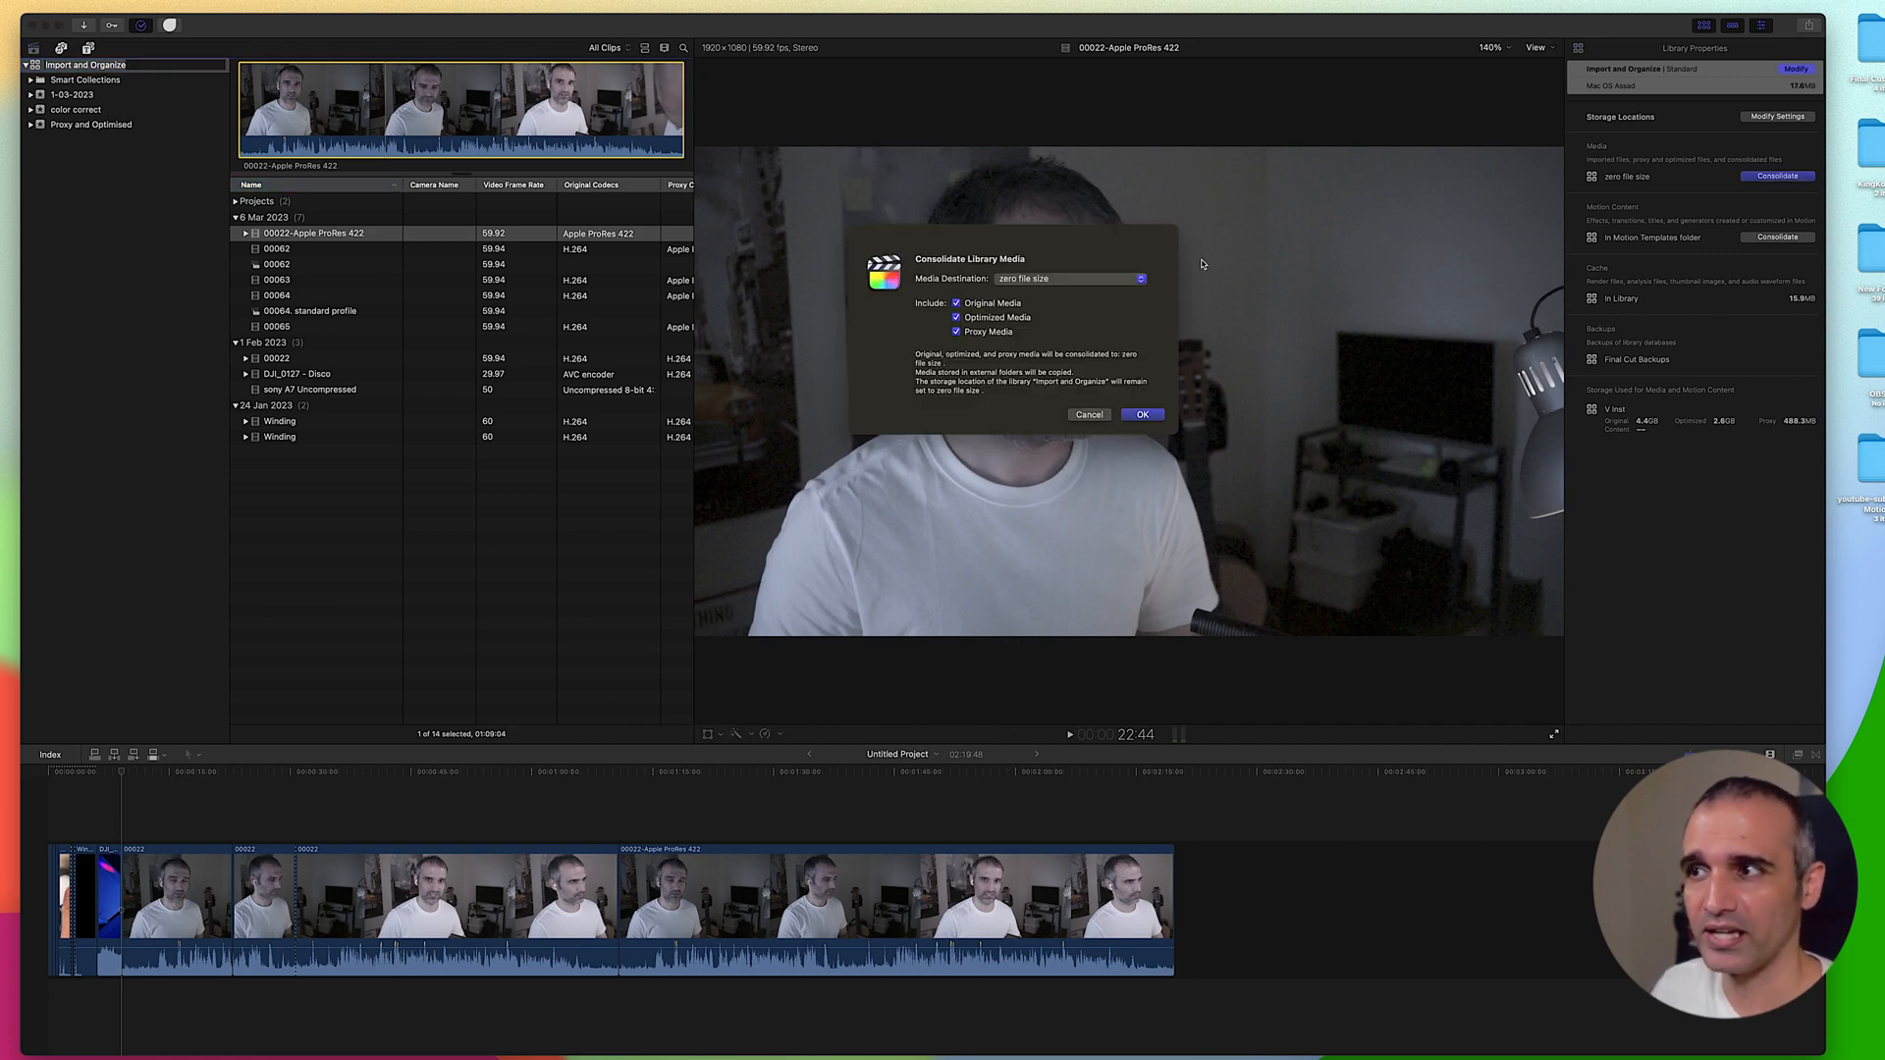
pyautogui.click(955, 302)
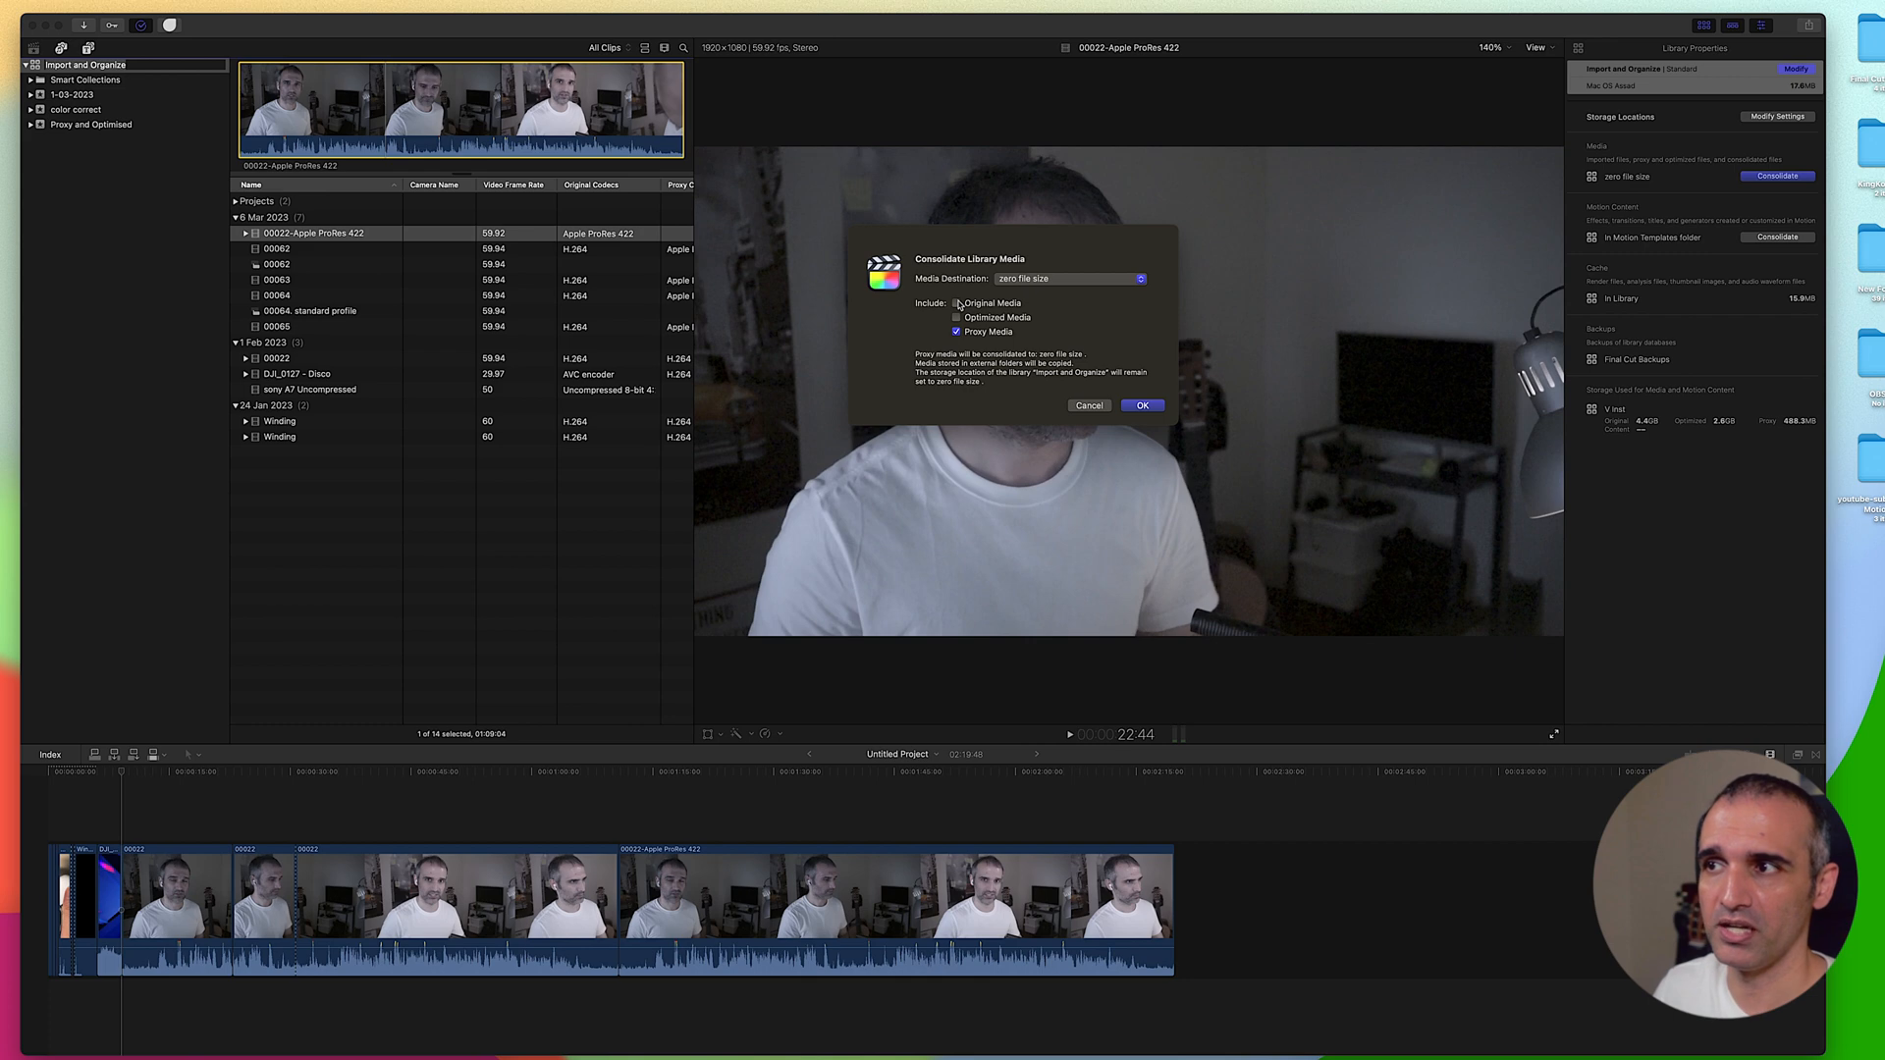